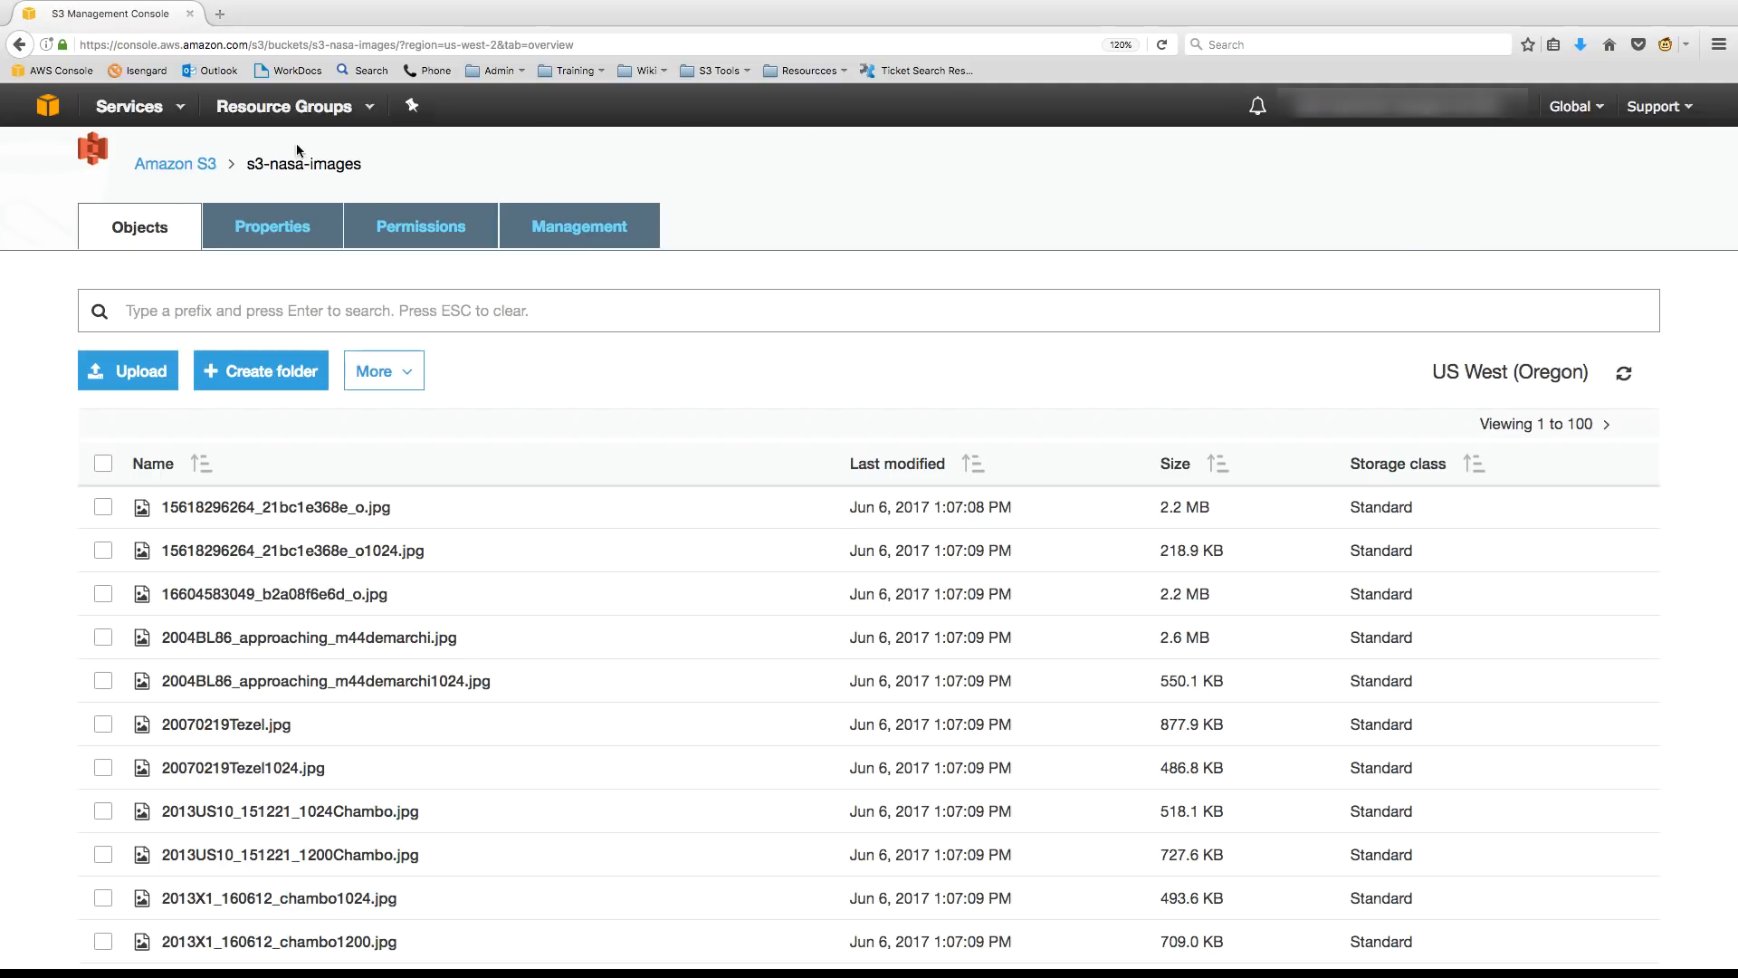
{"action": "mouse_move", "coordinate": [1142, 483]}
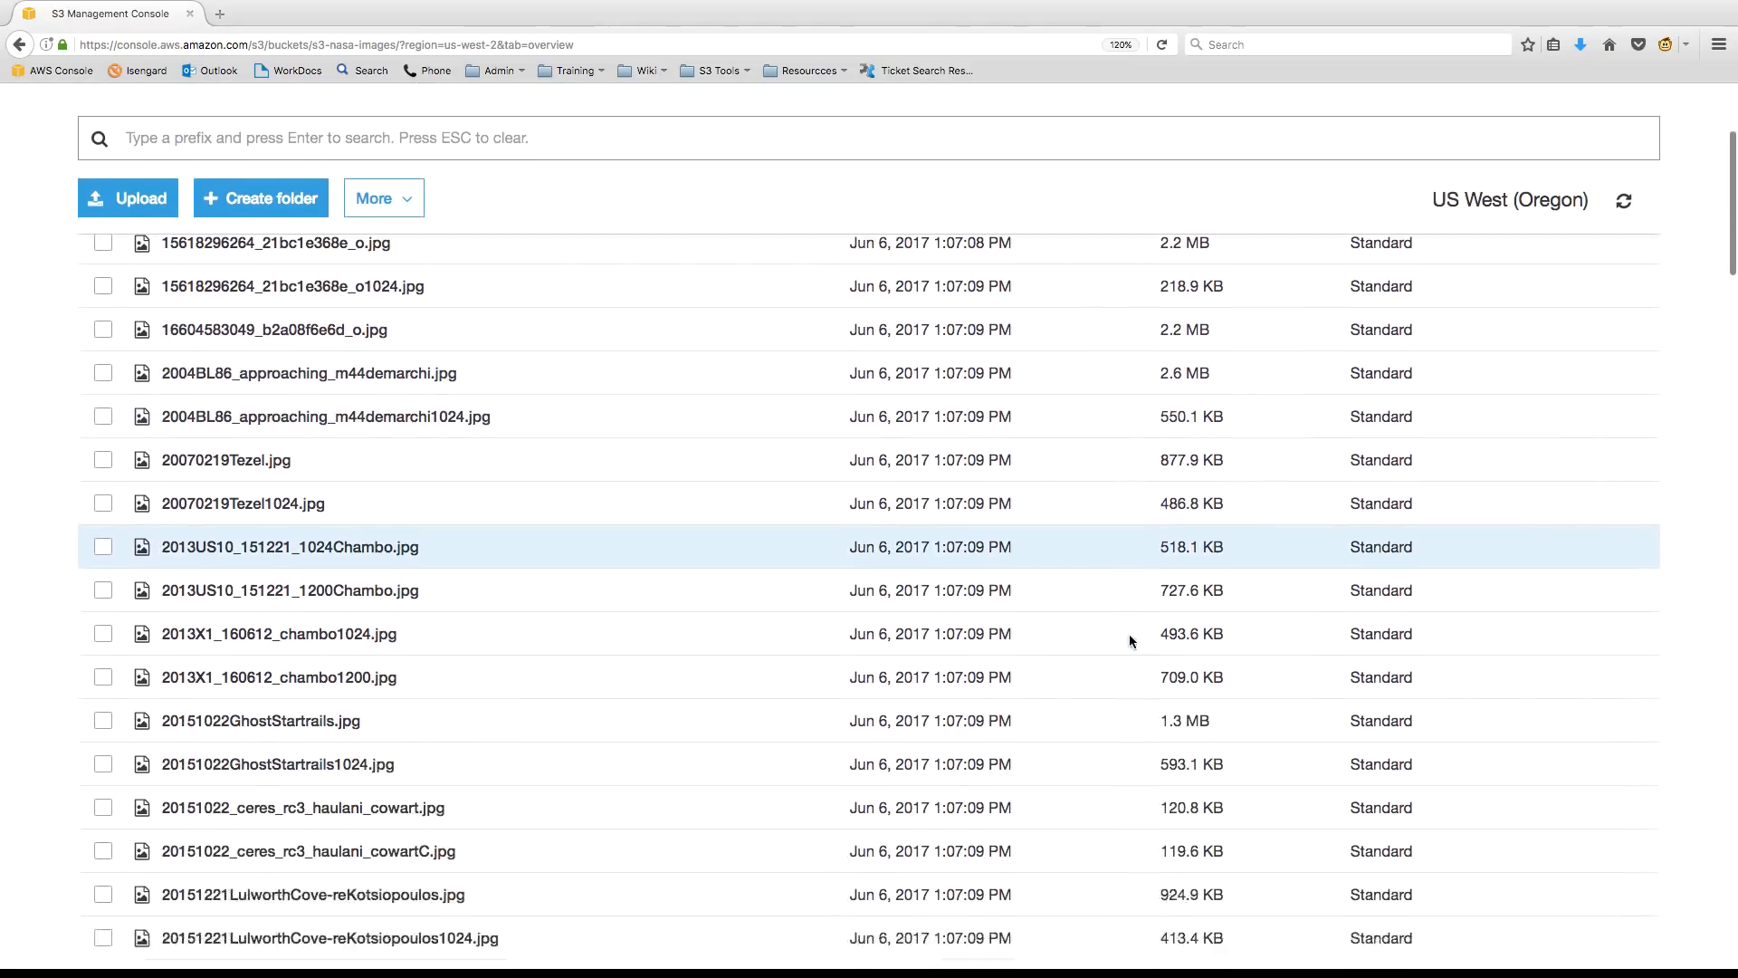
- Scroll through the NASA image thumbnails on Network Drive (X:)
{"action": "scroll", "scroll_direction": "down", "scroll_amount": 3}
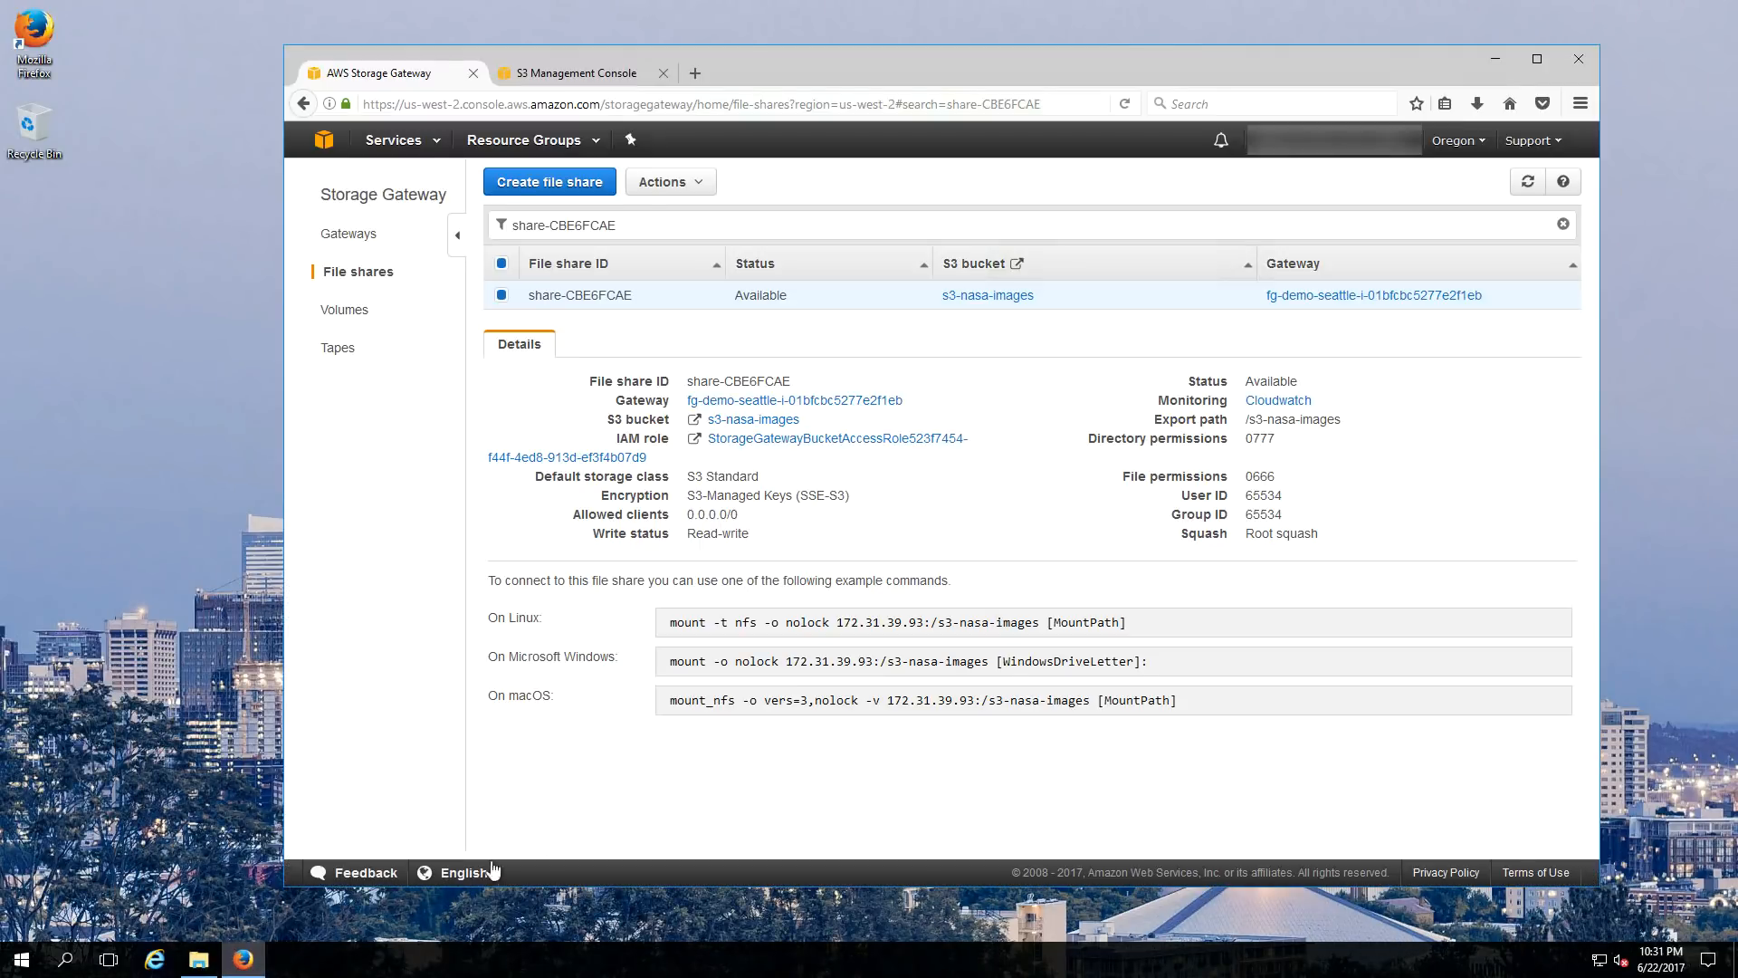
{"action": "mouse_move", "coordinate": [918, 340]}
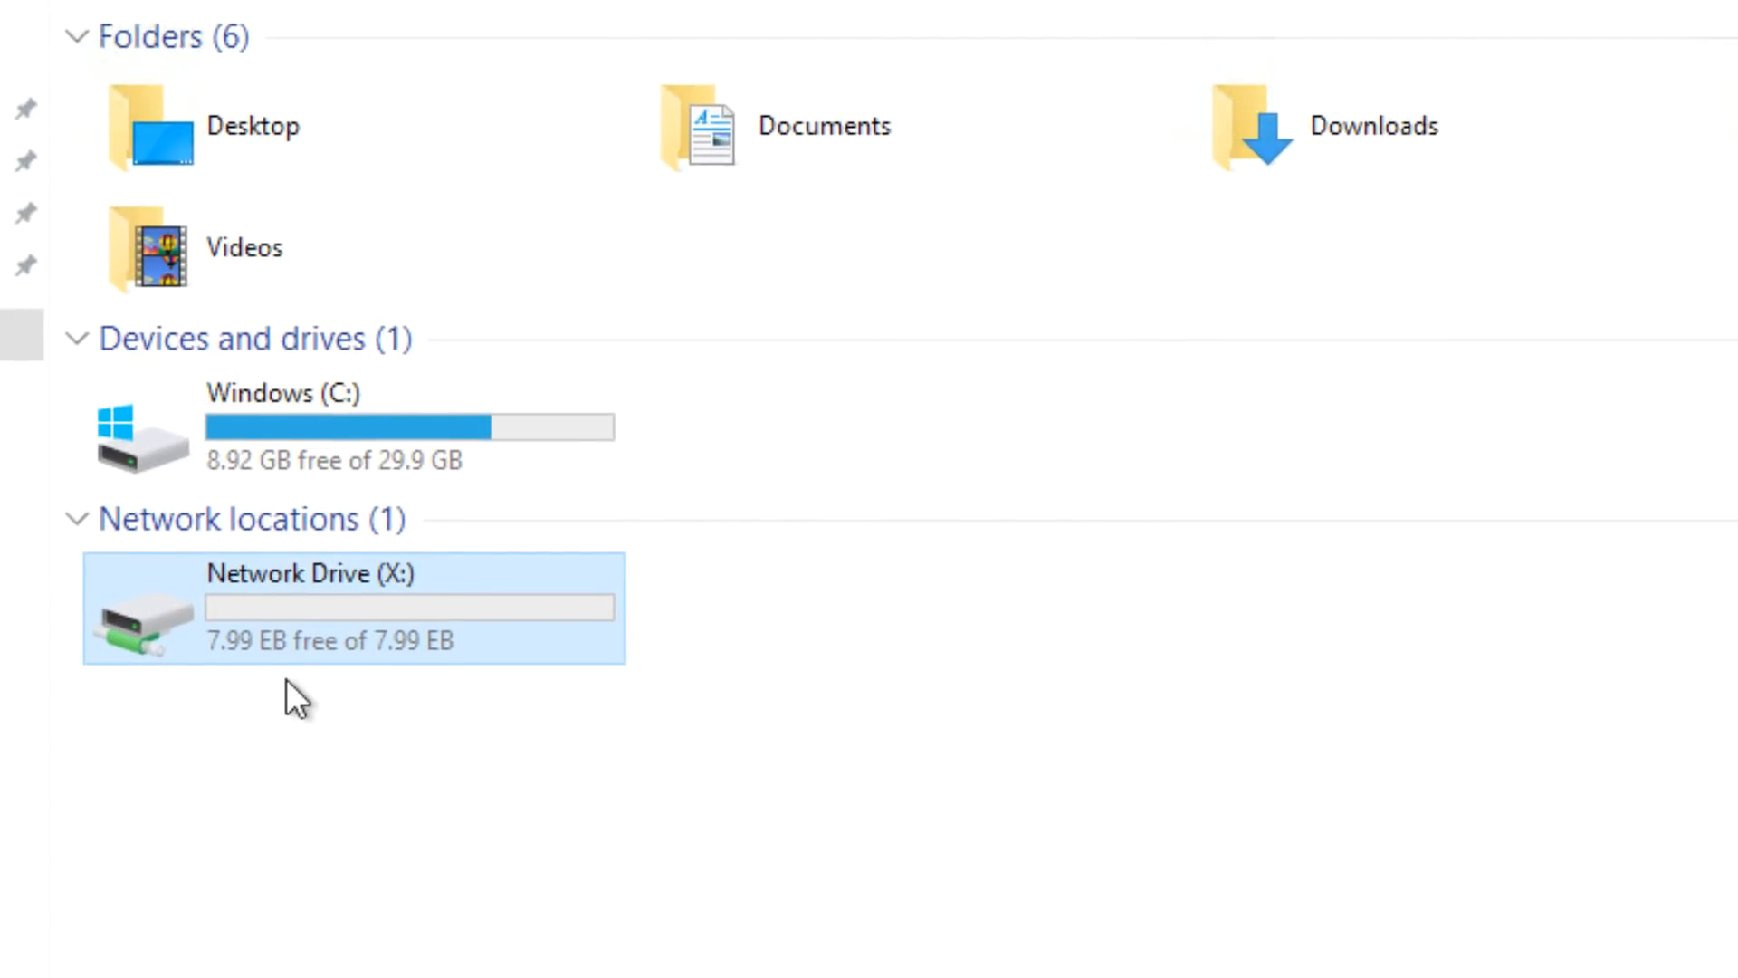
{"action": "mouse_move", "coordinate": [433, 804]}
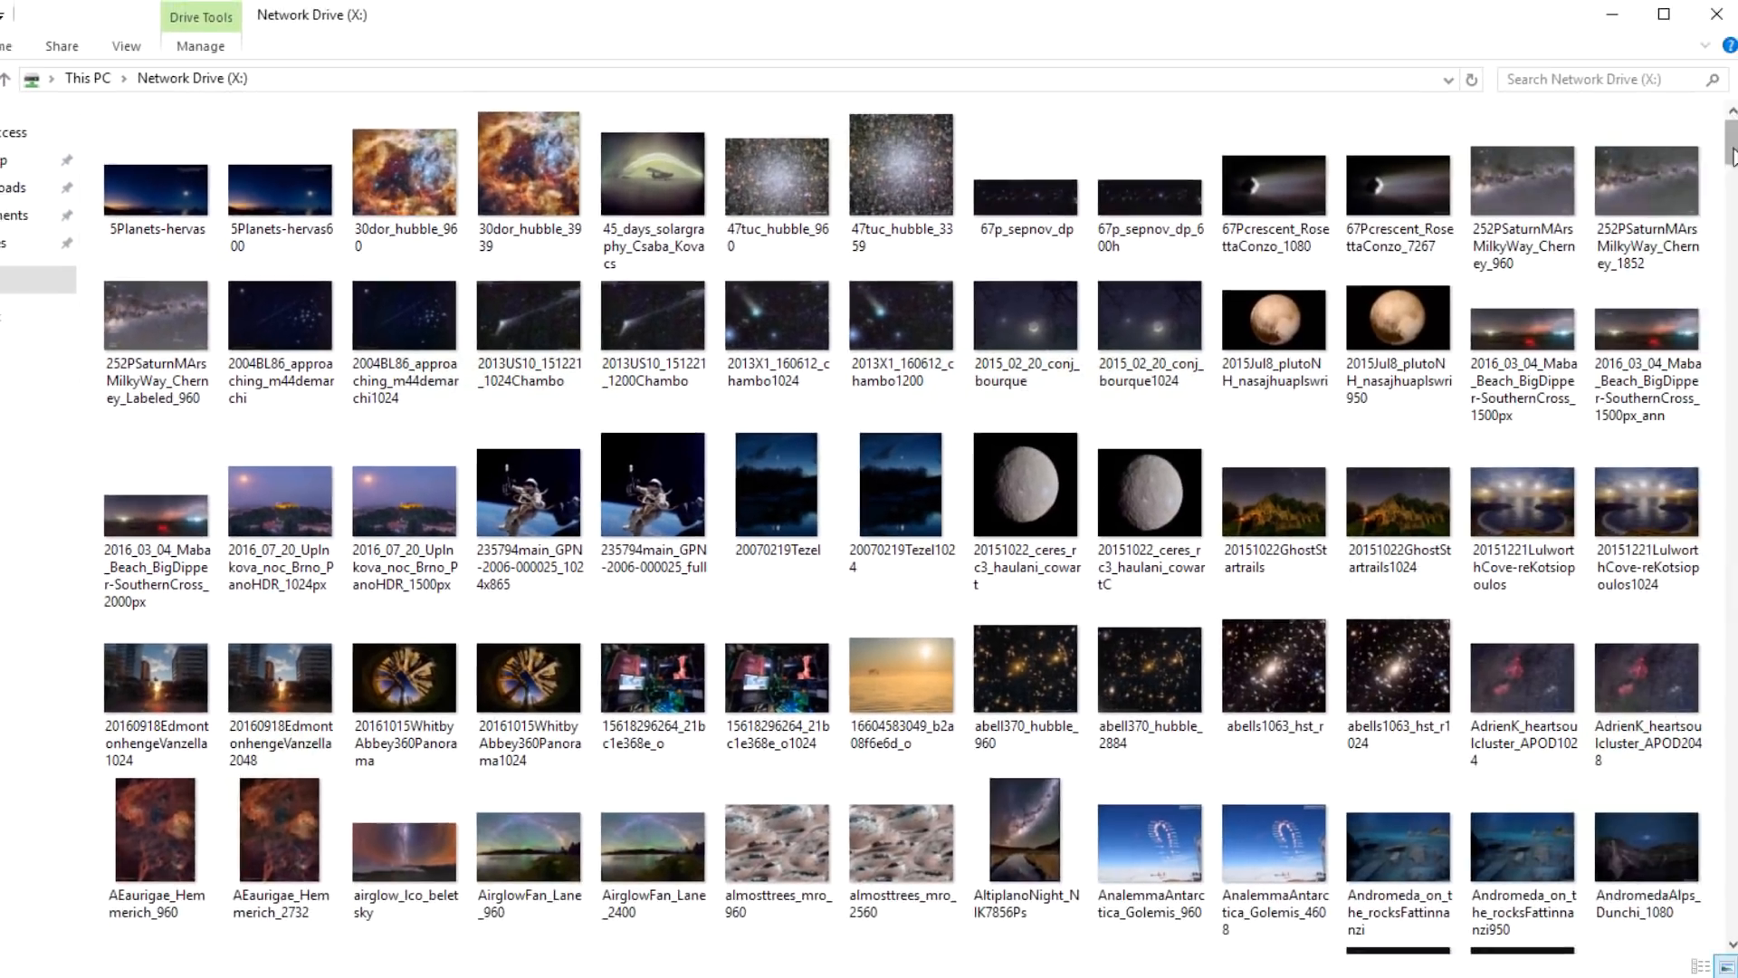
{"action": "scroll", "scroll_direction": "down", "scroll_amount": 3}
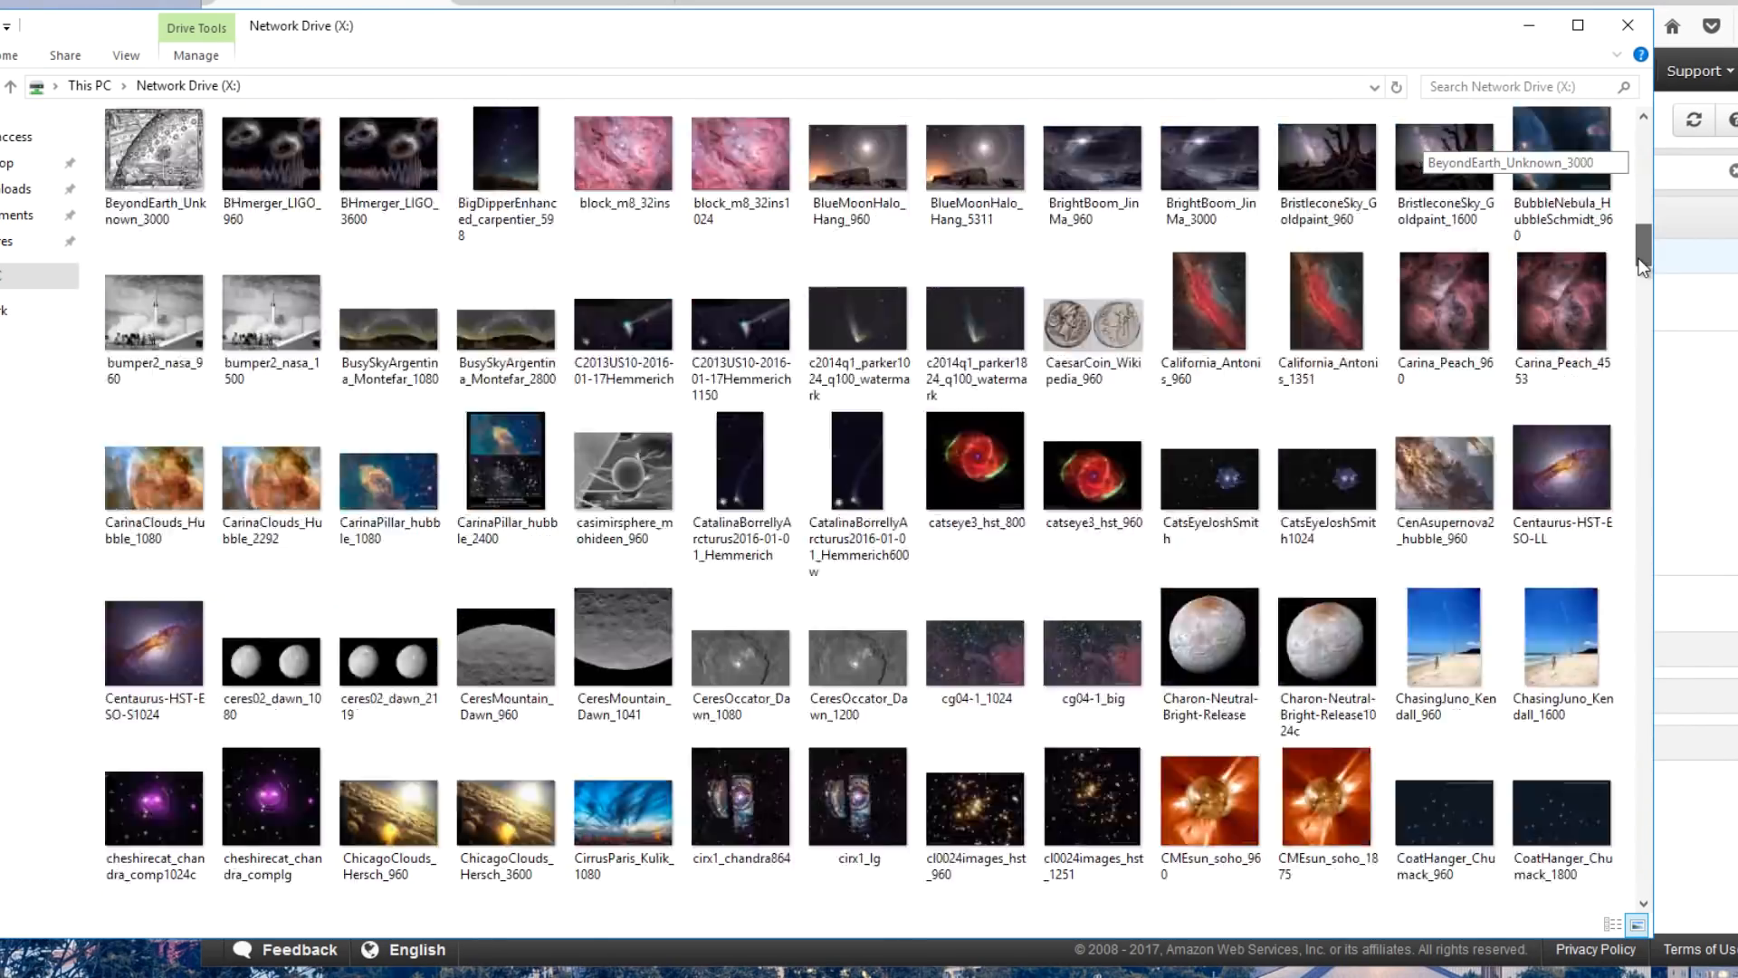
{"action": "scroll", "scroll_direction": "down", "scroll_amount": 3}
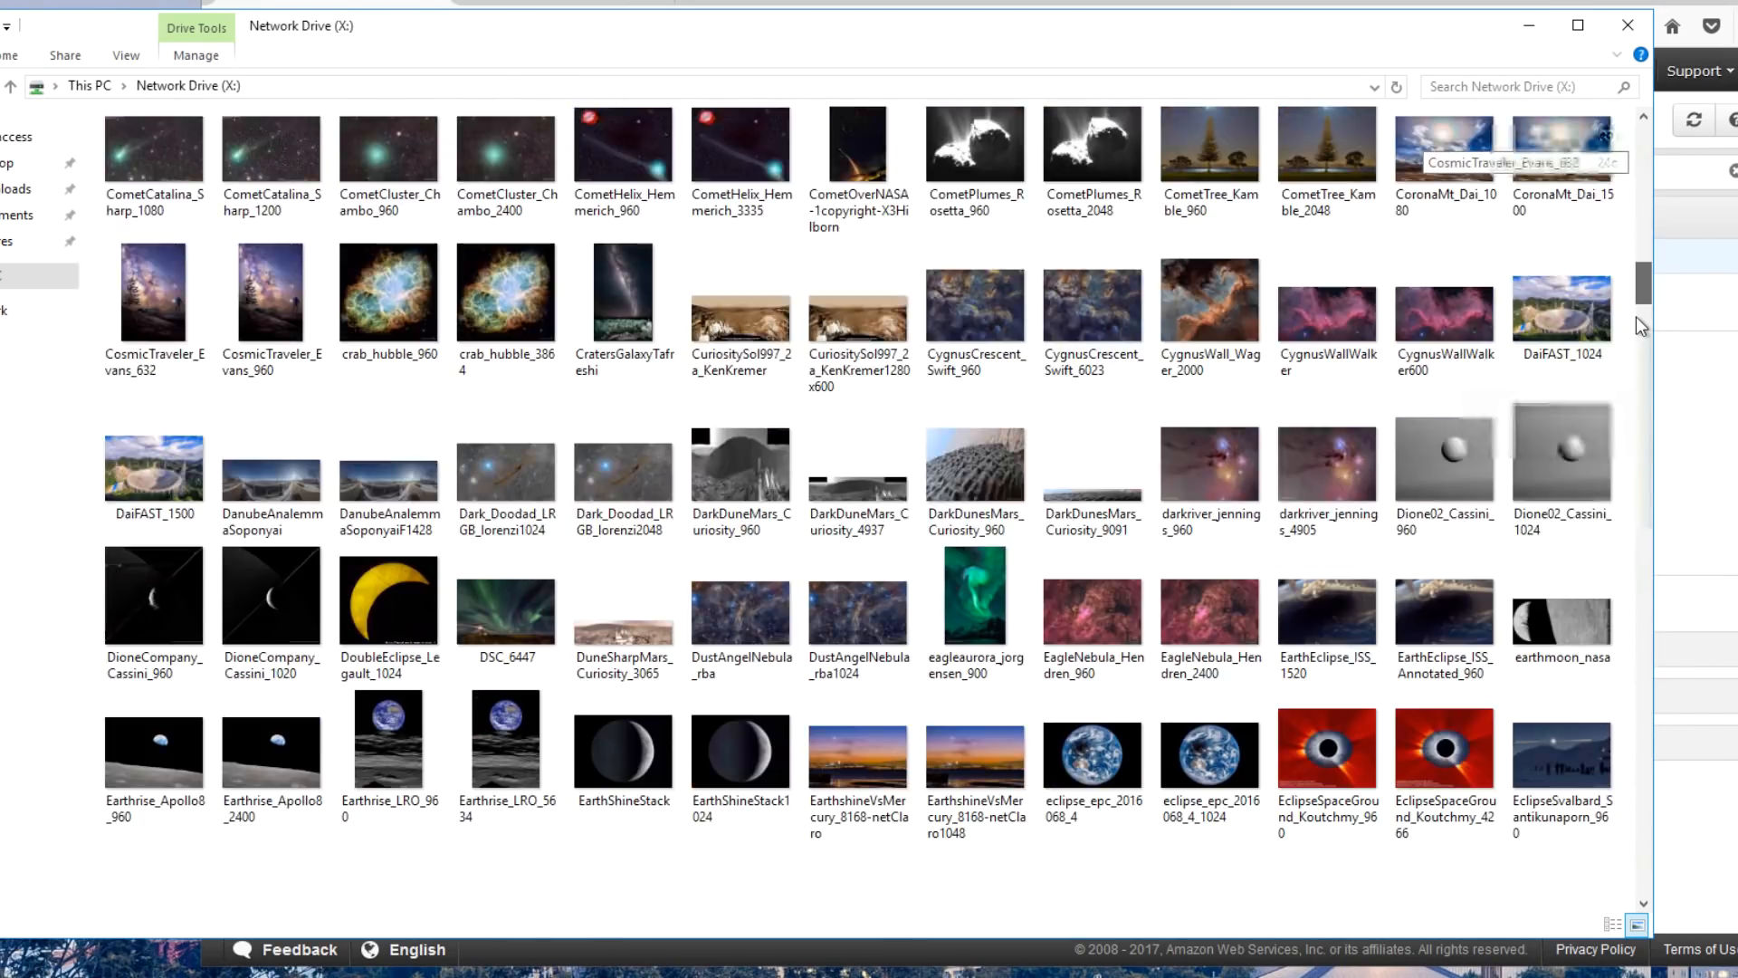
{"action": "scroll", "scroll_direction": "down", "scroll_amount": 3}
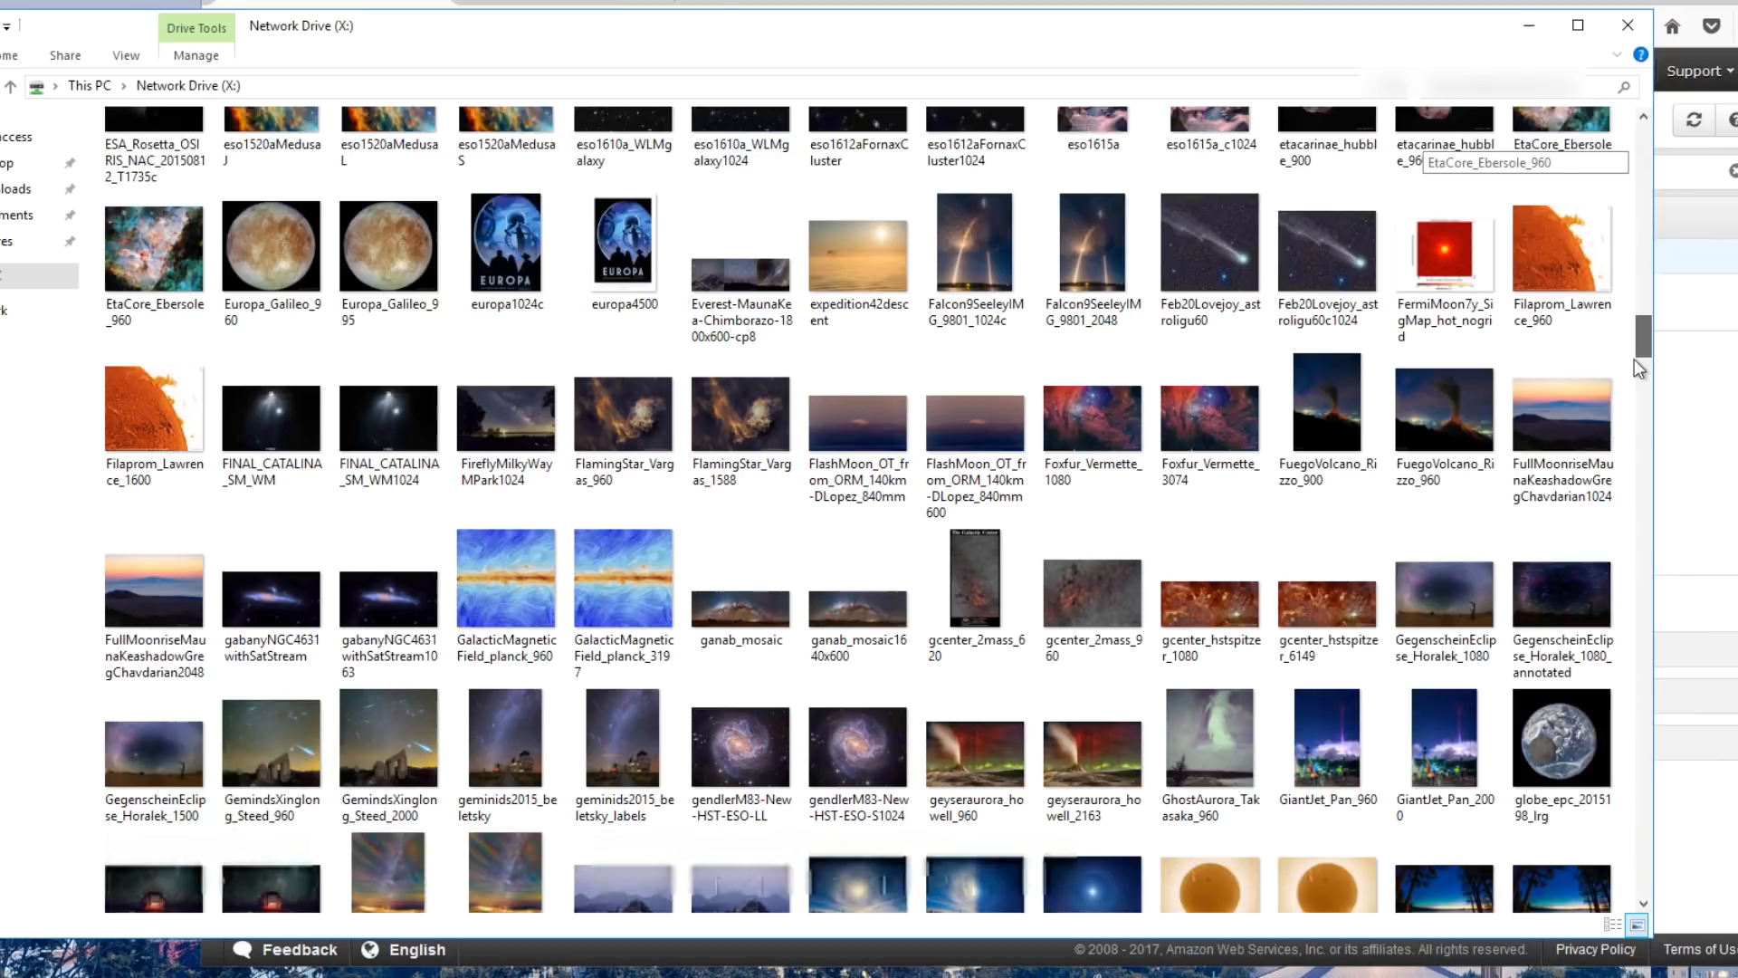
{"action": "scroll", "scroll_direction": "down", "scroll_amount": 3}
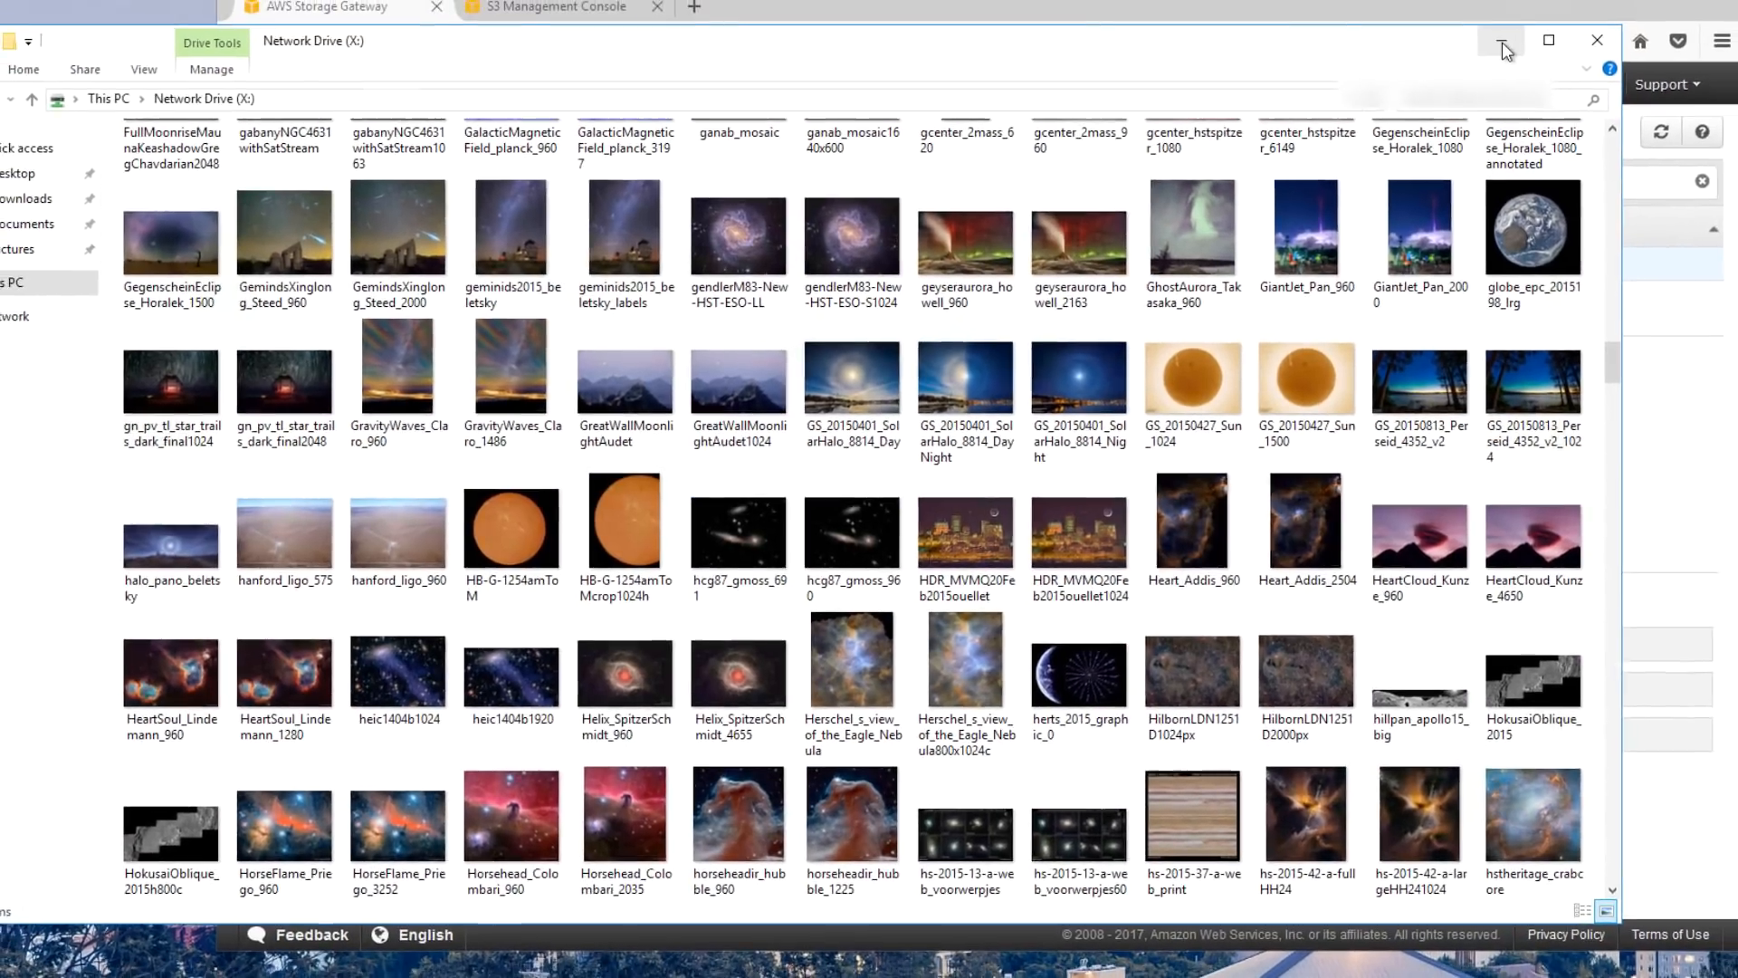
- Minimize Explorer and show the gateway's File shares page in the Storage Gateway console
{"action": "left_click", "coordinate": [1504, 41]}
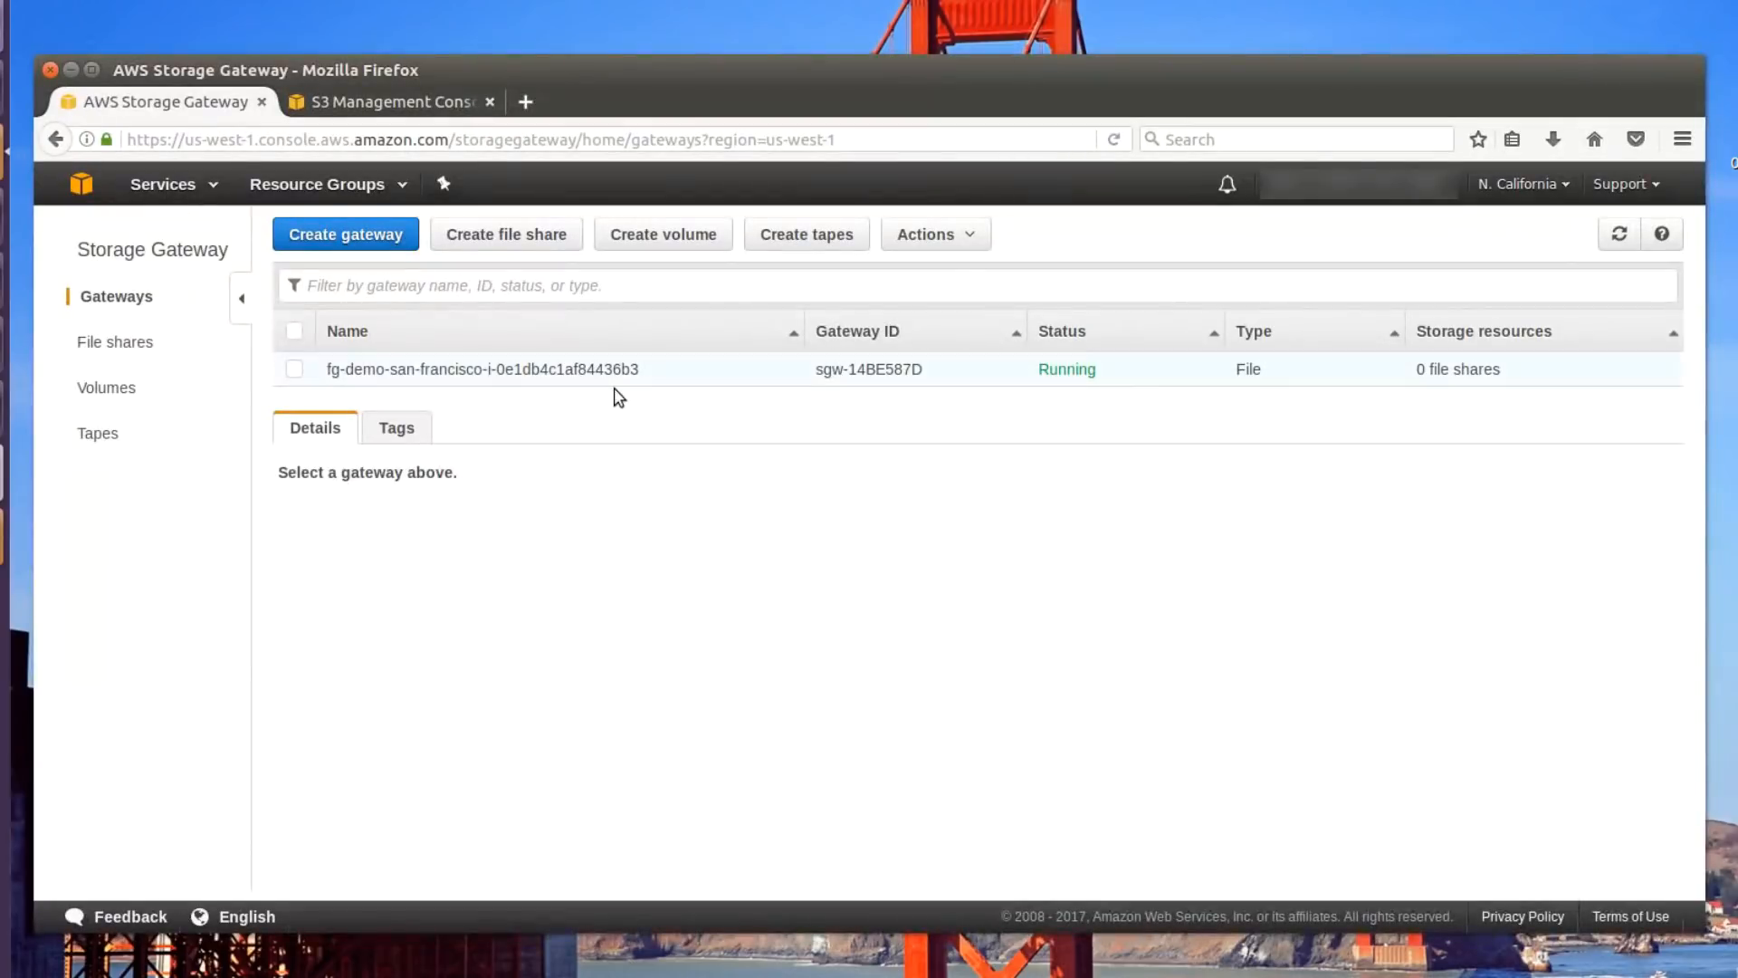
{"action": "left_click", "coordinate": [114, 341]}
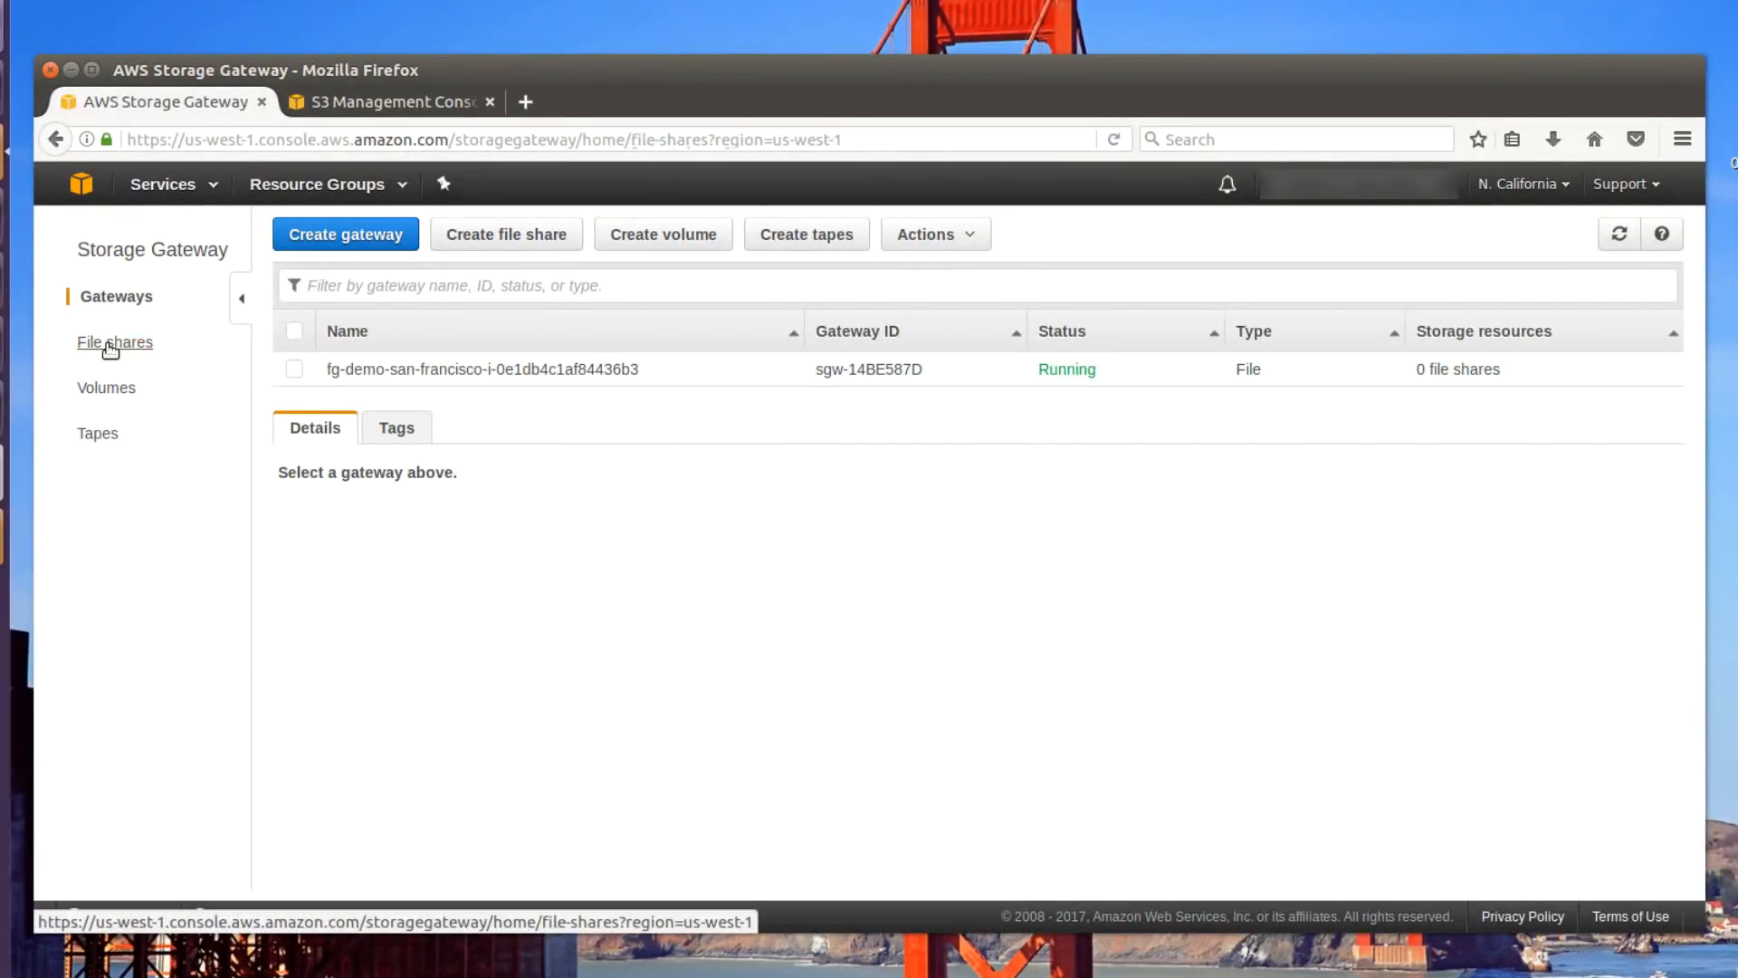
{"action": "left_click", "coordinate": [114, 341]}
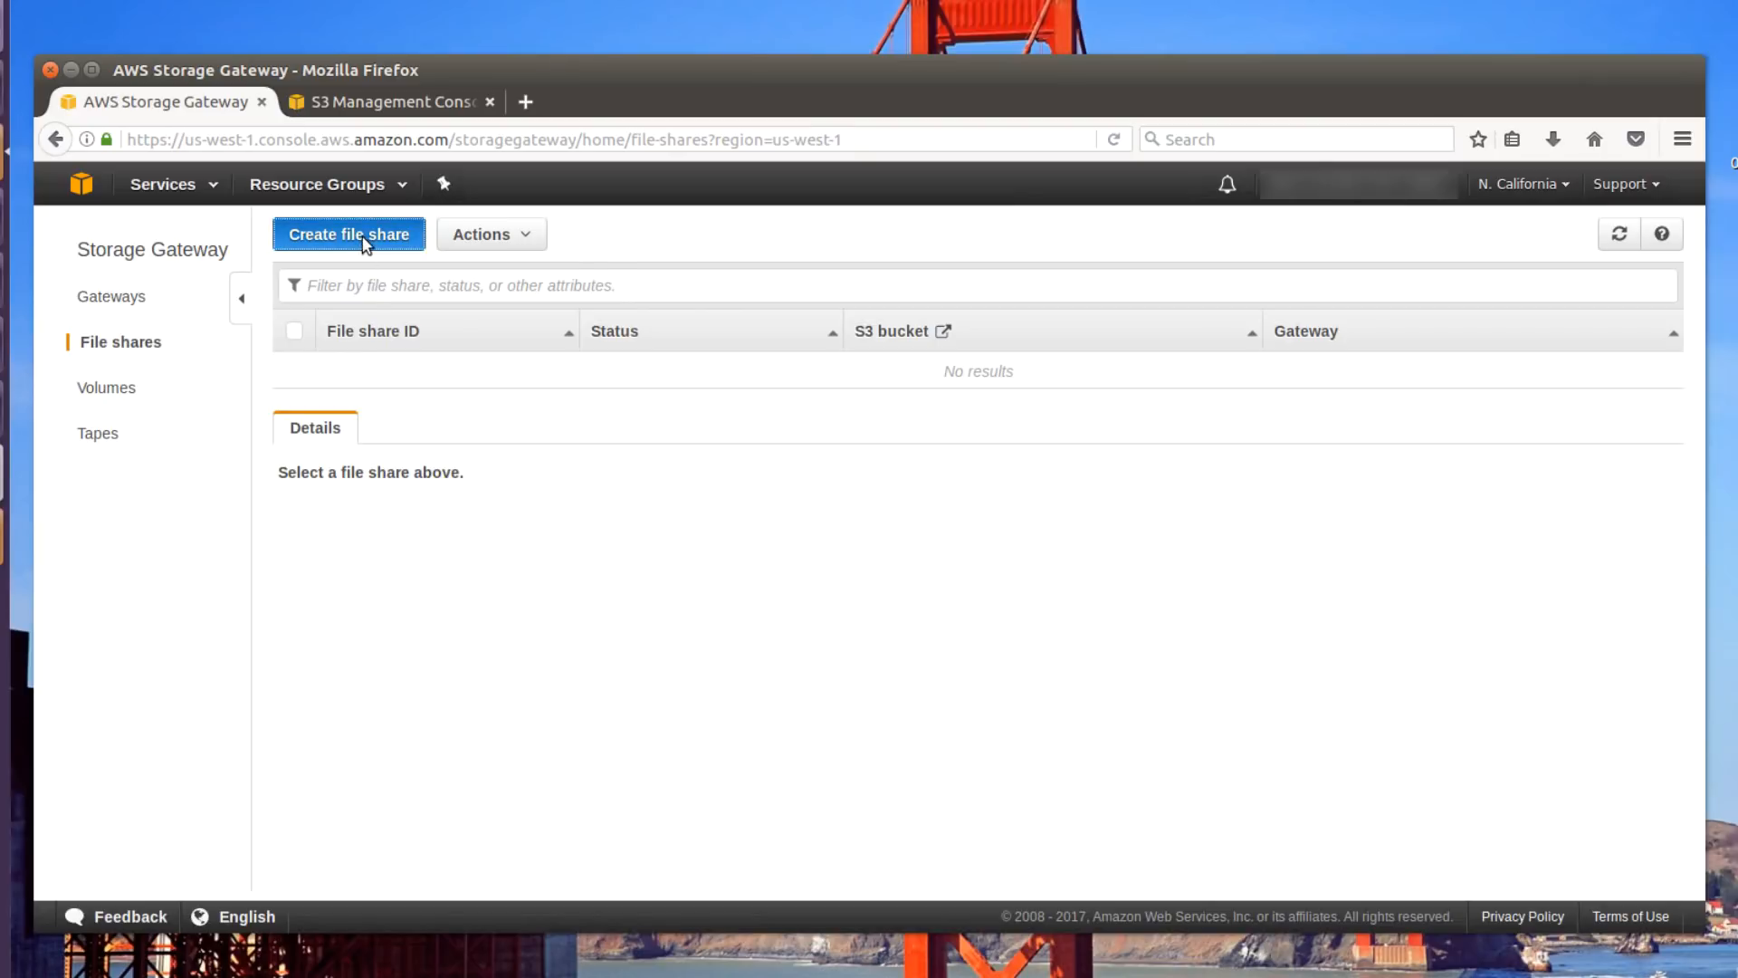
- Create a file share for bucket s3-nasa-images and refresh the list to confirm it
{"action": "left_click", "coordinate": [348, 233]}
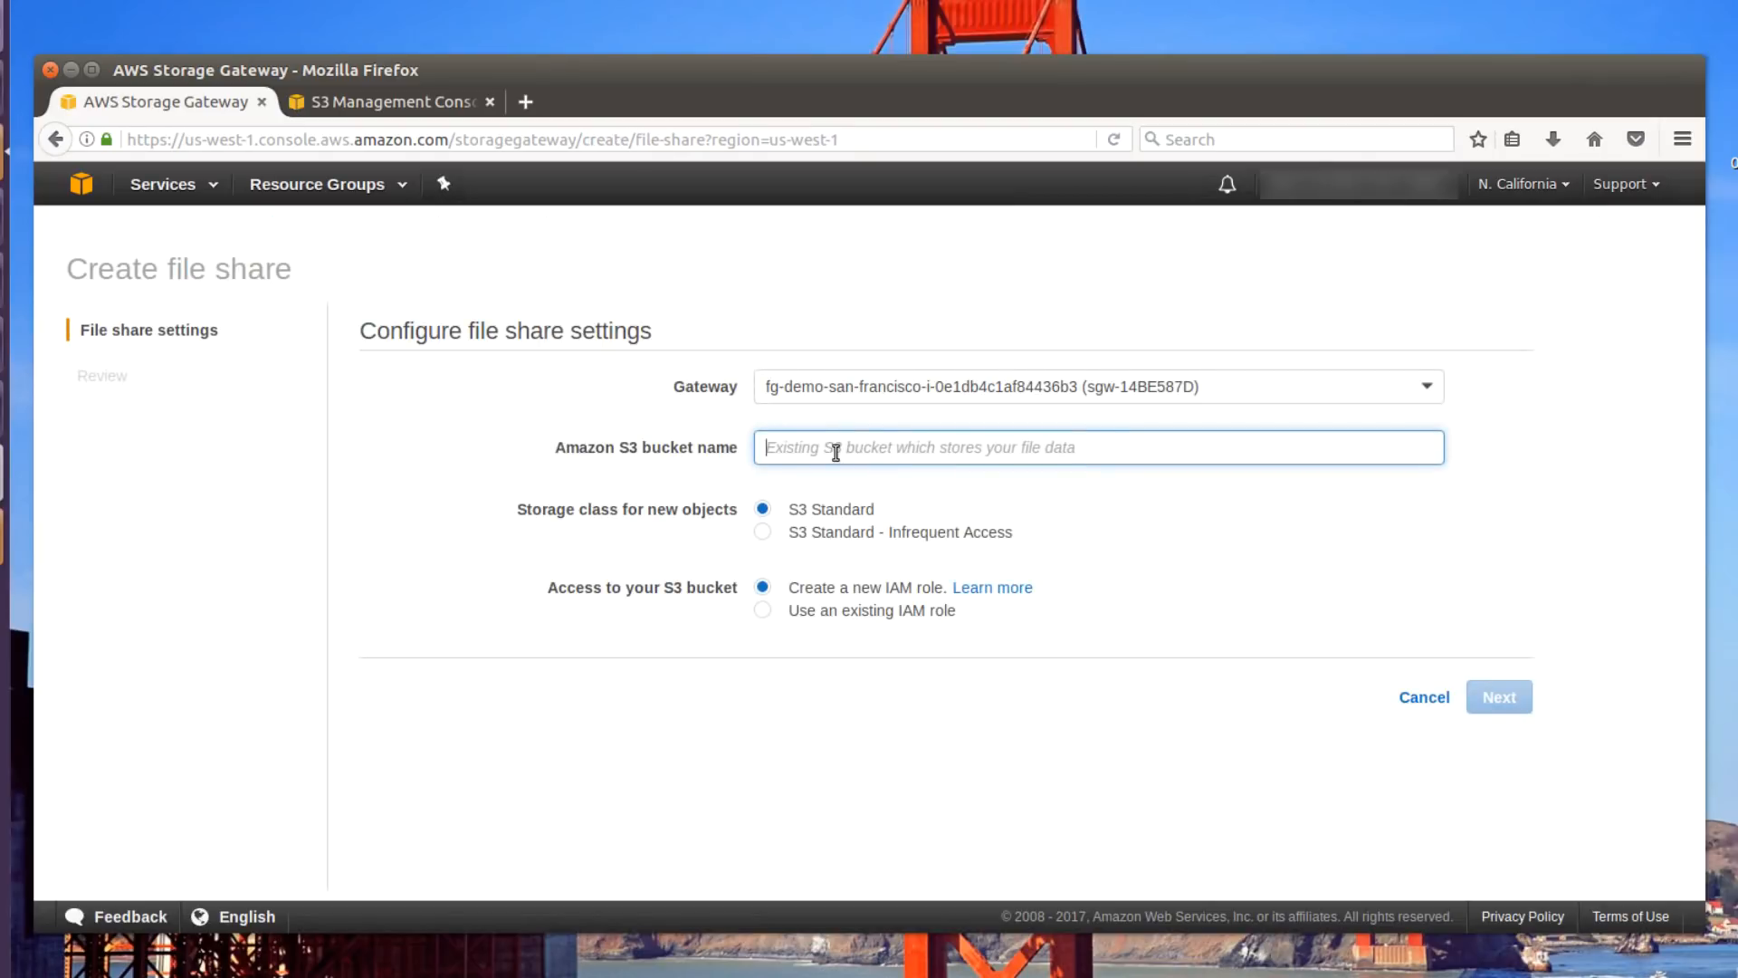
{"action": "type", "text": "s"}
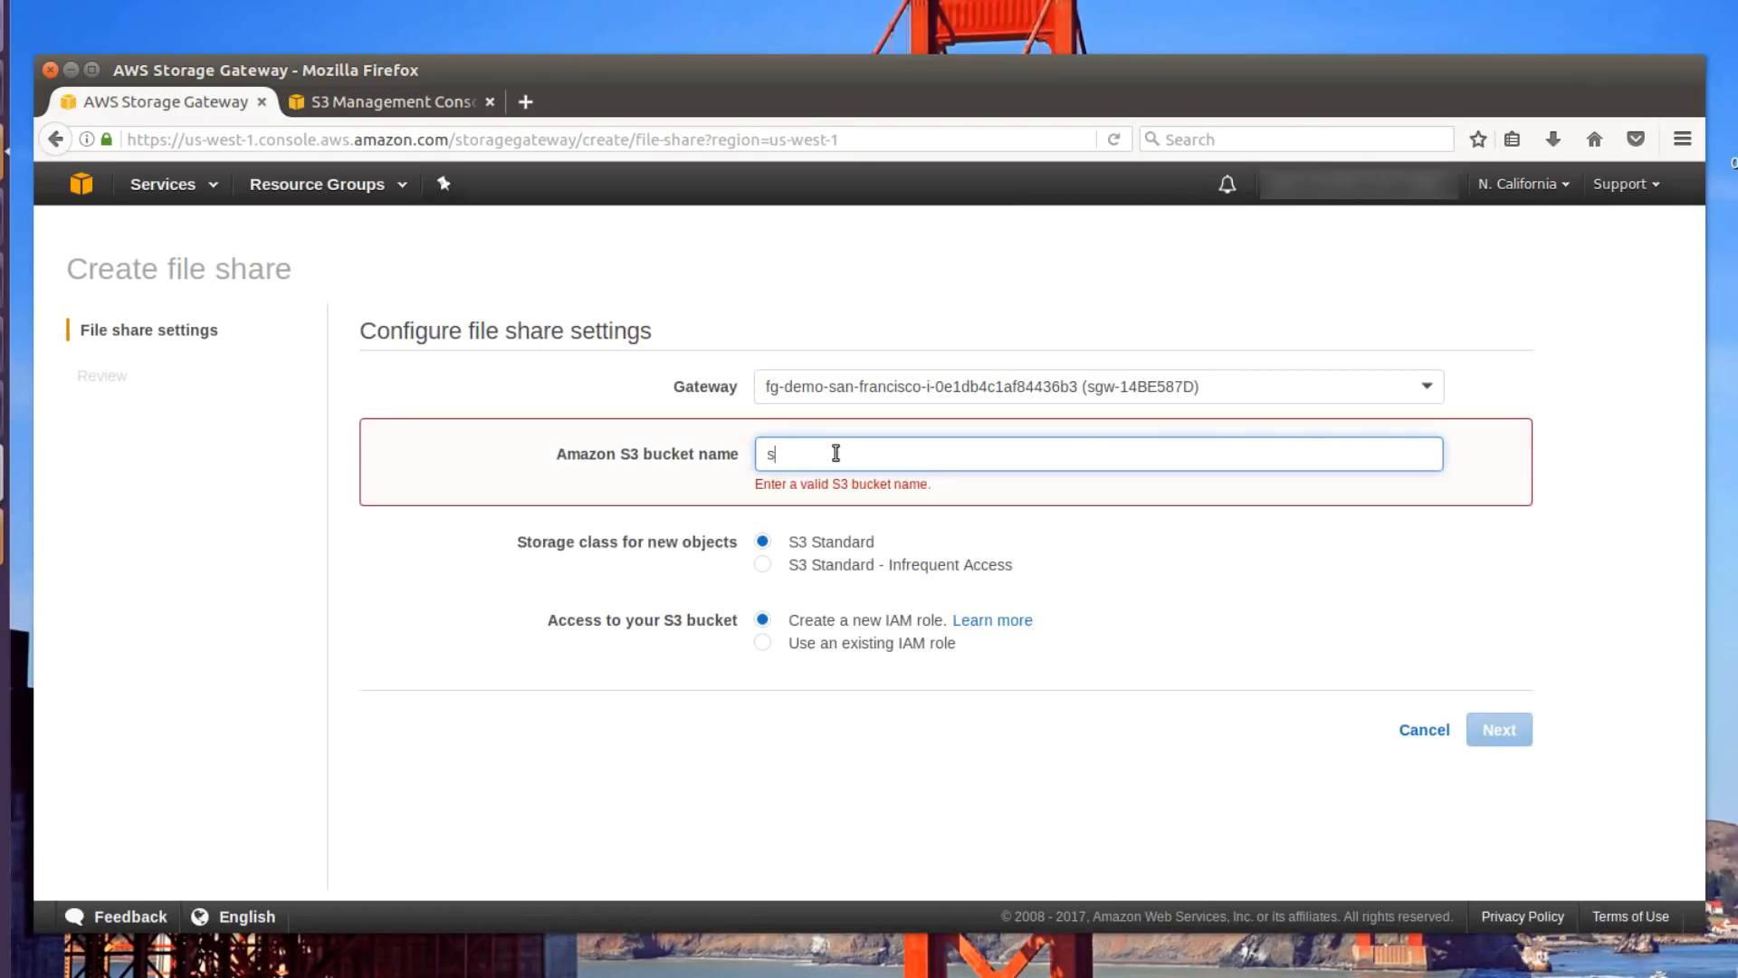
{"action": "type", "text": "3-nasa-images"}
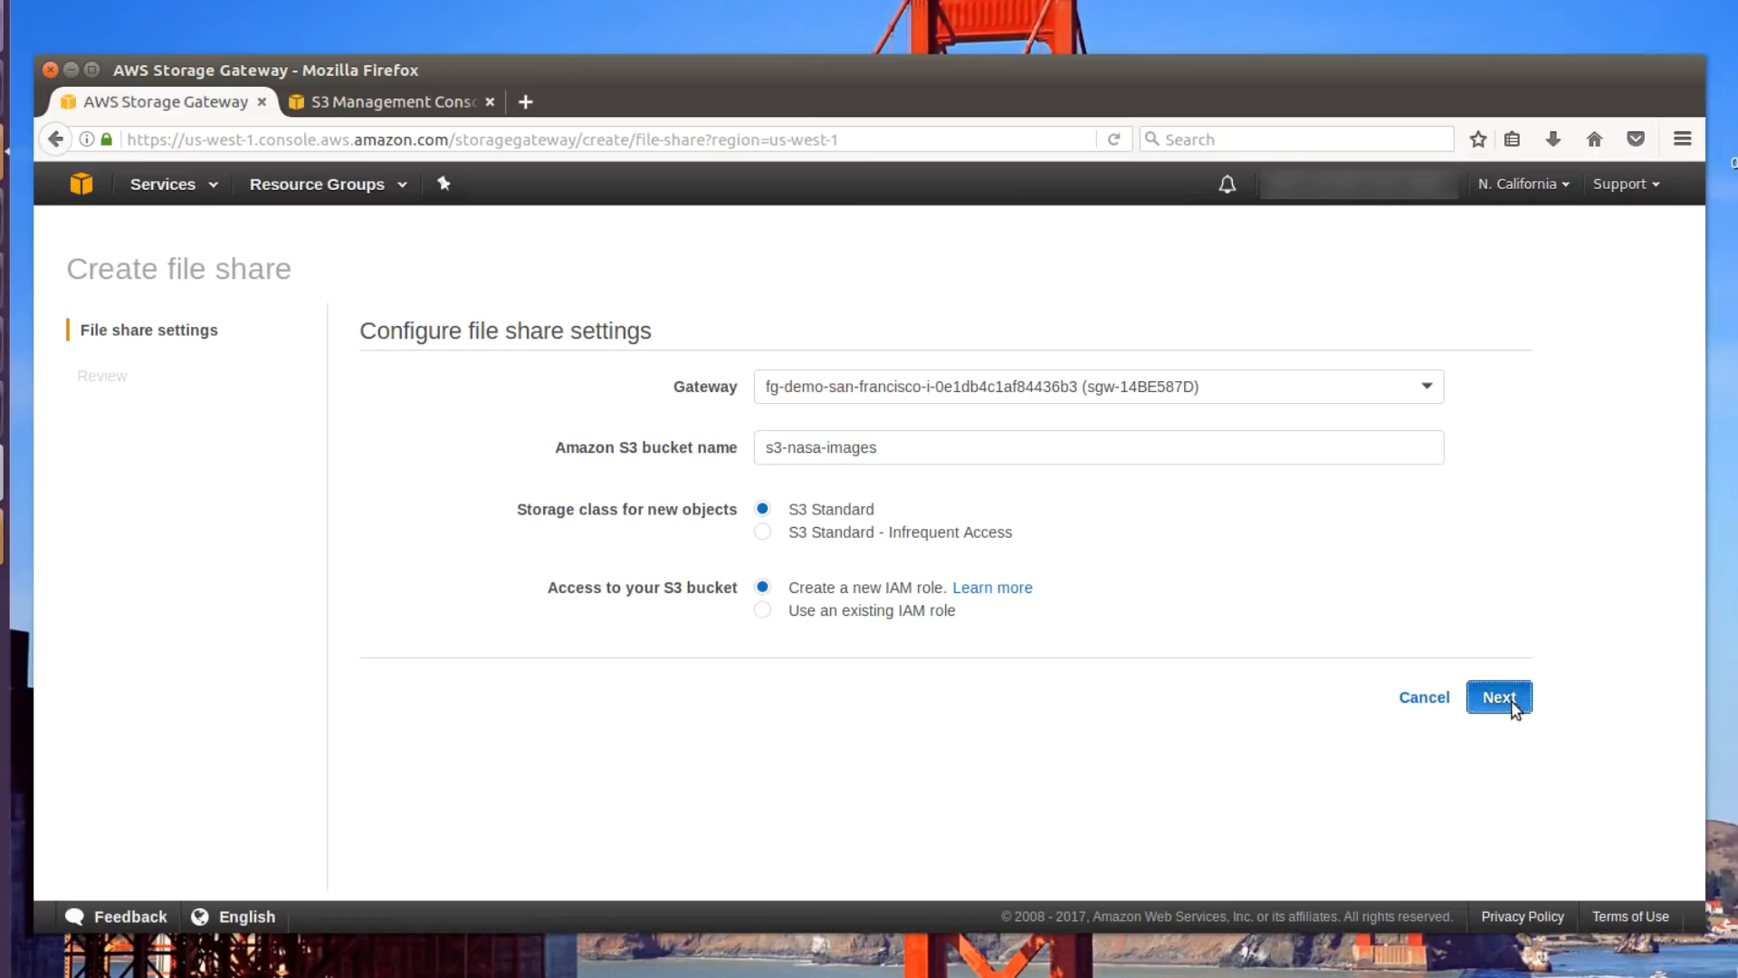
{"action": "left_click", "coordinate": [1498, 697]}
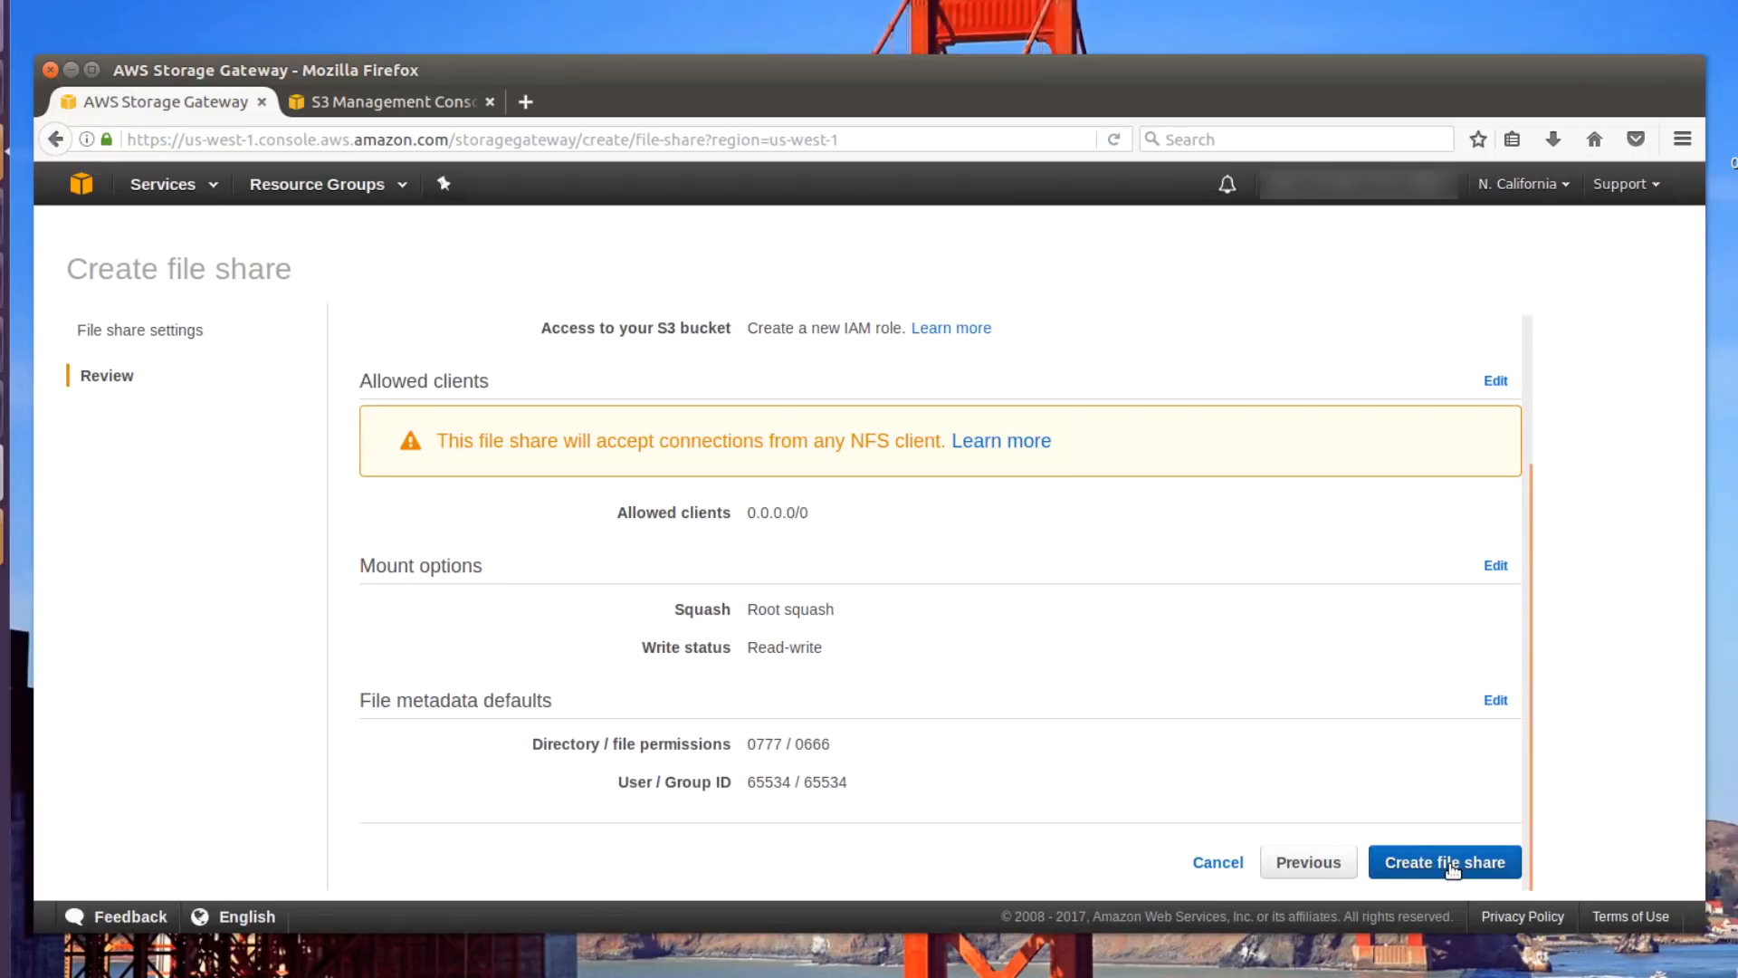
{"action": "left_click", "coordinate": [1443, 863]}
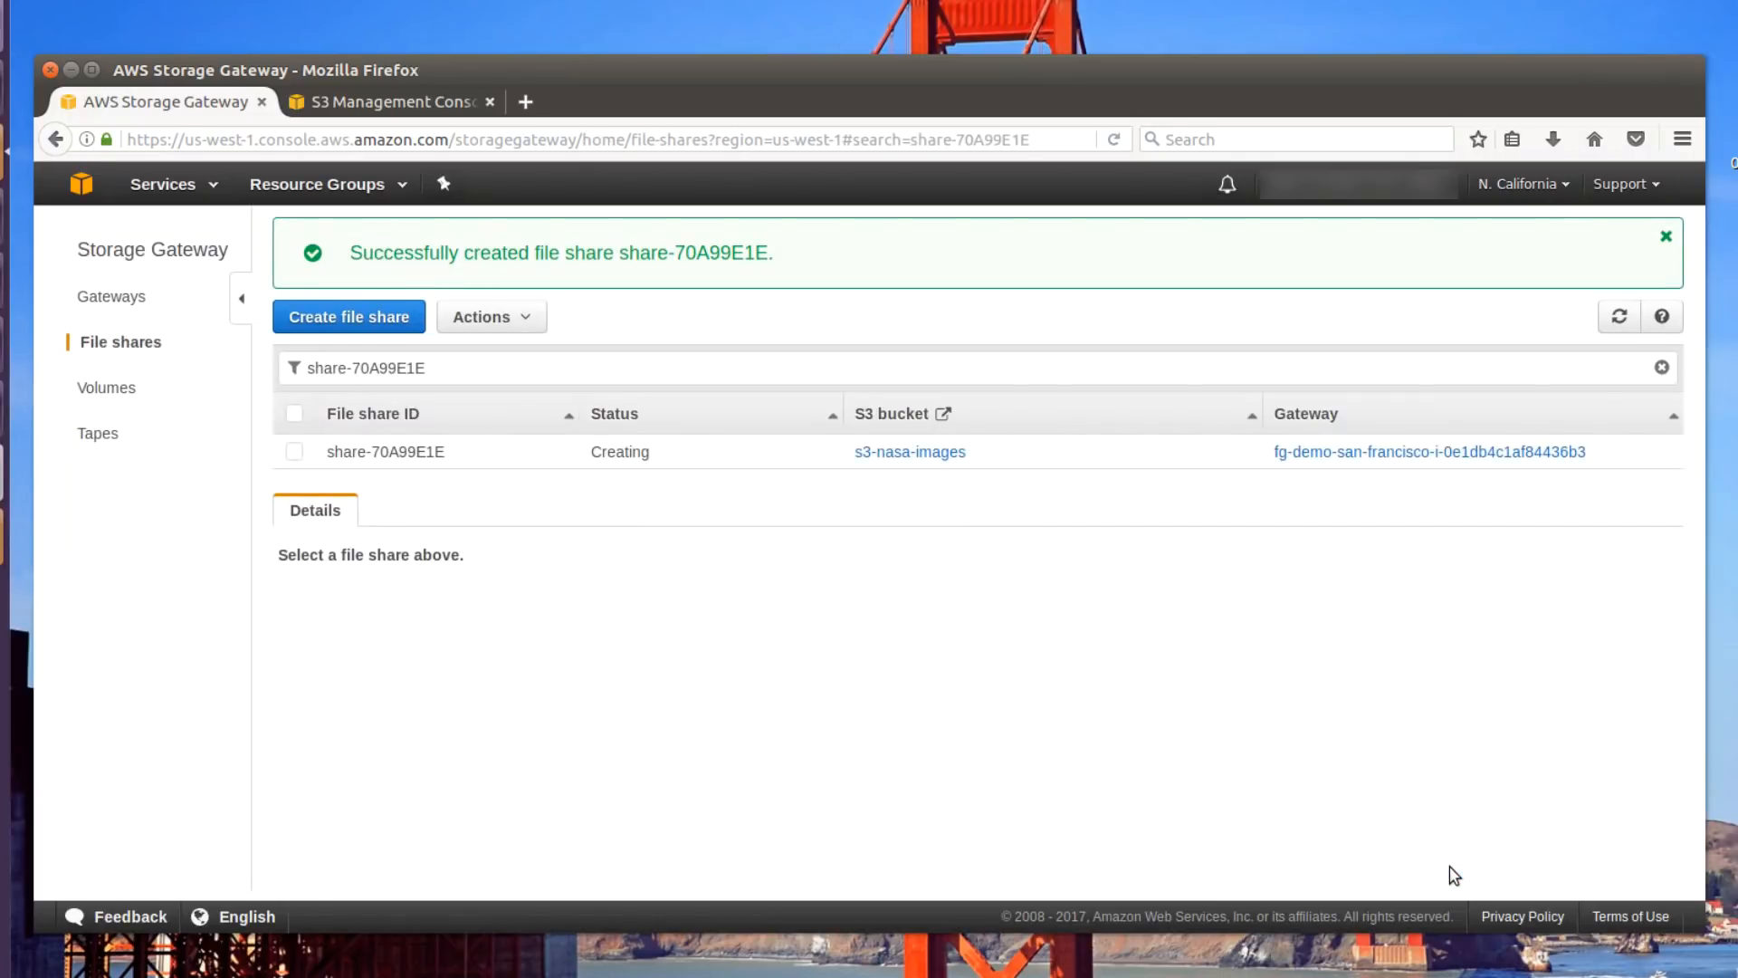
{"action": "mouse_move", "coordinate": [1632, 364]}
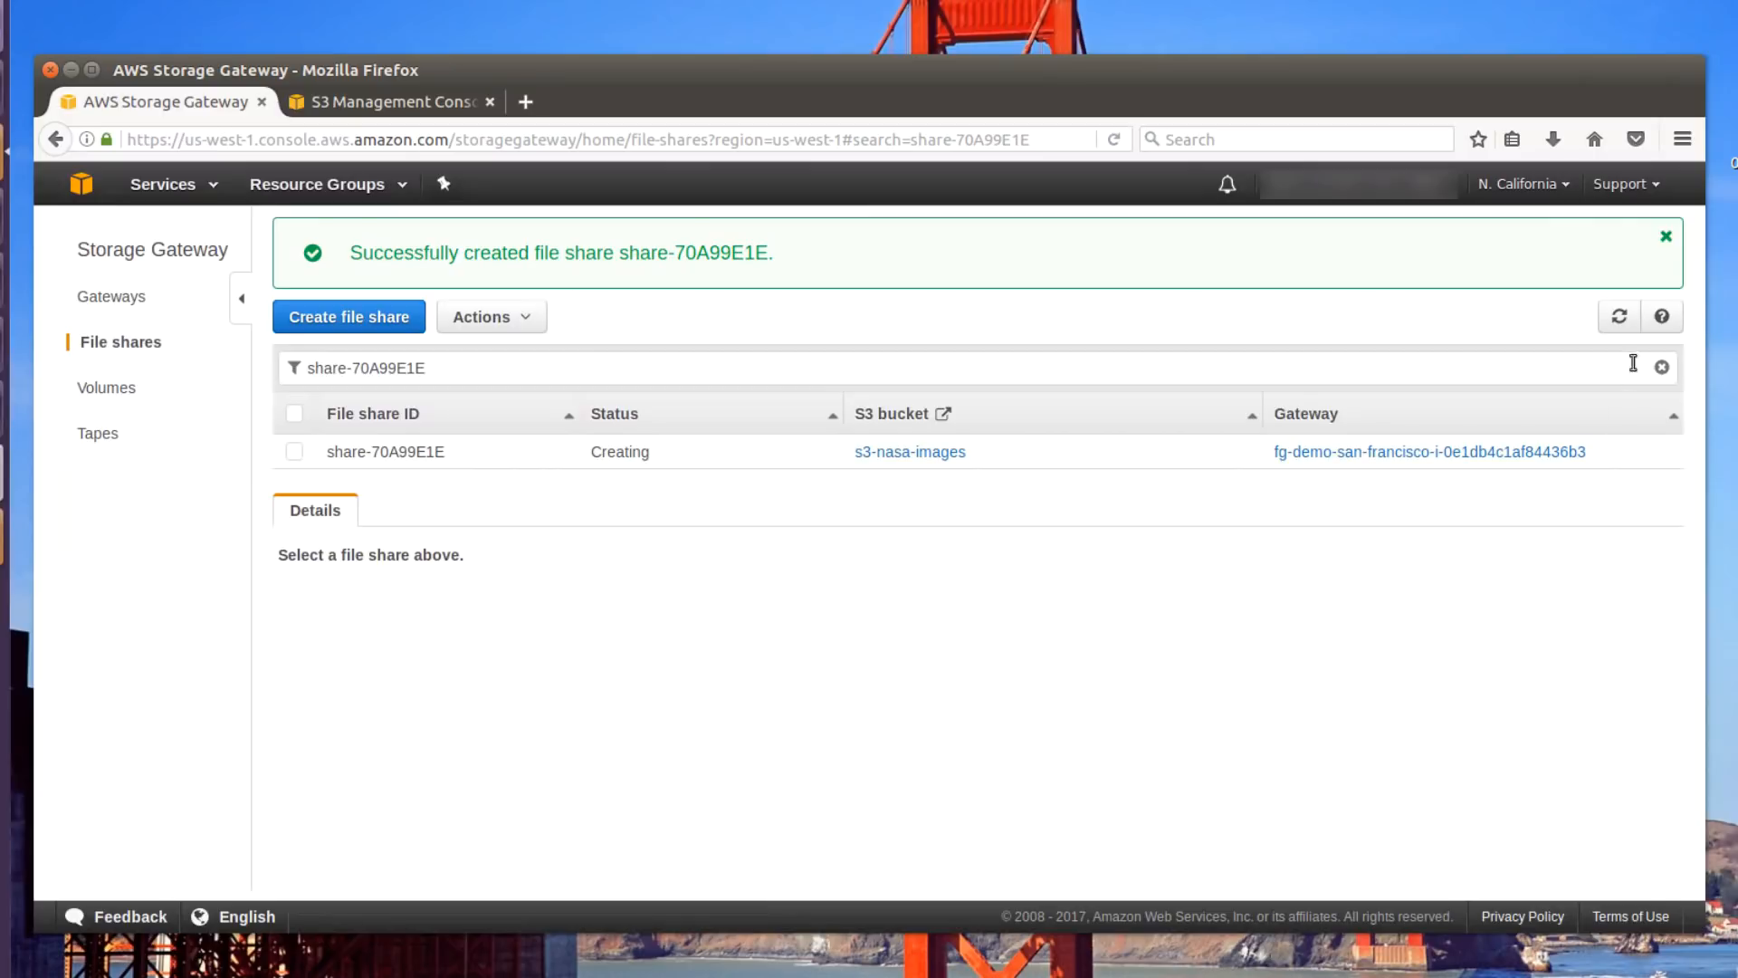
{"action": "left_click", "coordinate": [1665, 235]}
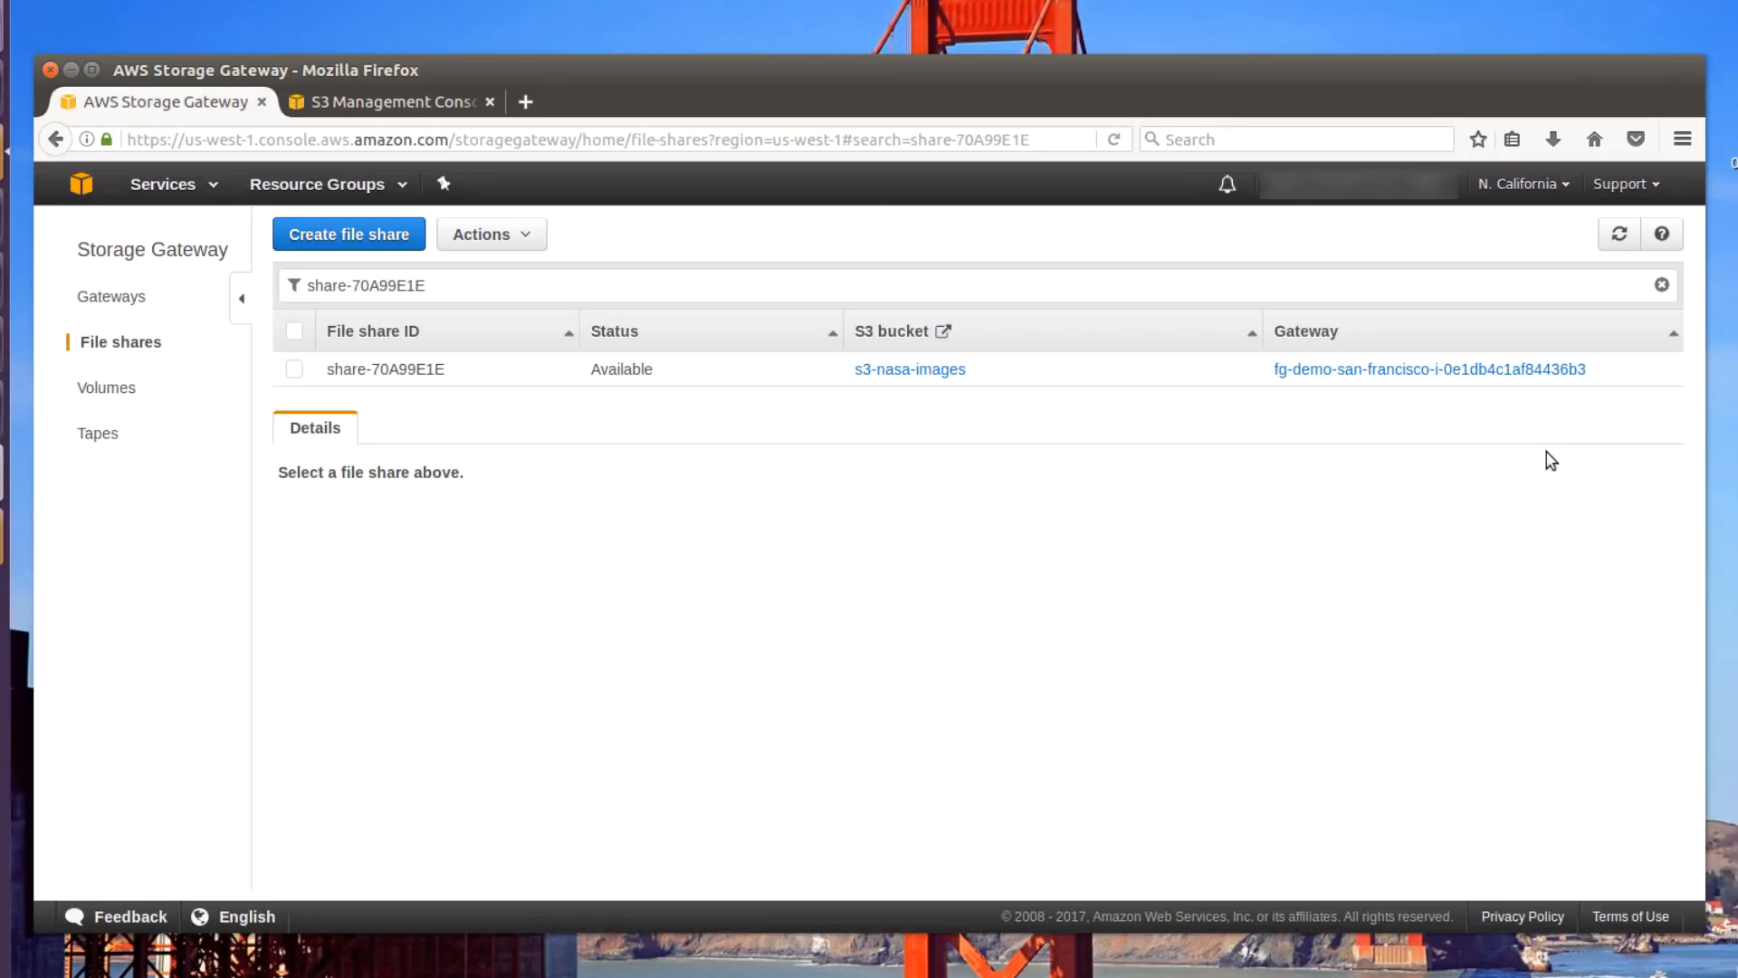
{"action": "mouse_move", "coordinate": [627, 478]}
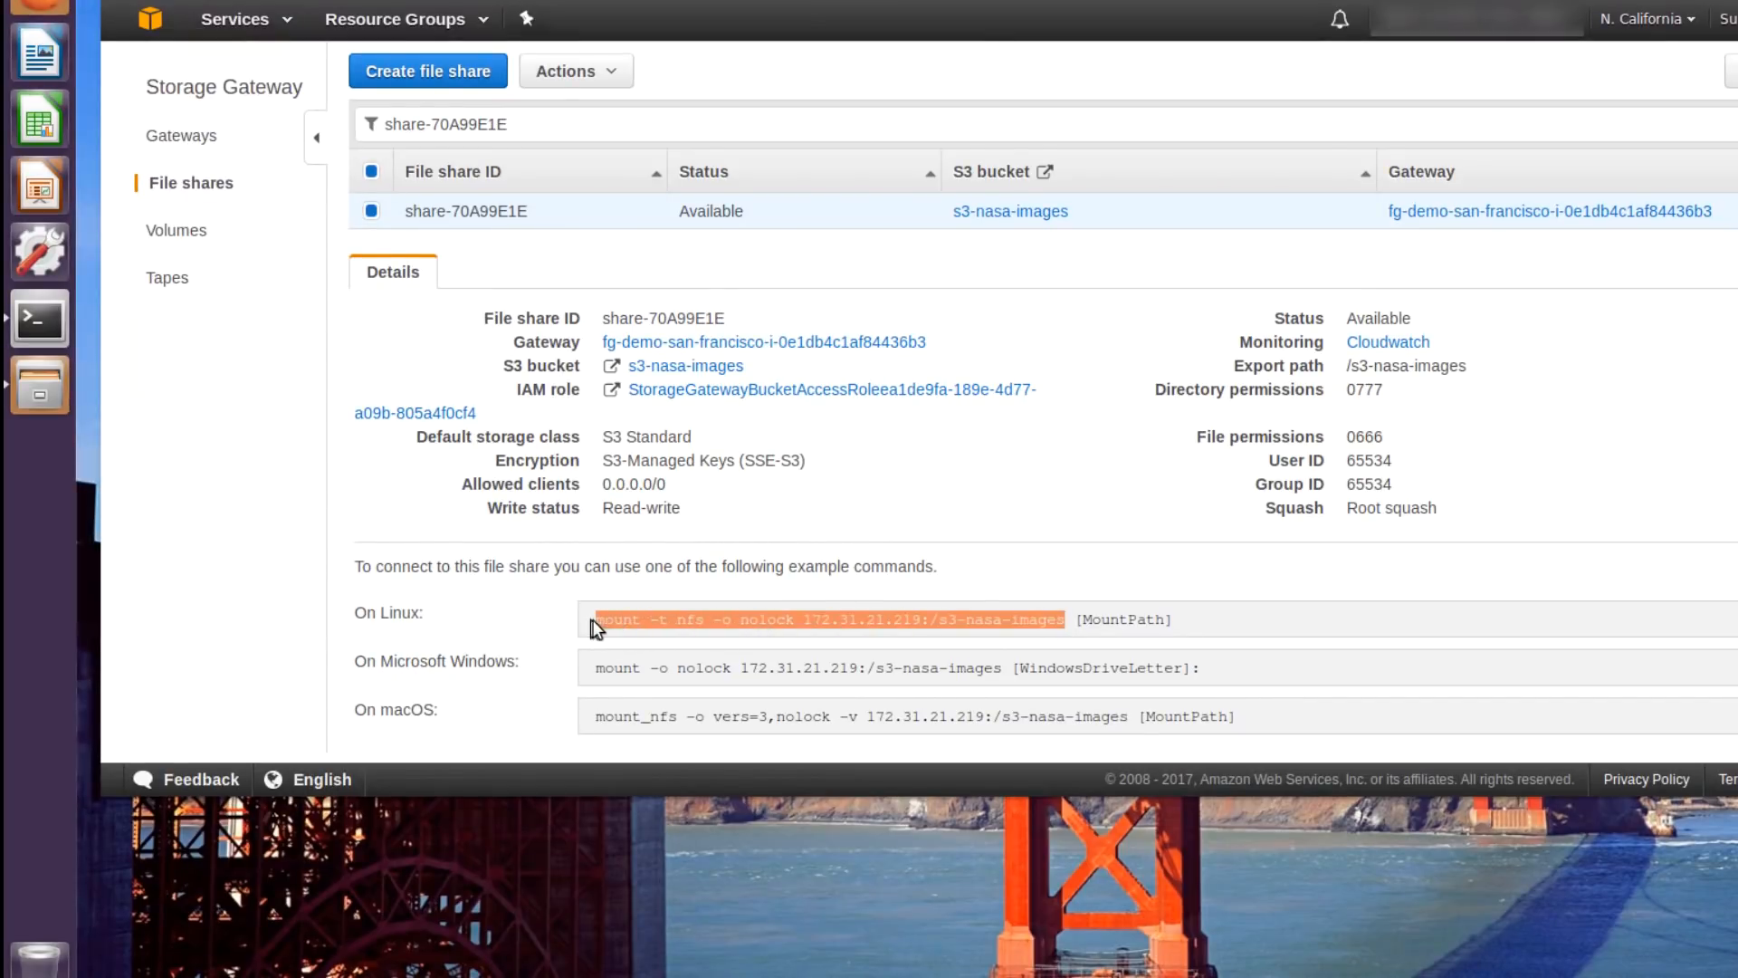
{"action": "mouse_move", "coordinate": [142, 355]}
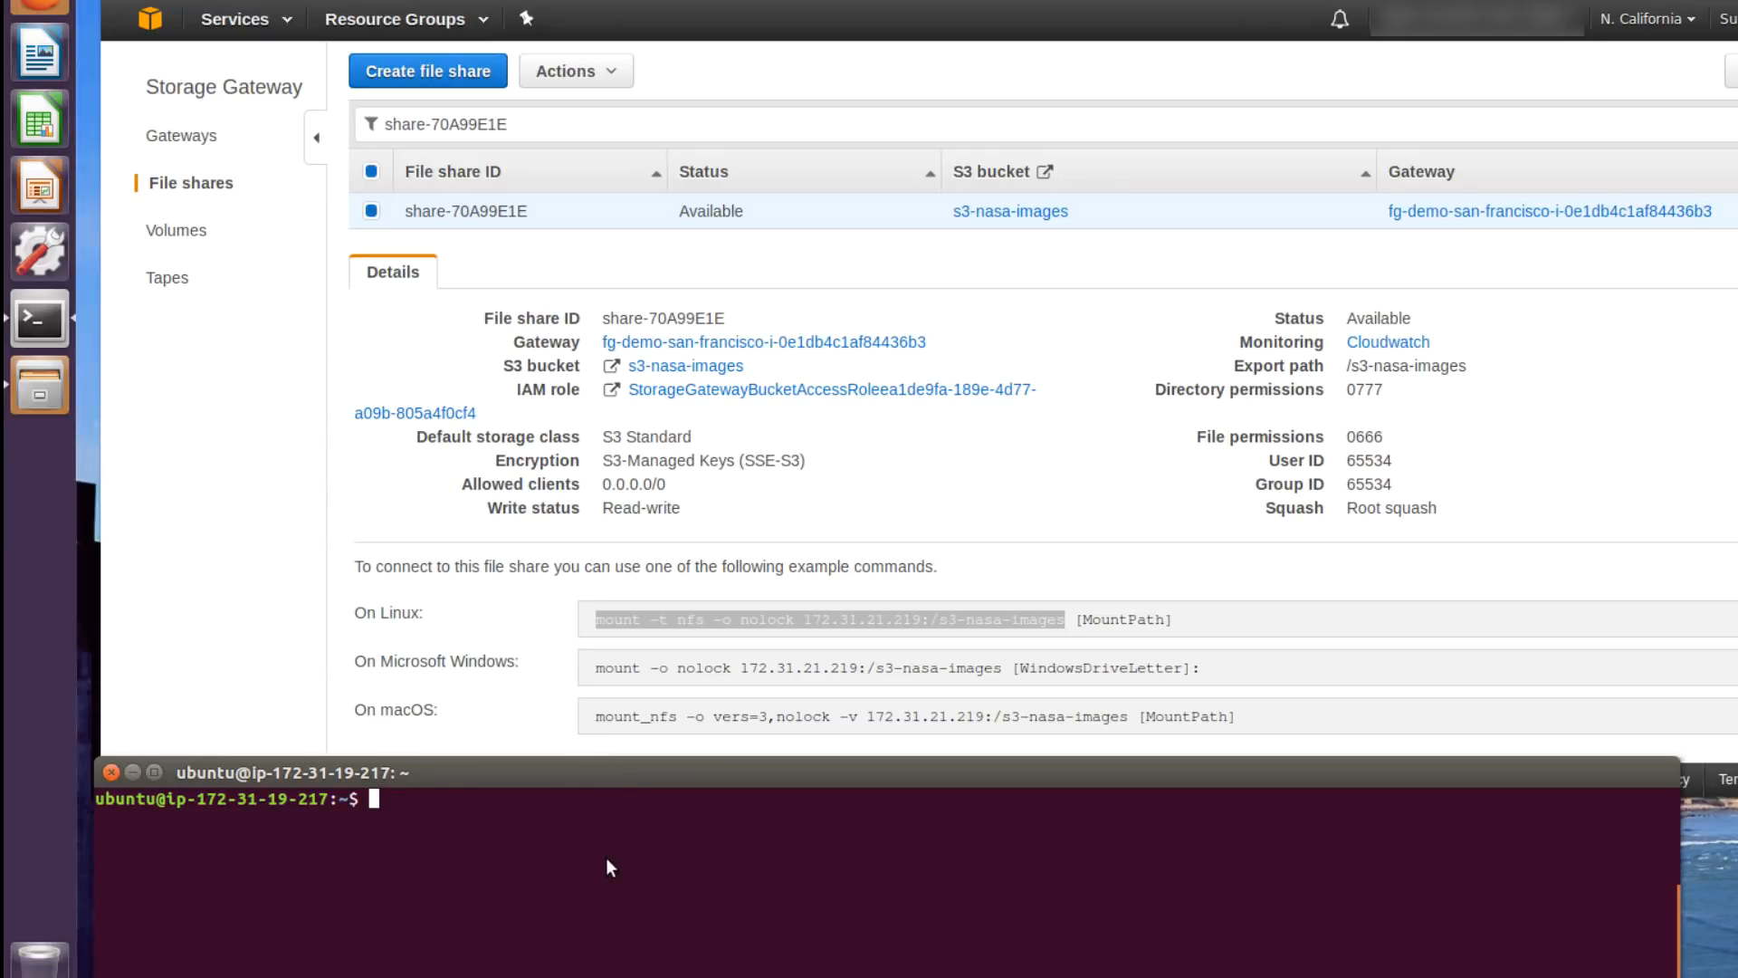
- Mount 172.31.21.219:/s3-nasa-images over NFS with nolock at /media/s3-nasa-images/
{"action": "type", "text": "sudo"}
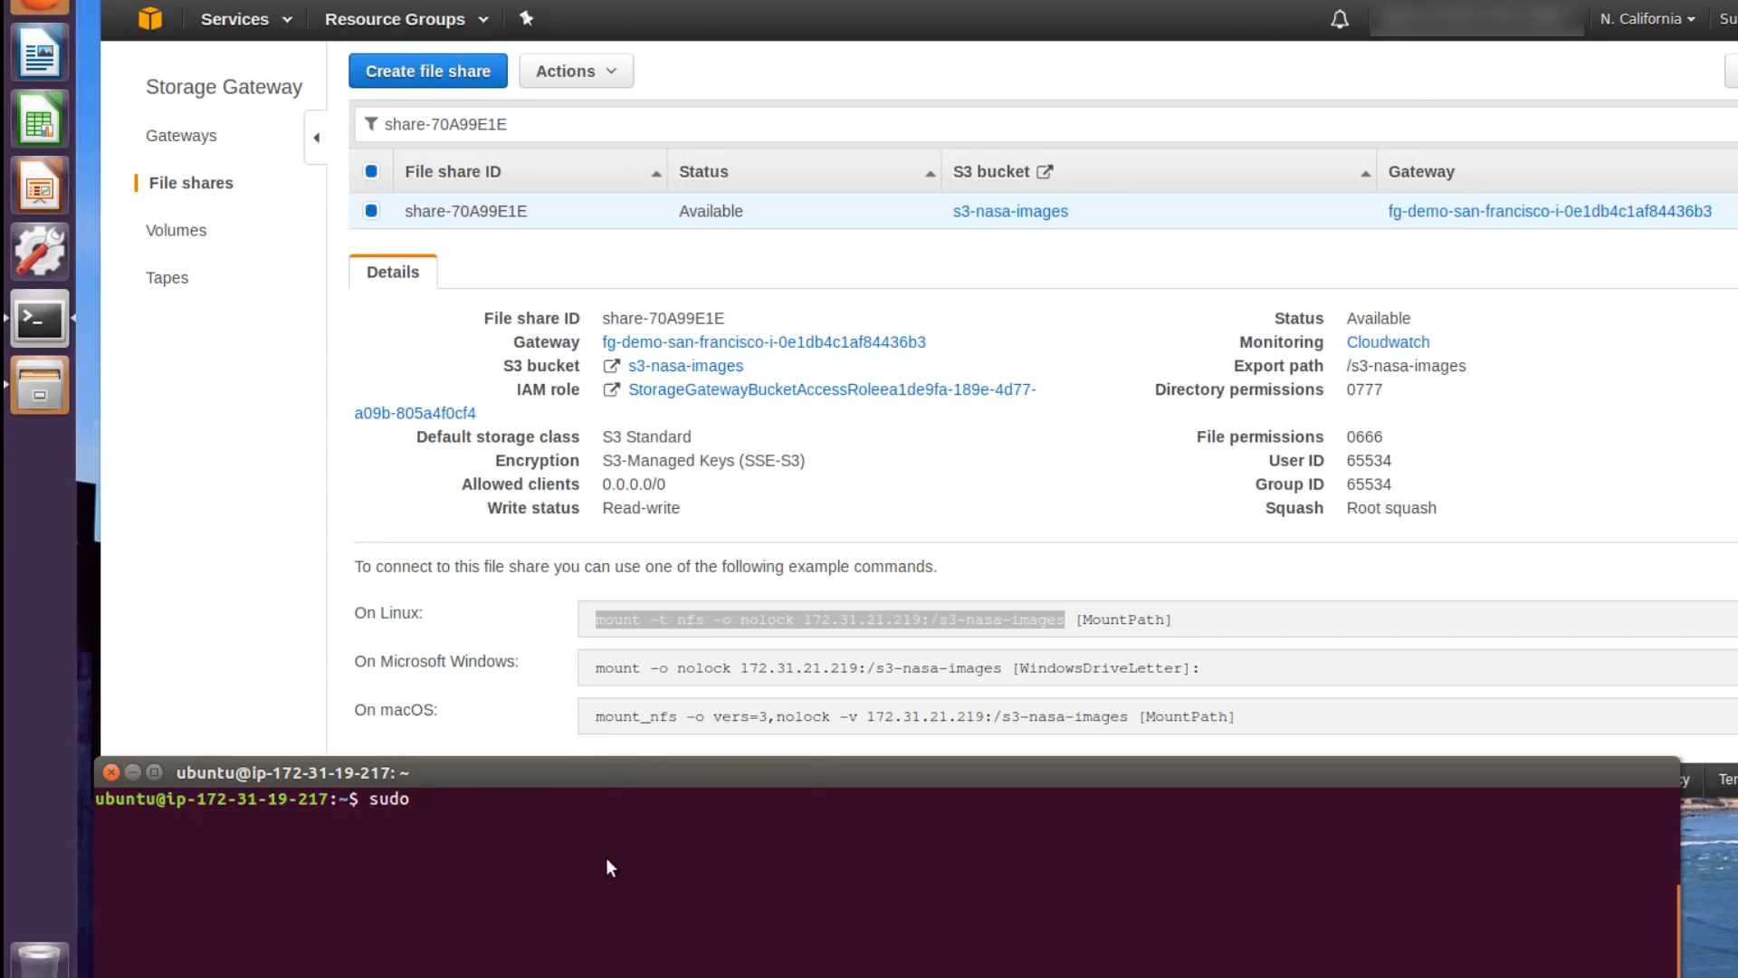
{"action": "type", "text": "mount -t nfs -o nolock 172.31.21.219:/s3-nasa-images"}
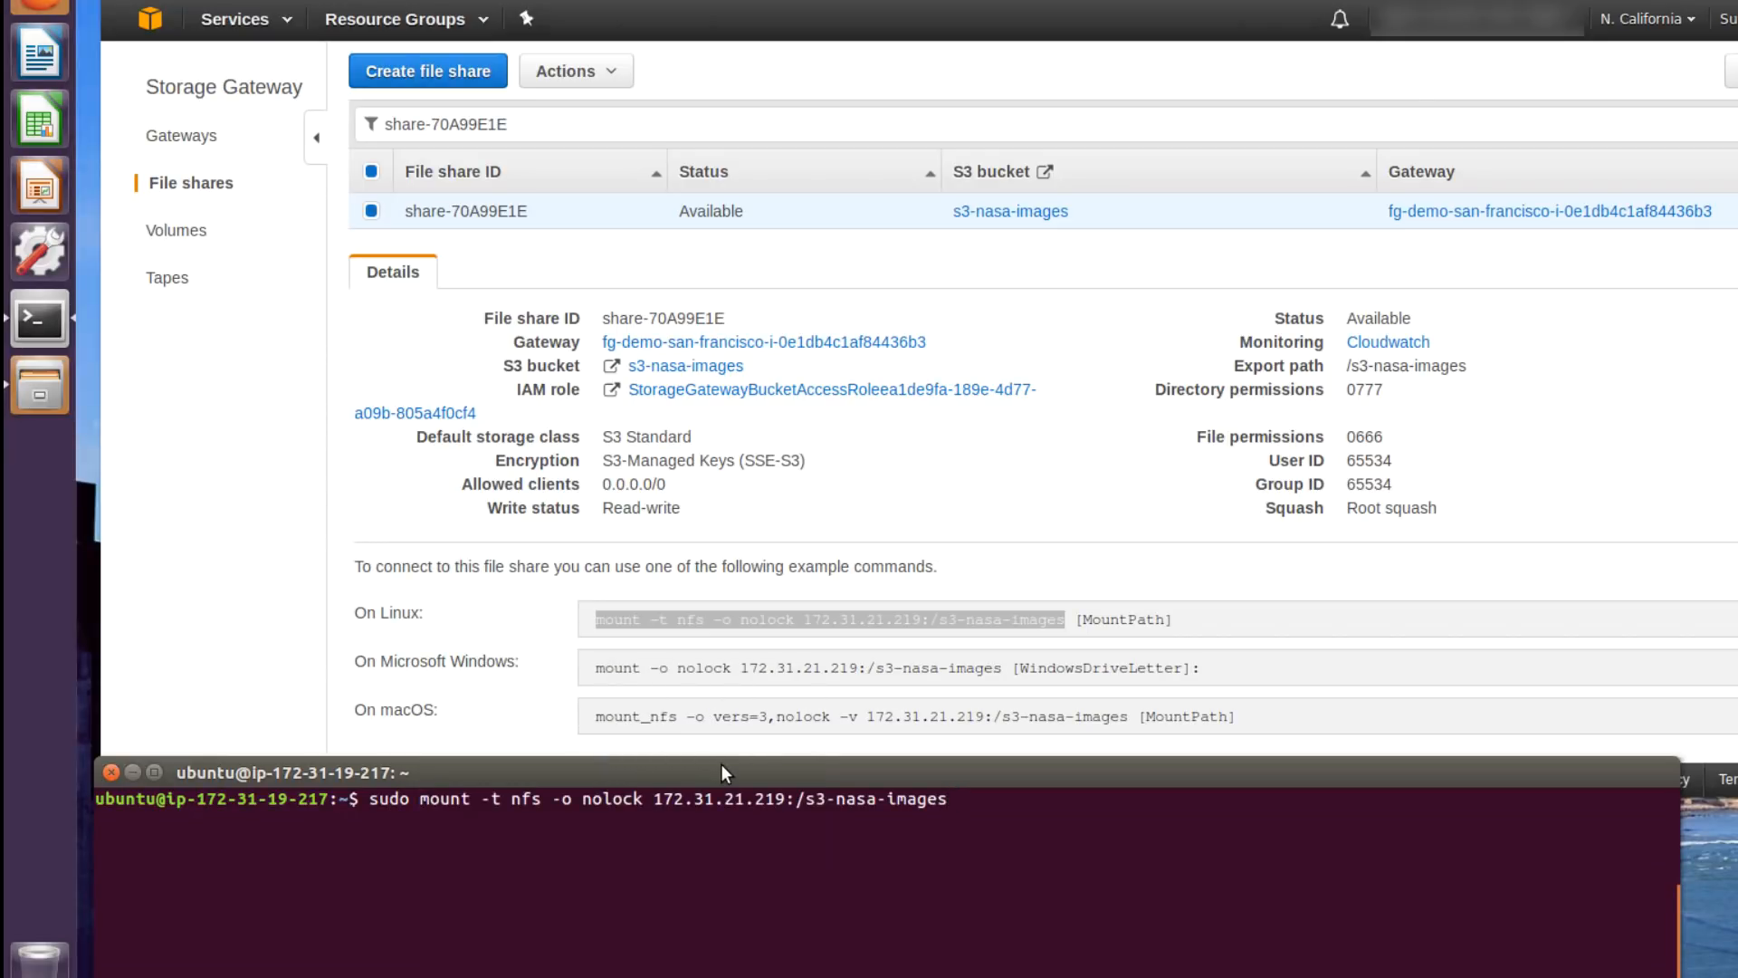
{"action": "type", "text": "/media/s"}
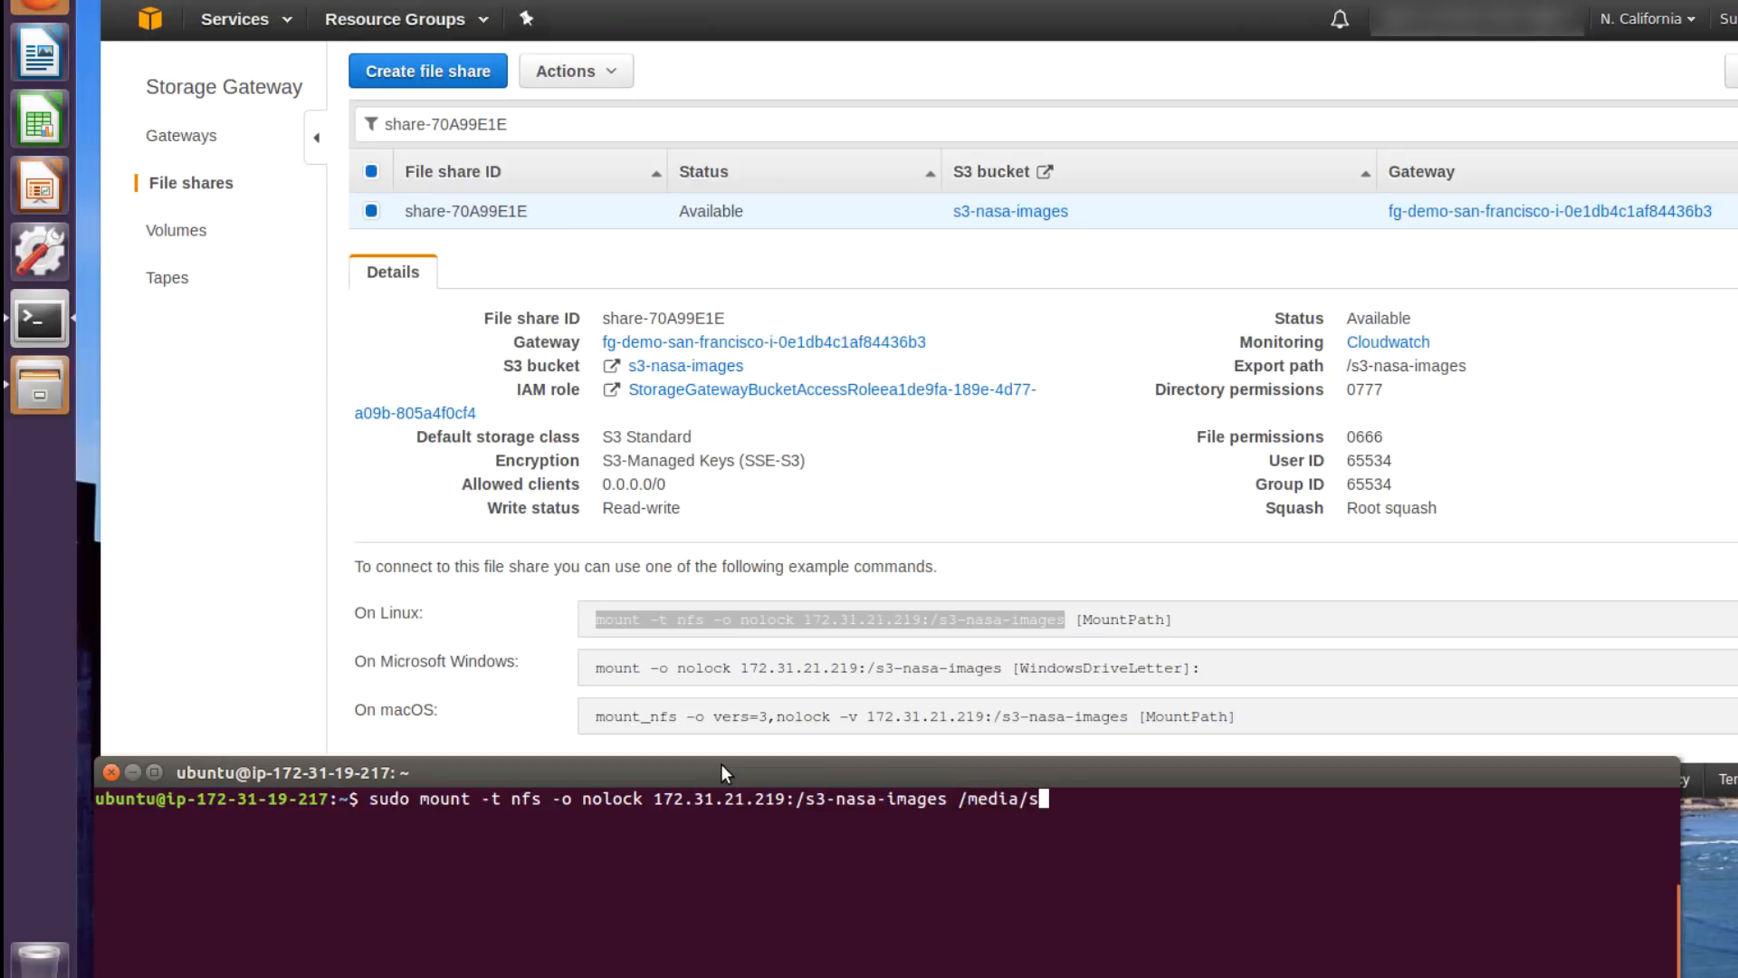
{"action": "type", "text": "3-nasa-images/"}
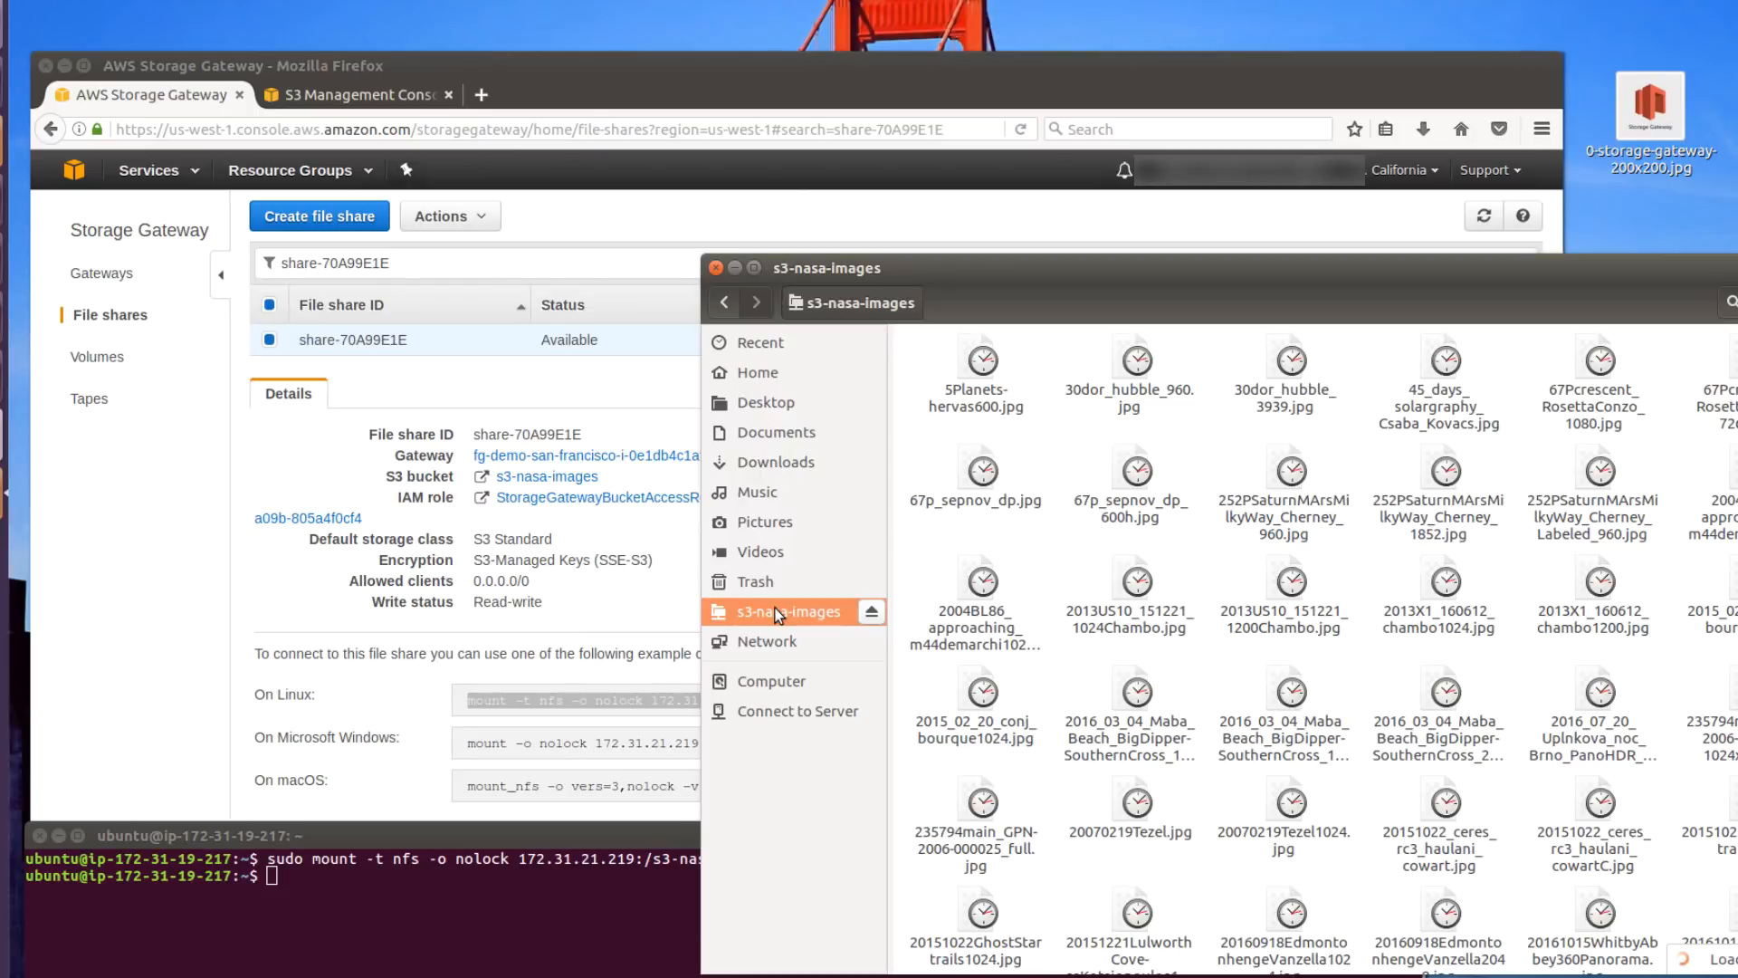
{"action": "mouse_move", "coordinate": [1488, 331]}
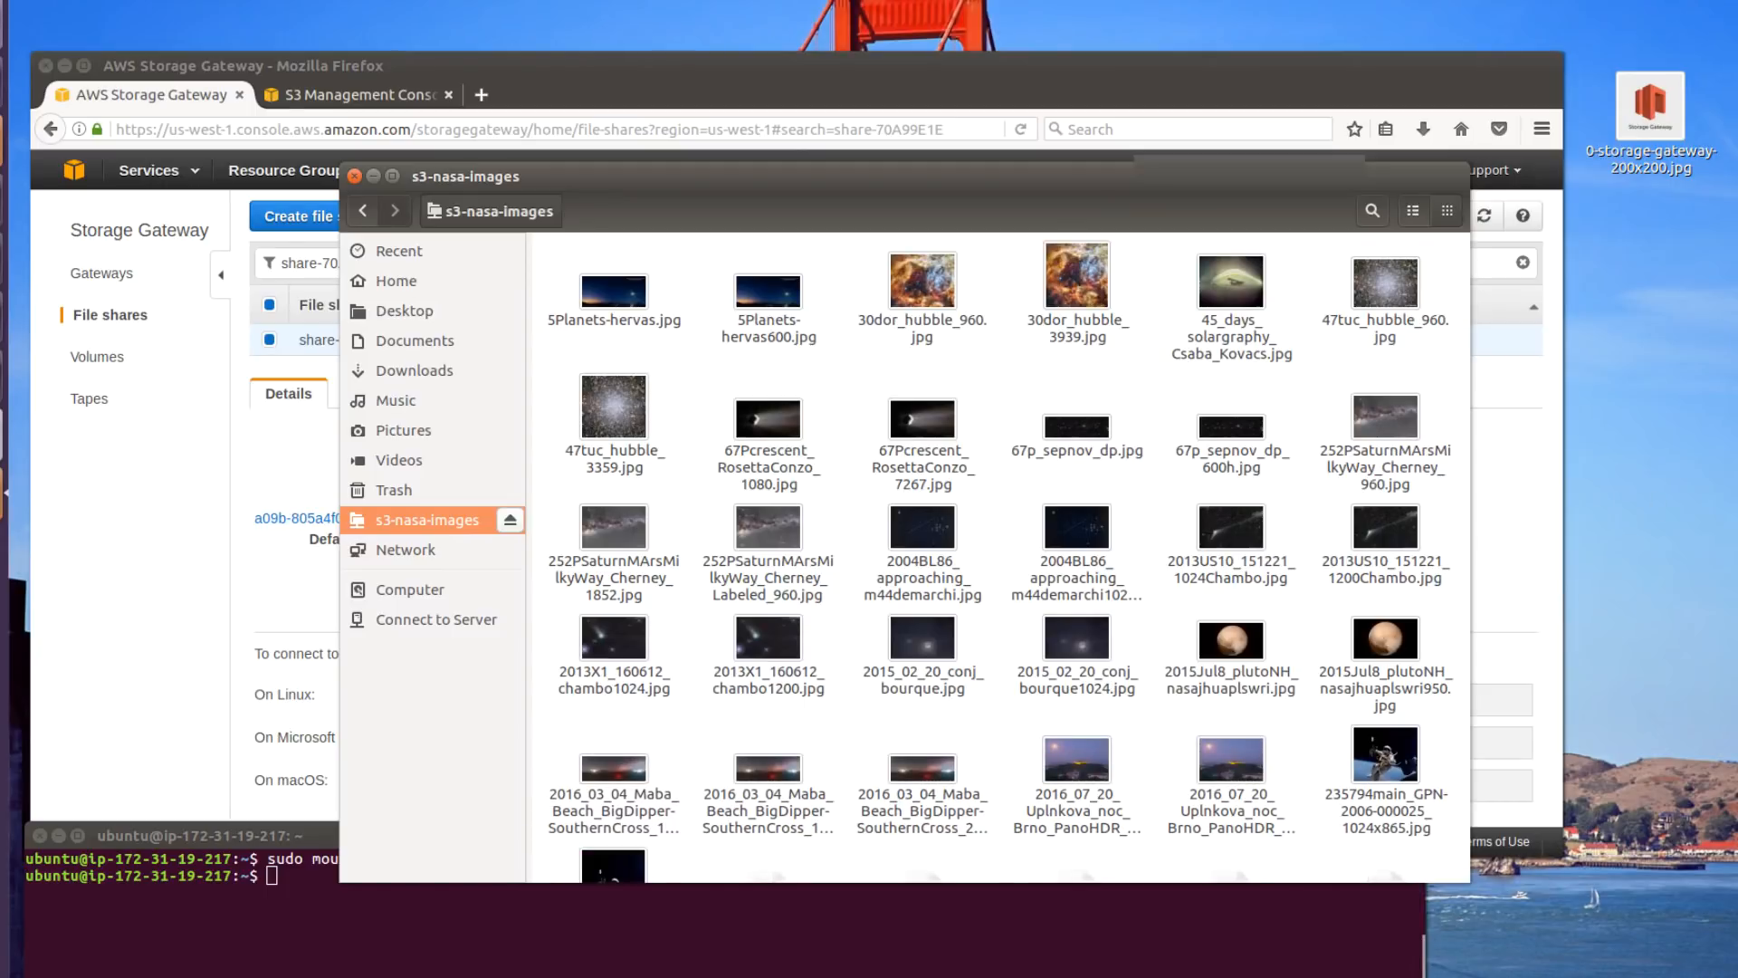
- Copy 0-storage-gateway-200x200.jpg from the desktop into the mounted s3-nasa-images share
{"action": "scroll", "scroll_direction": "down", "scroll_amount": 3}
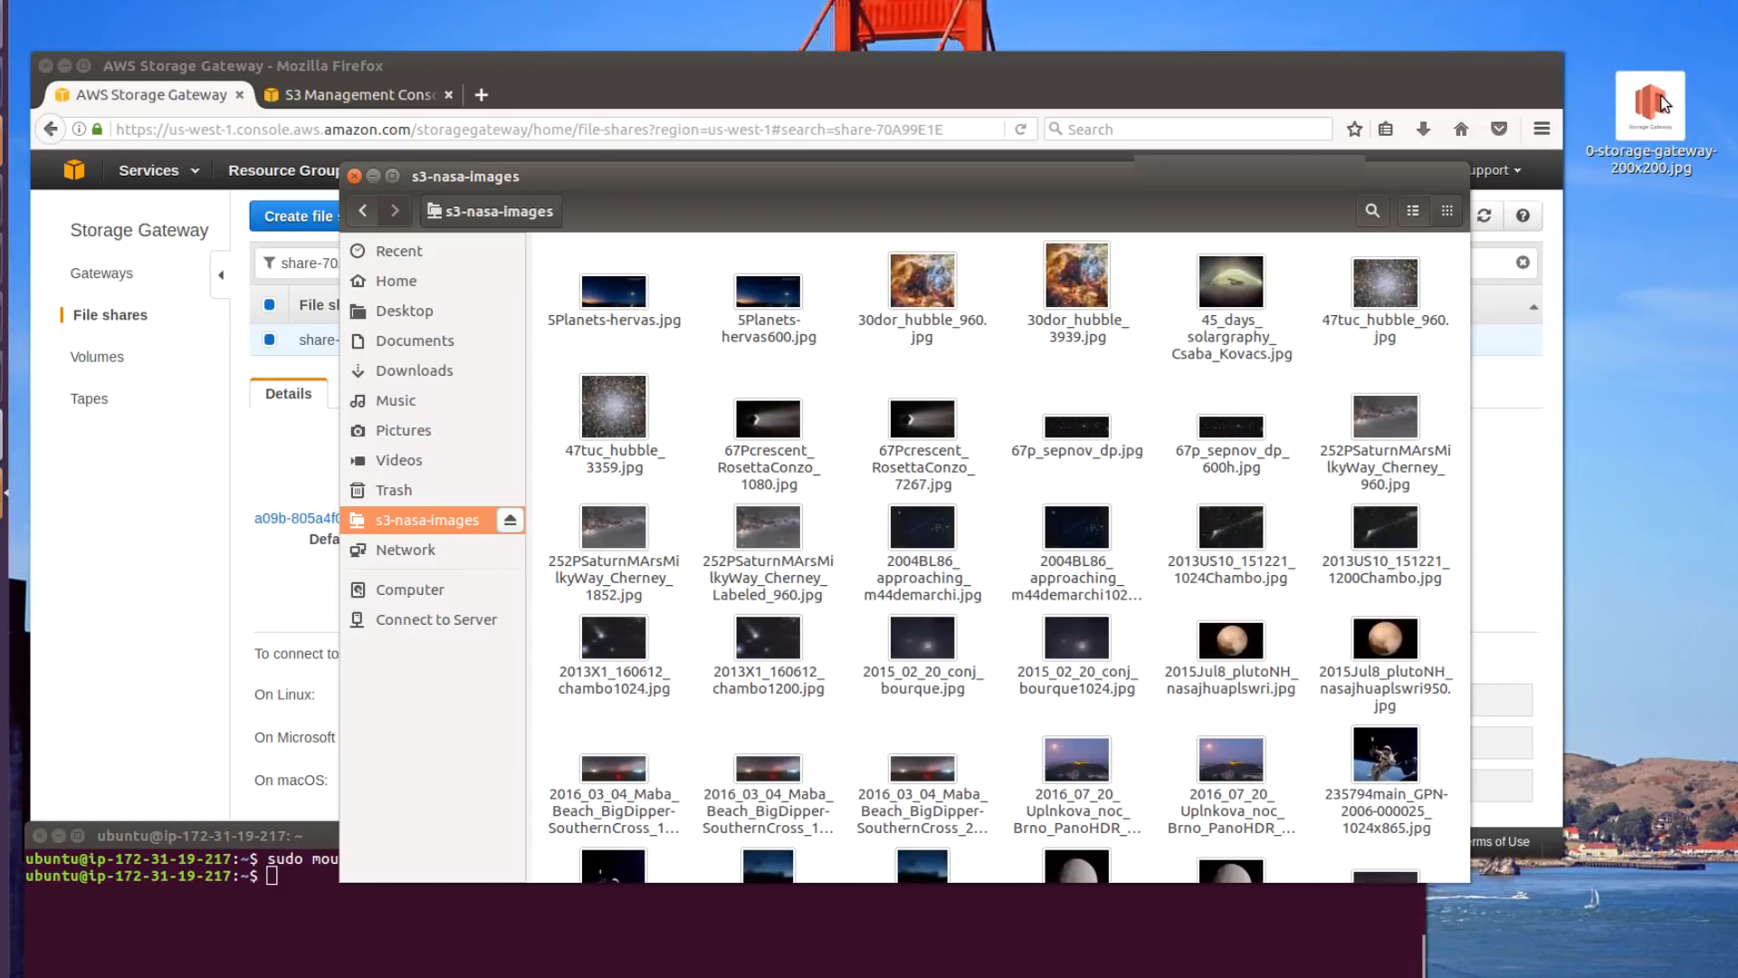
{"action": "left_click_drag", "start_coordinate": [1649, 105], "coordinate": [820, 394]}
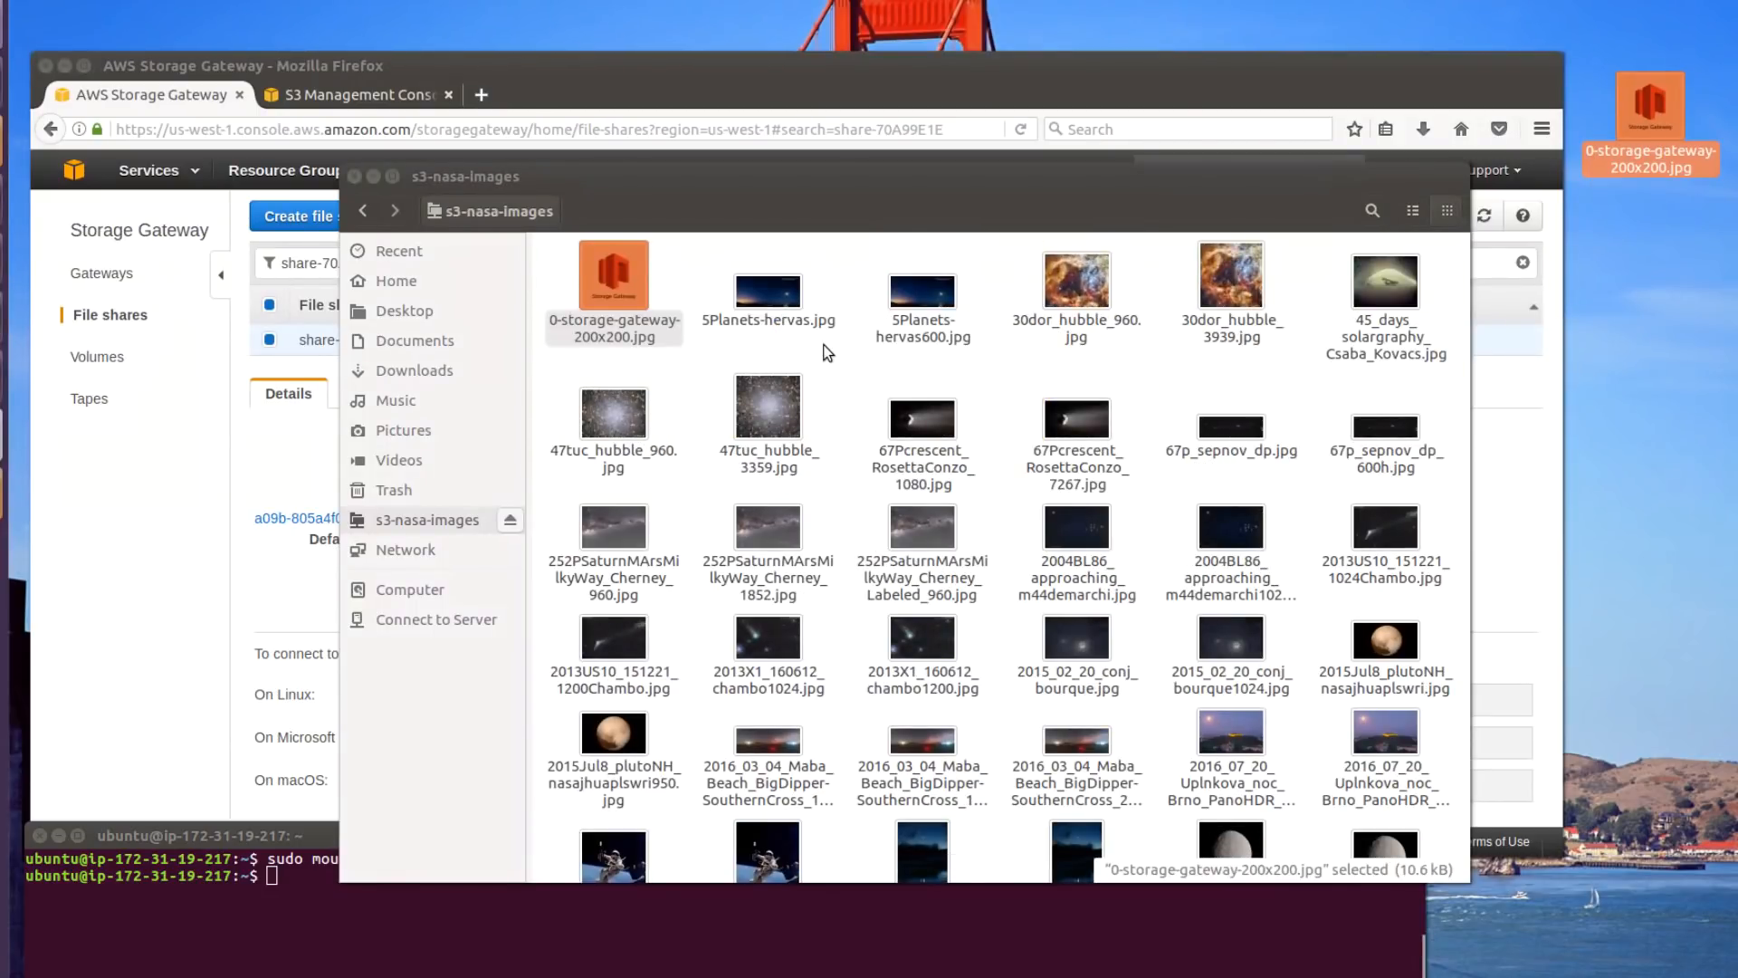
{"action": "mouse_move", "coordinate": [463, 142]}
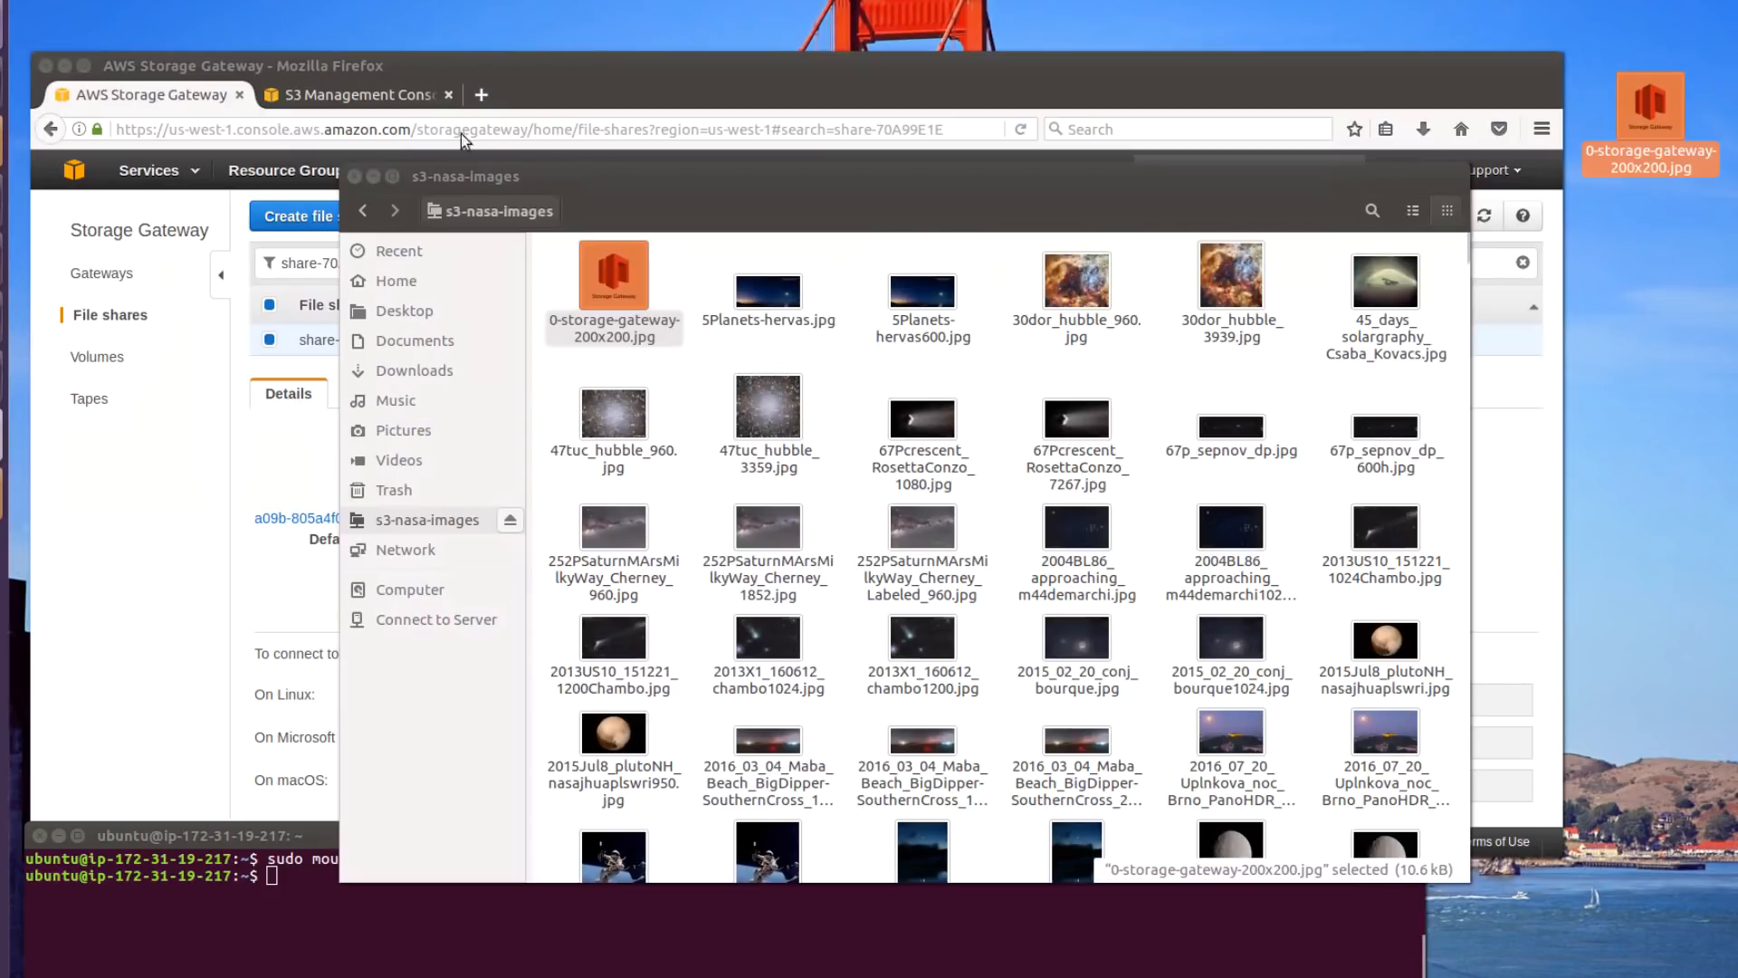
{"action": "left_click", "coordinate": [356, 95]}
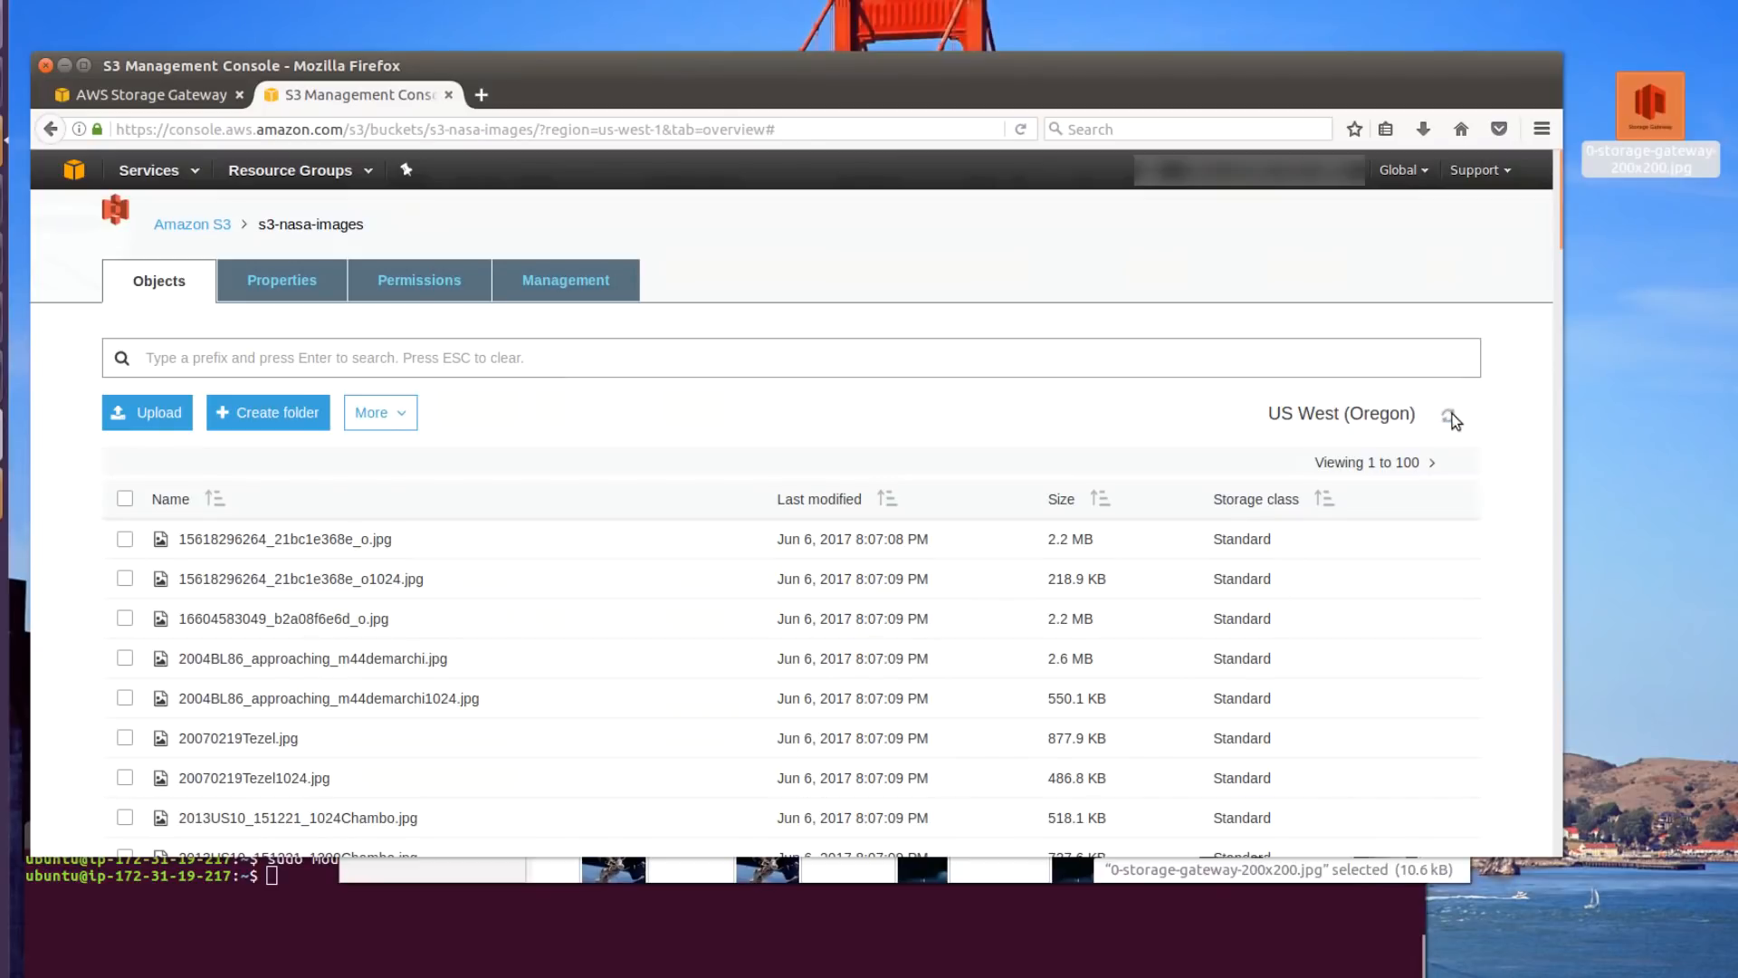
- Refresh the s3-nasa-images object list to show 0-storage-gateway-200x200.jpg (10.3 KB)
{"action": "left_click", "coordinate": [1448, 414]}
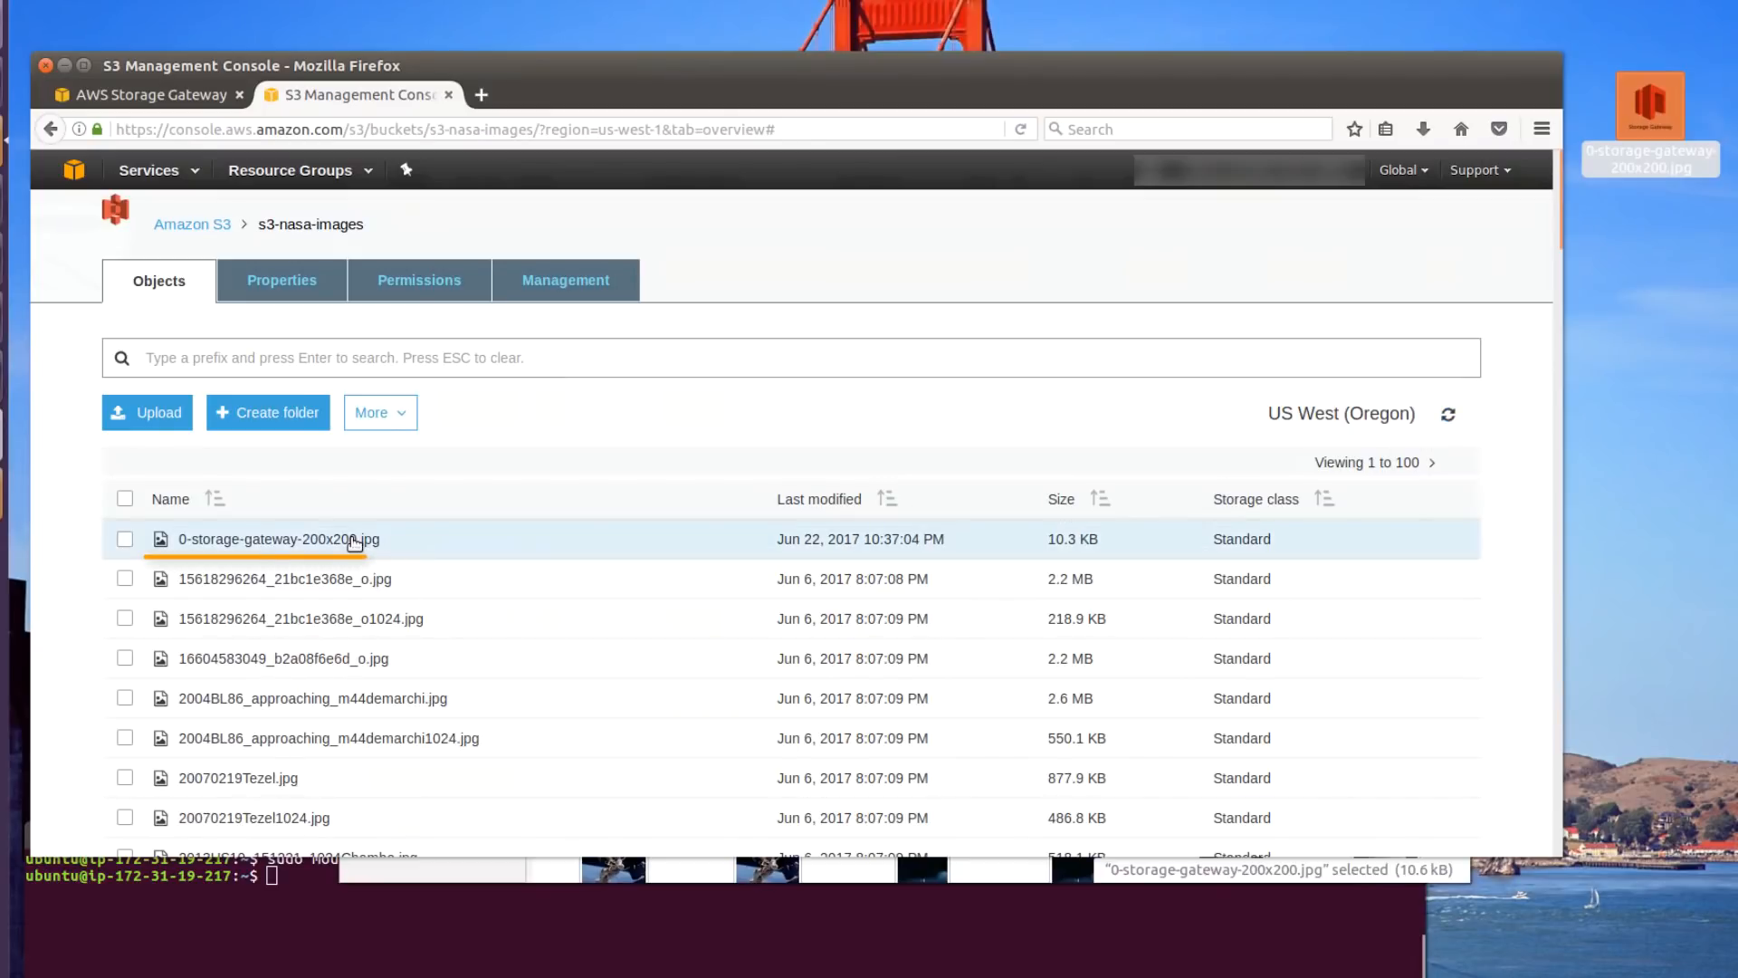
{"action": "mouse_move", "coordinate": [484, 545]}
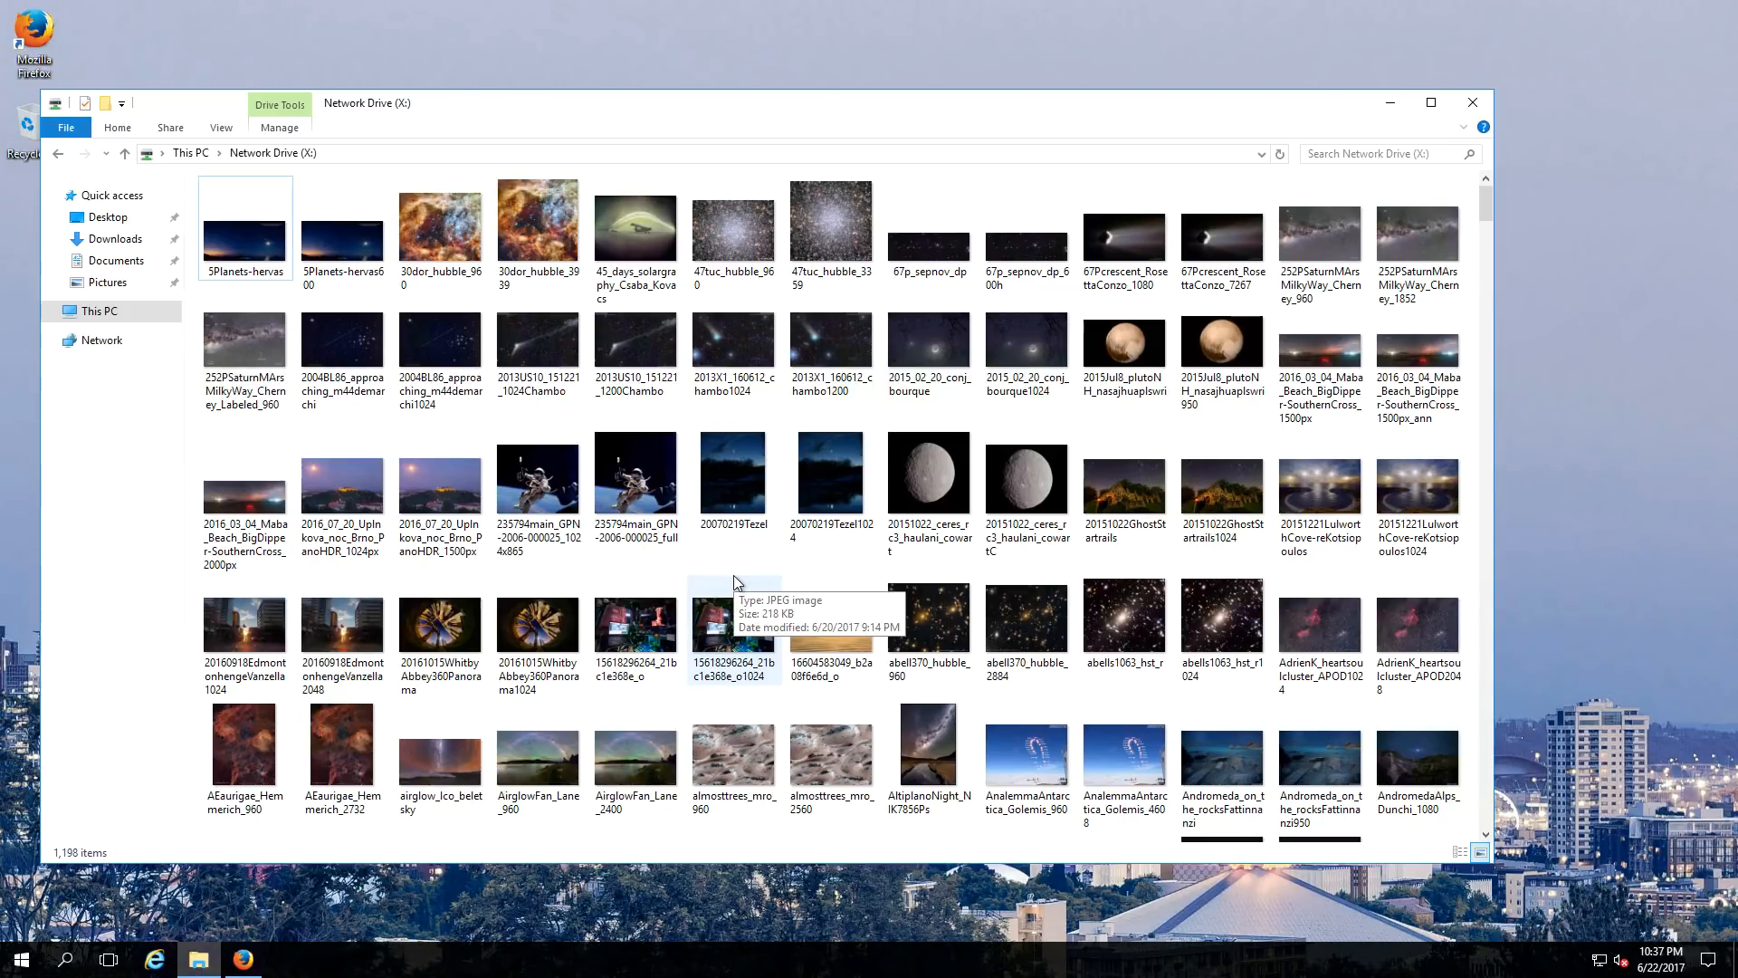
{"action": "mouse_move", "coordinate": [430, 919]}
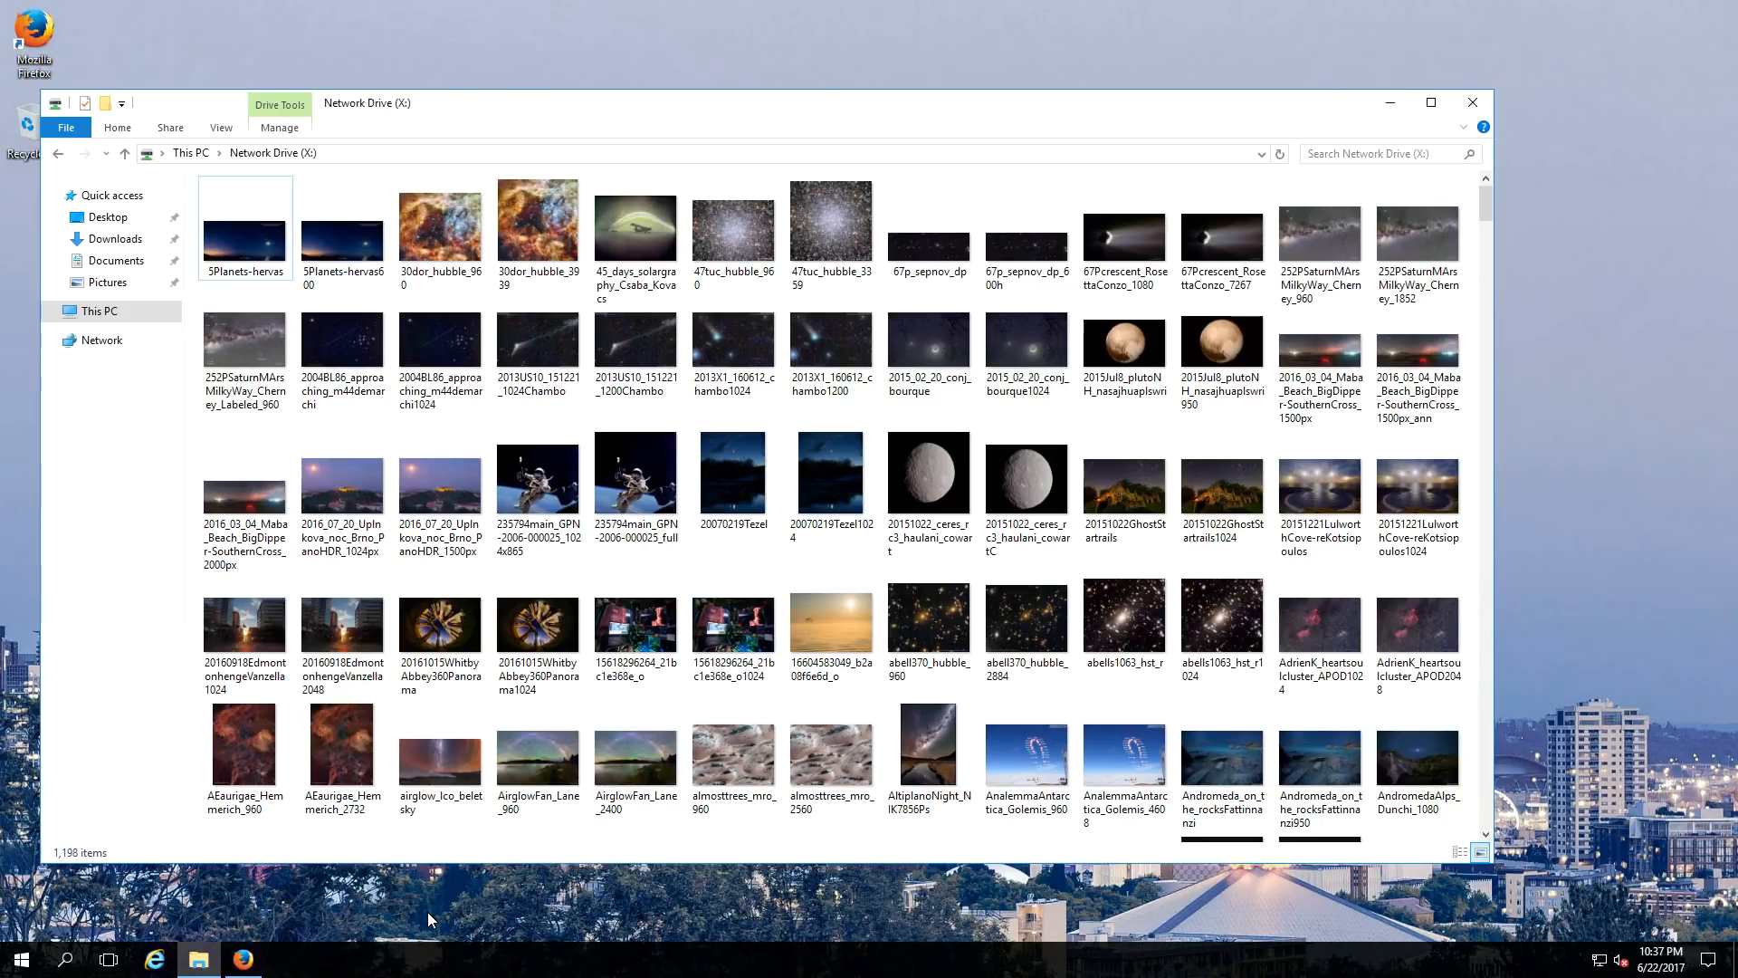
{"action": "mouse_move", "coordinate": [360, 915]}
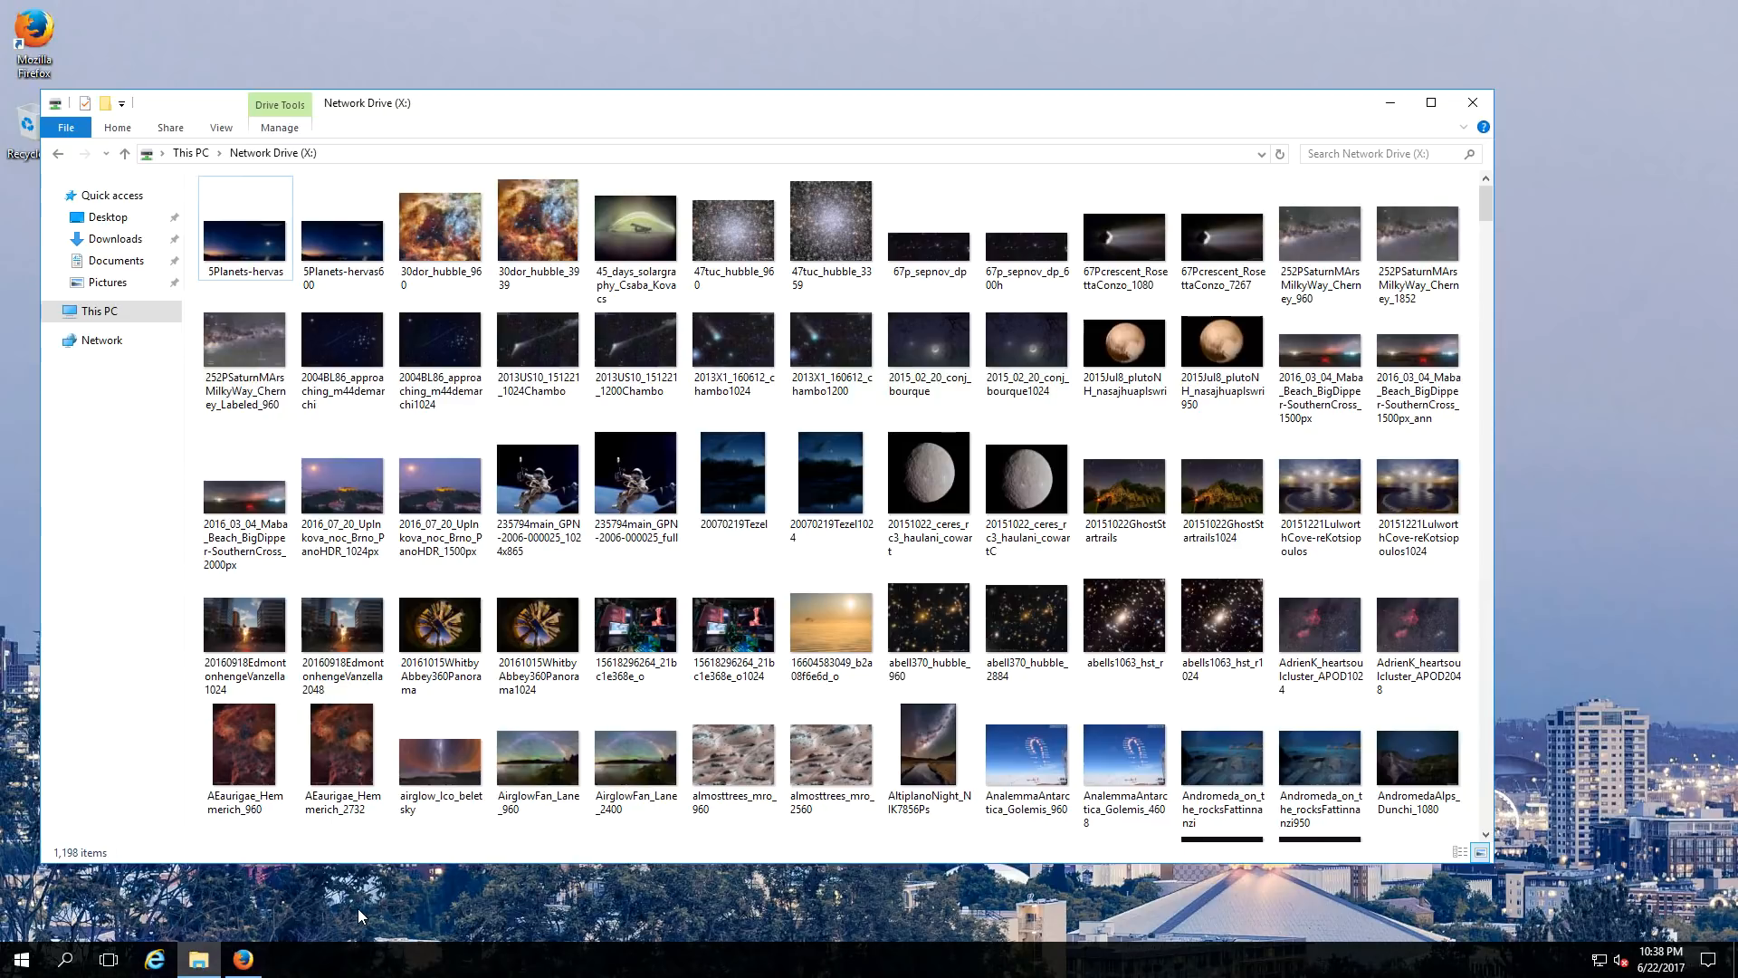
{"action": "mouse_move", "coordinate": [281, 929]}
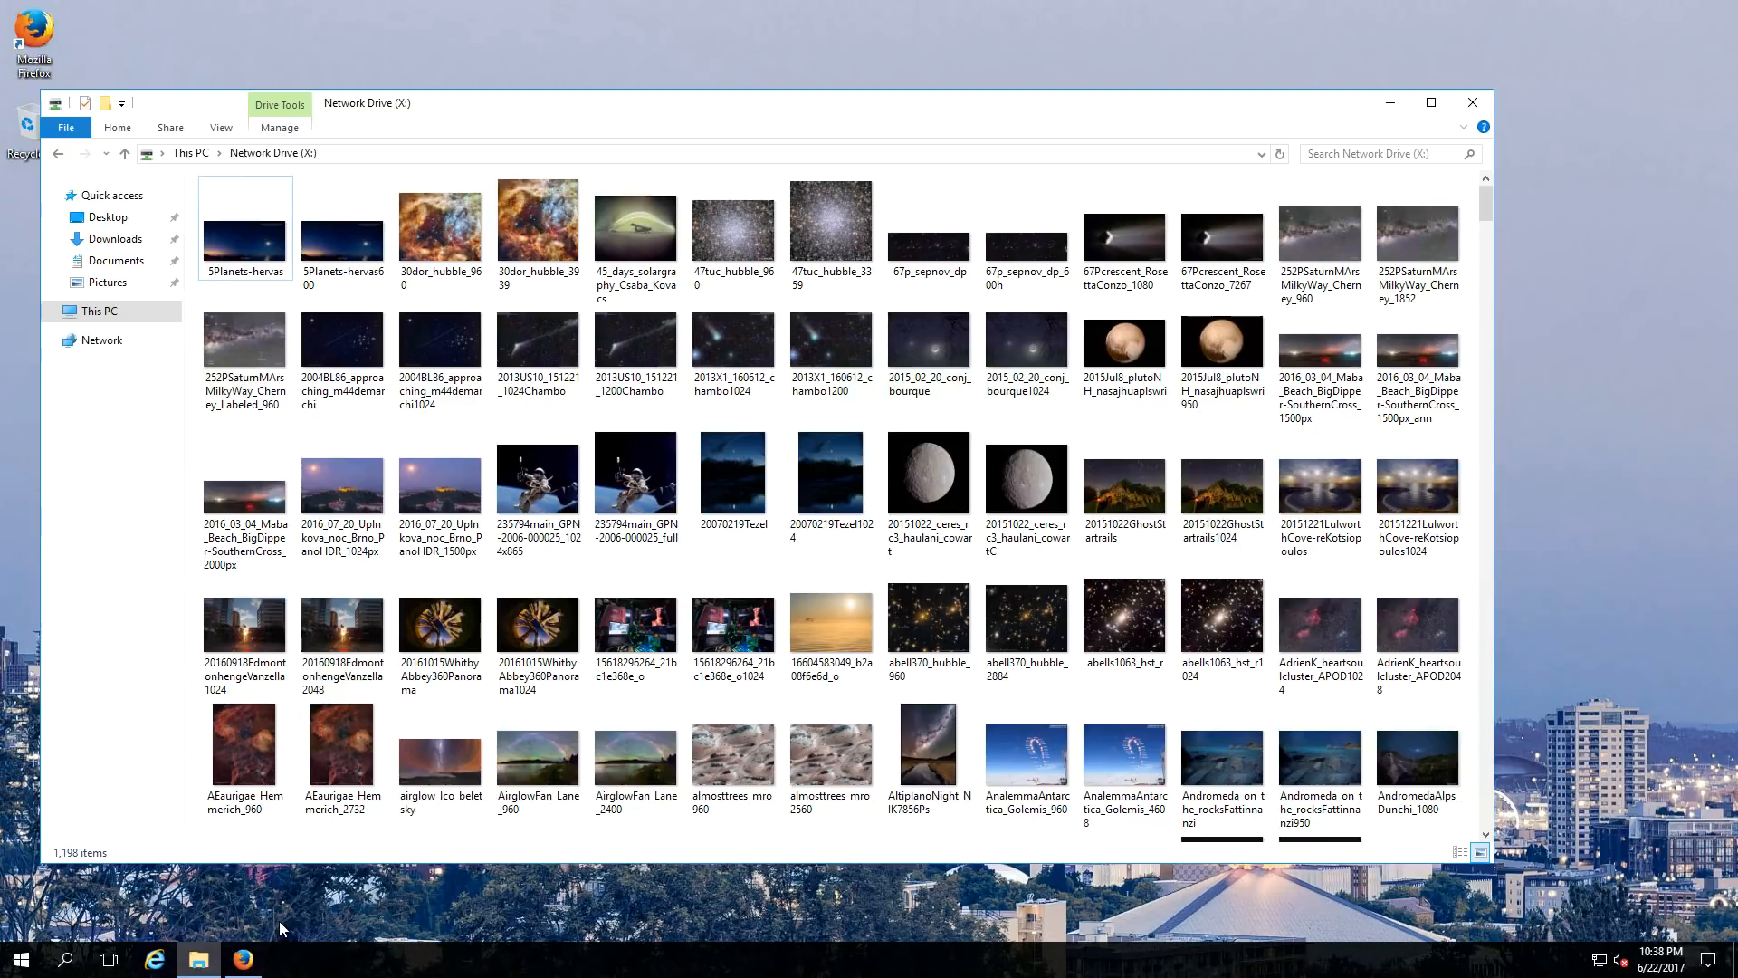
{"action": "left_click", "coordinate": [241, 957]}
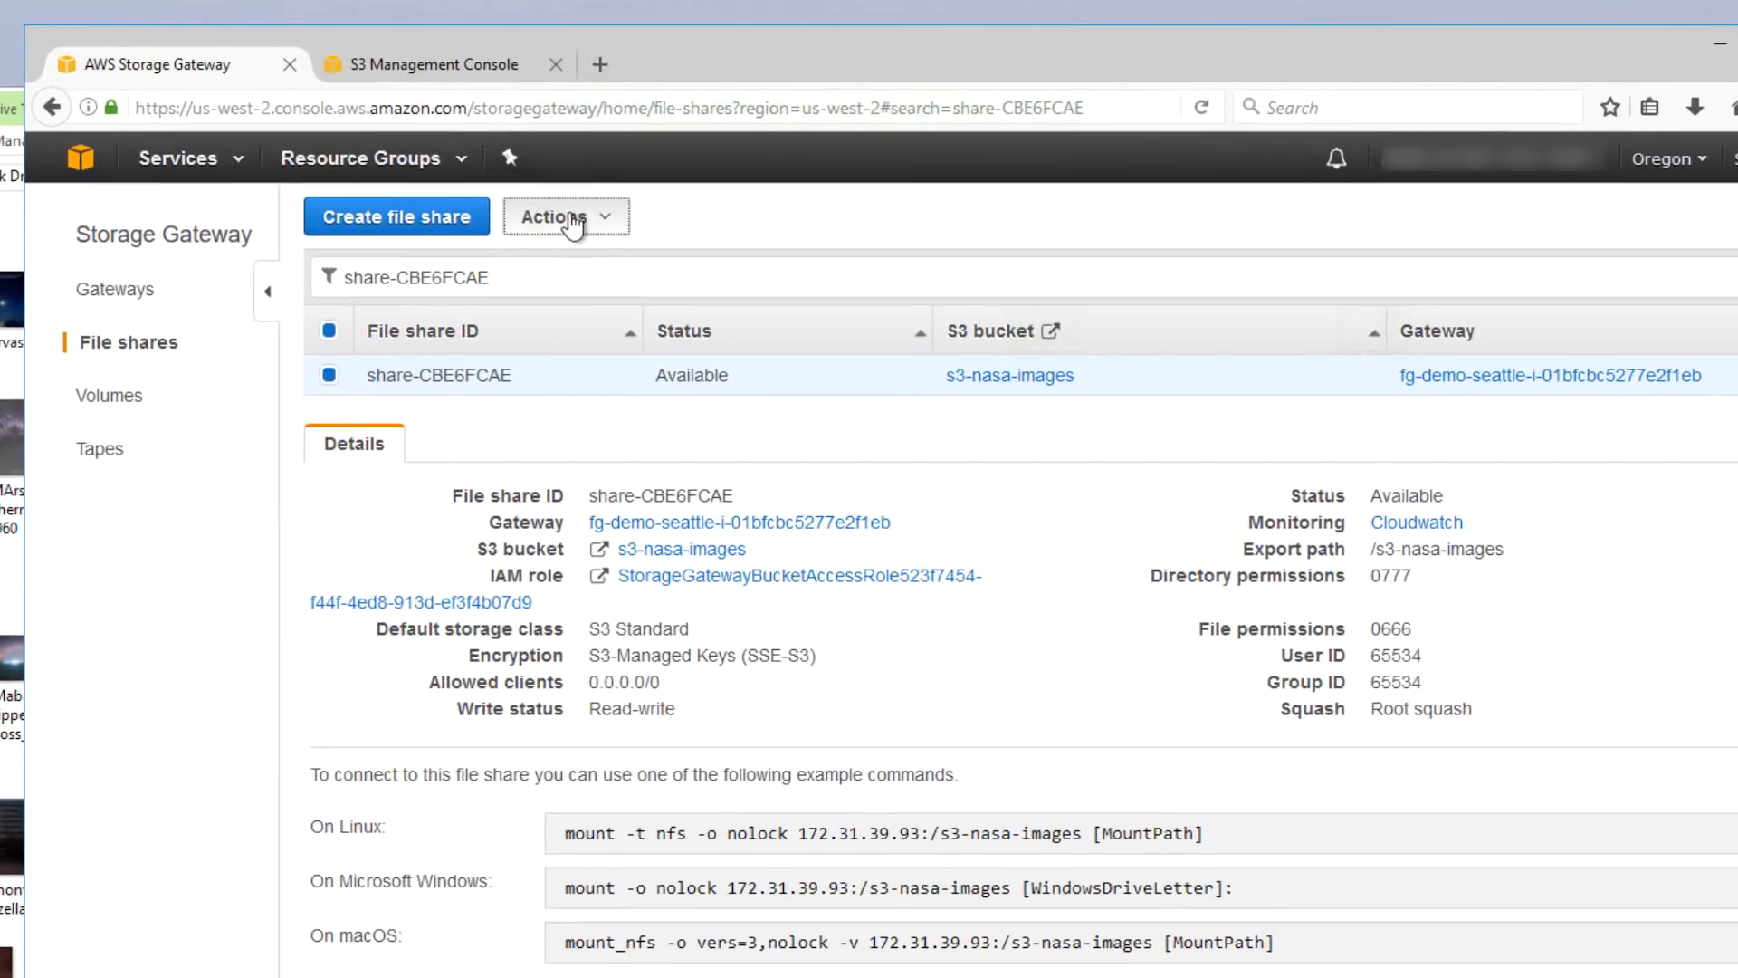
- Start a cache refresh on file share share-CBE6FCAE from the Actions menu
{"action": "left_click", "coordinate": [564, 215]}
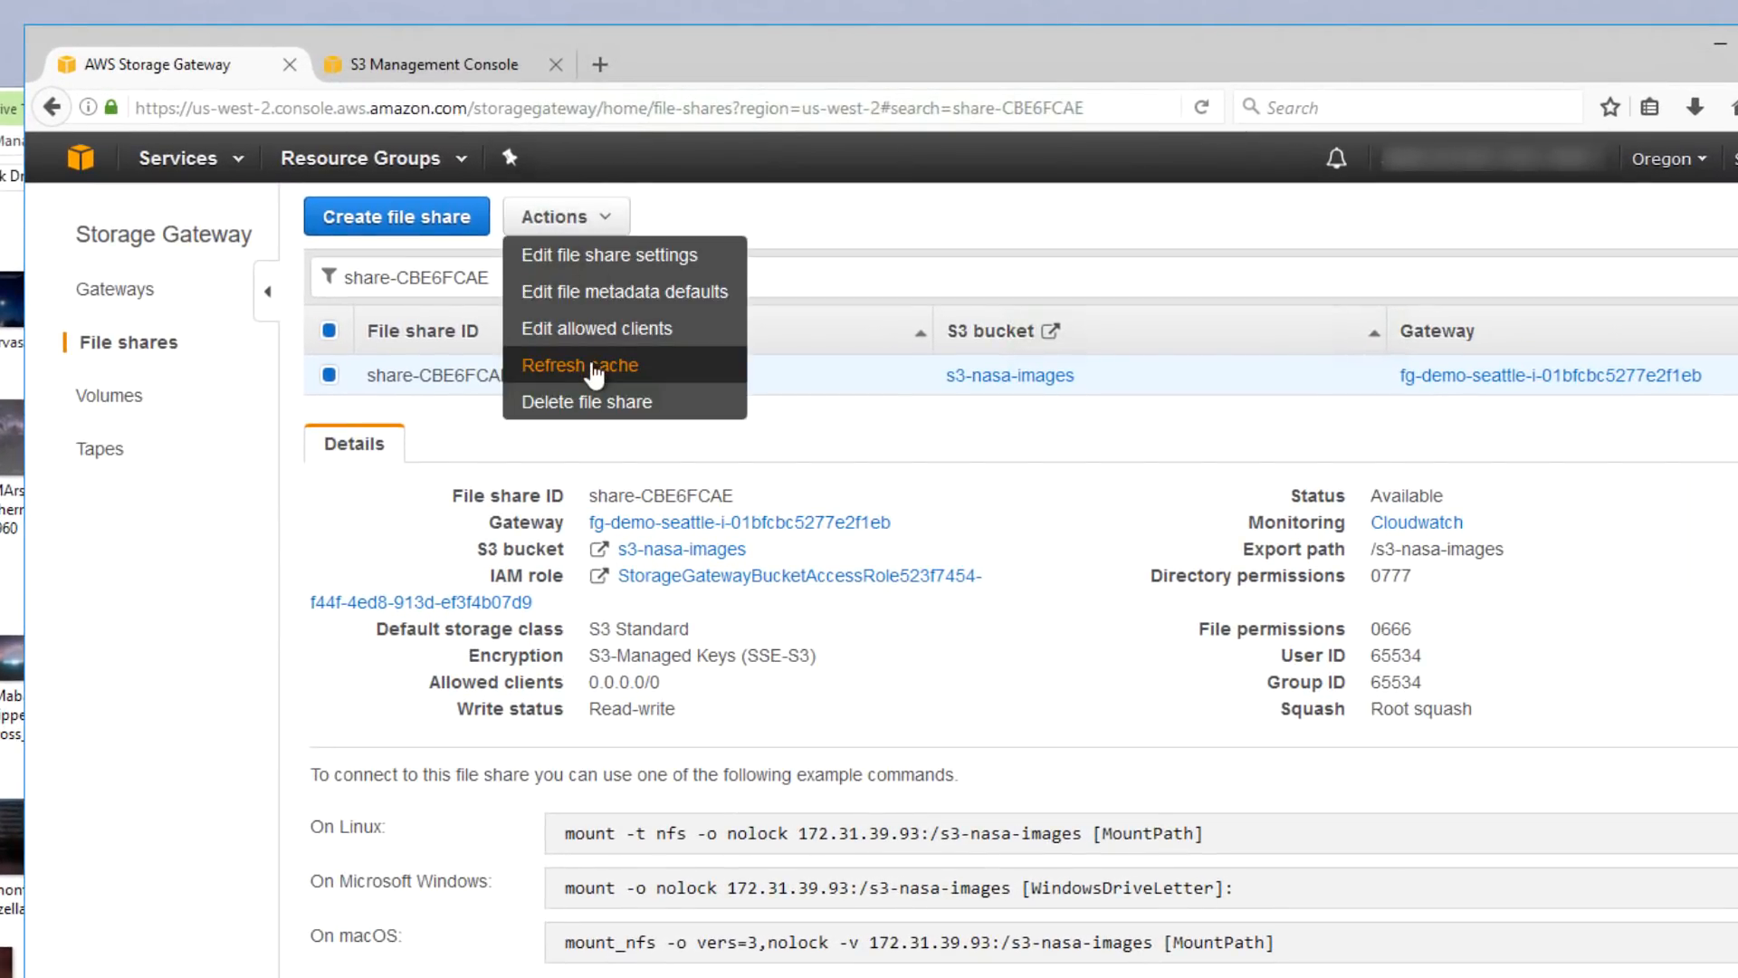
{"action": "left_click", "coordinate": [577, 365]}
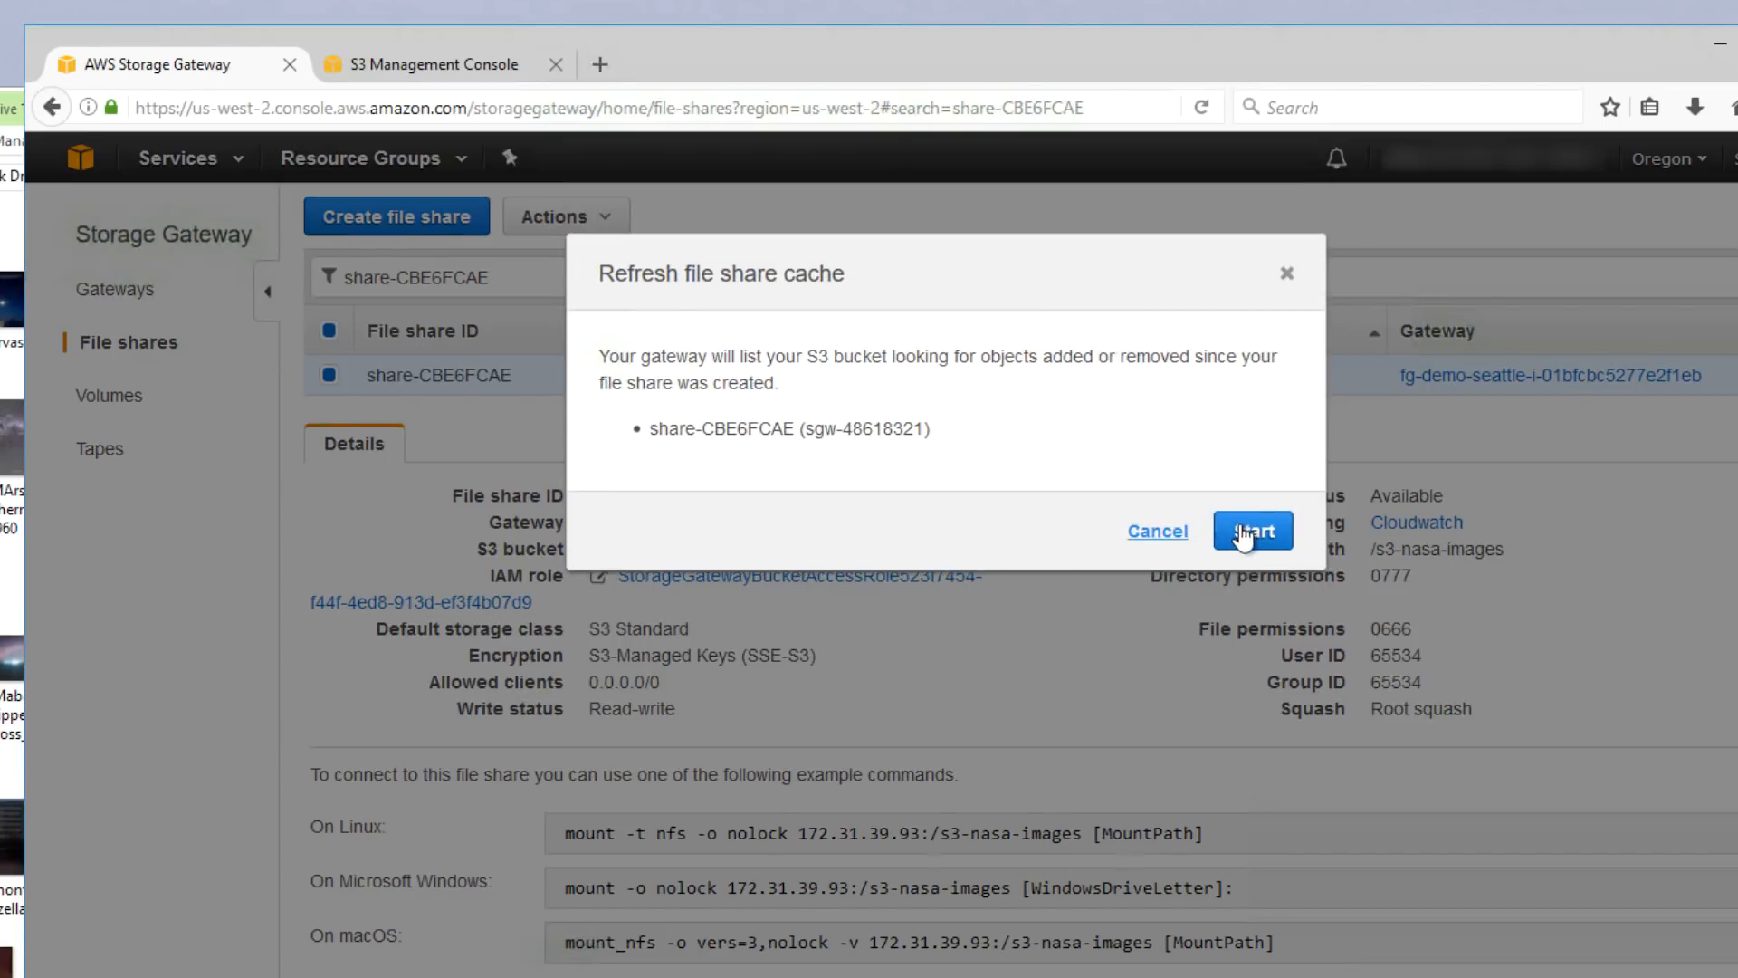
{"action": "left_click", "coordinate": [1253, 530]}
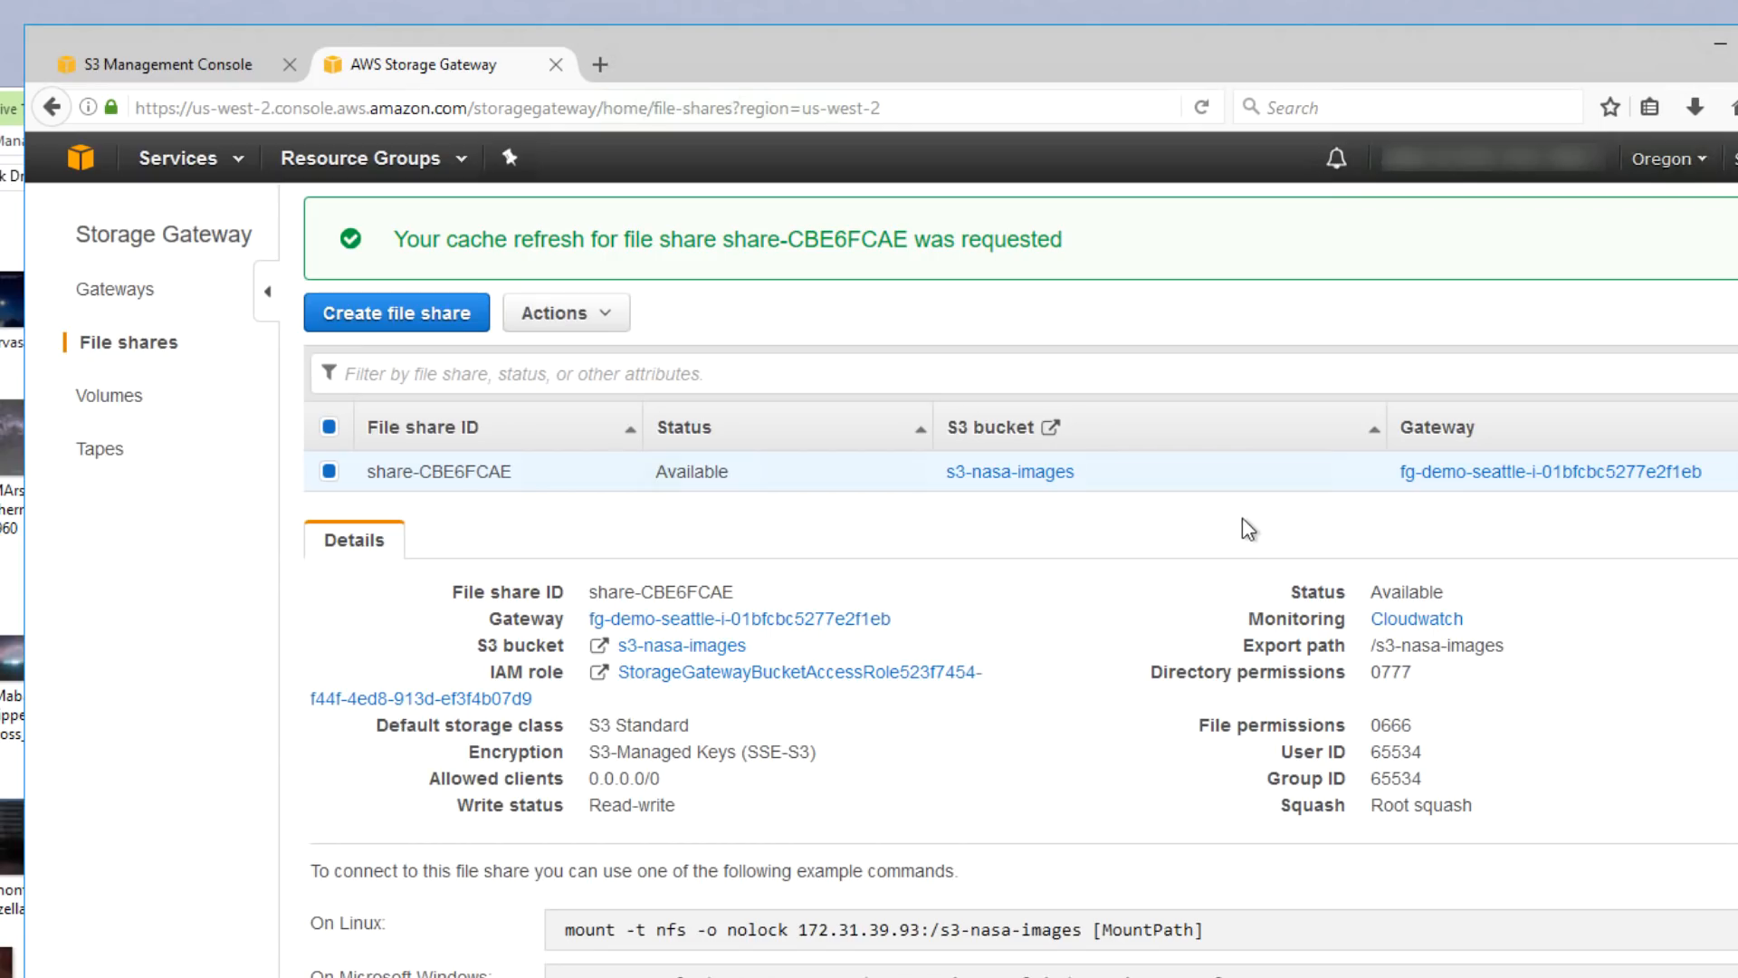
{"action": "mouse_move", "coordinate": [1236, 535]}
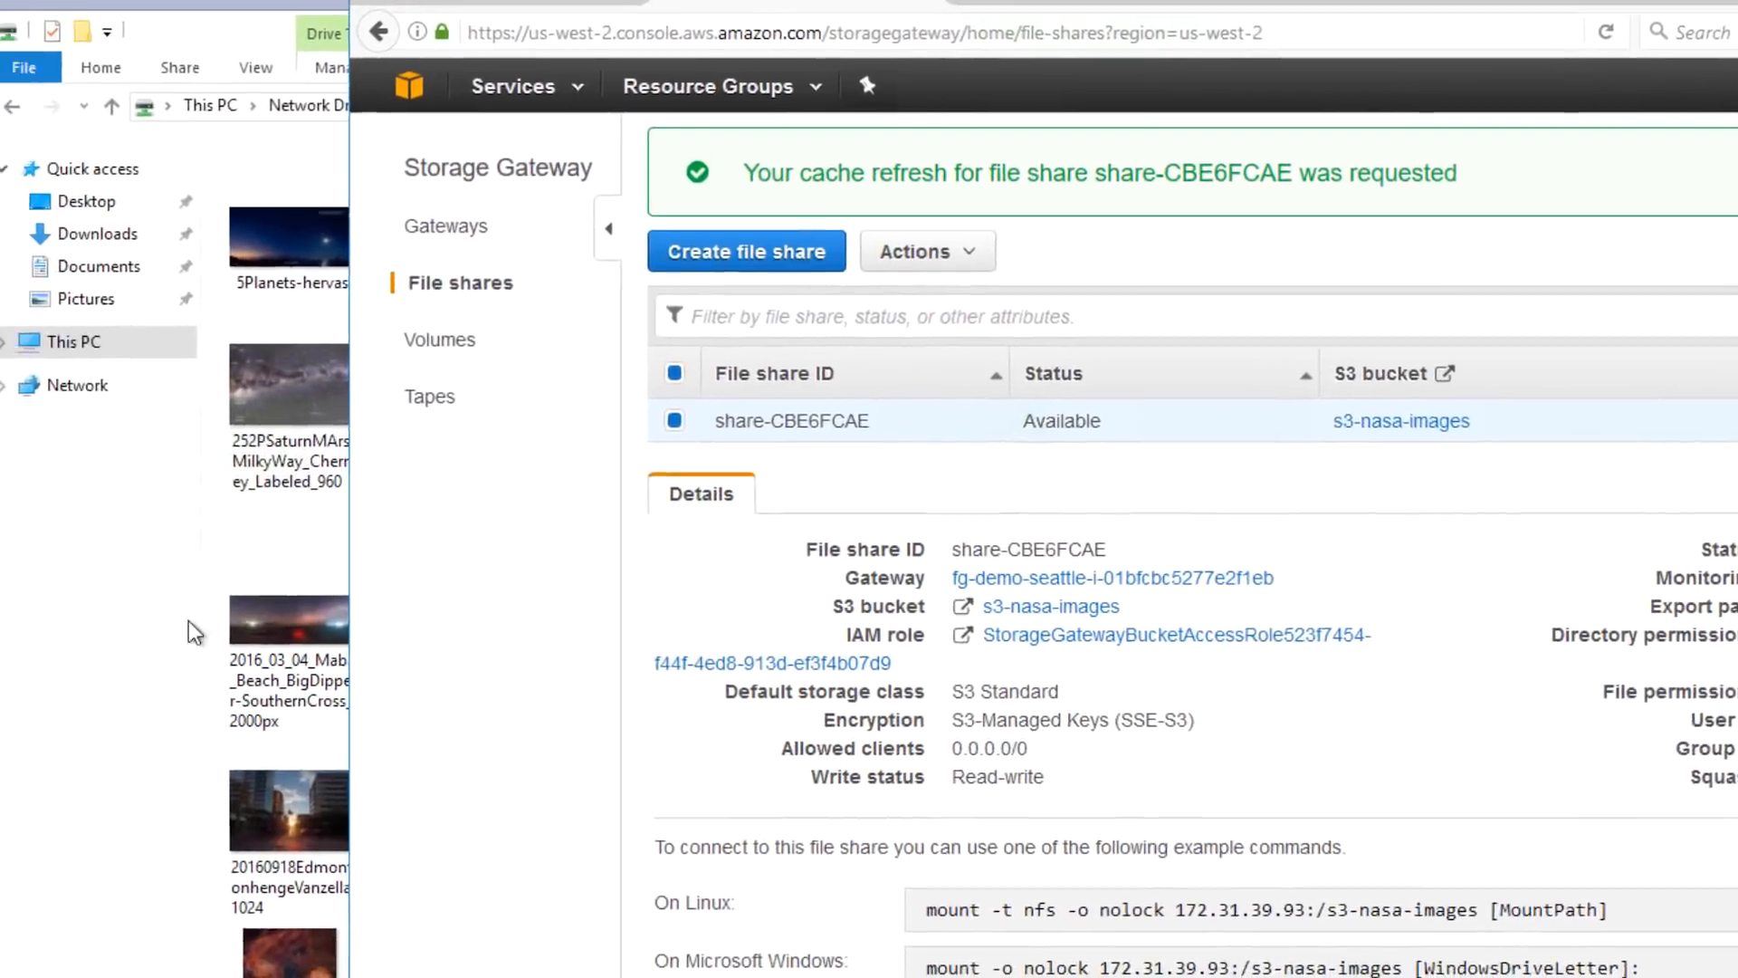
- Refresh the Network Drive (X:) folder listing from its right-click menu
{"action": "right_click", "coordinate": [1397, 206]}
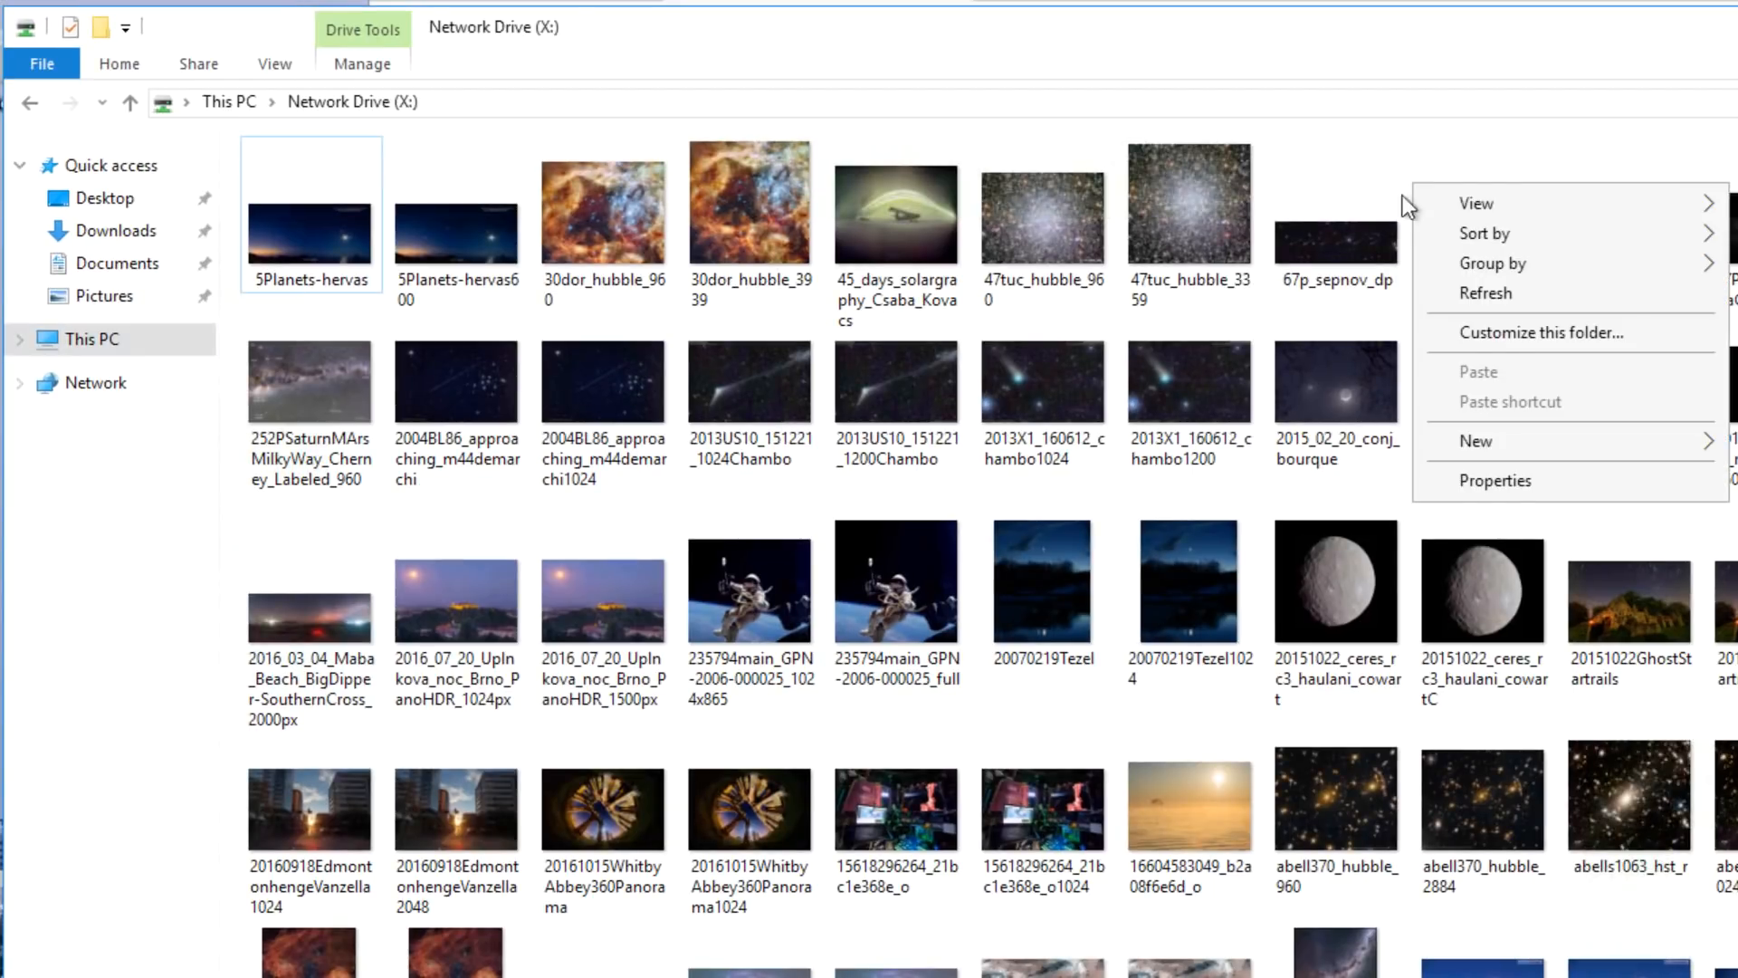
{"action": "left_click", "coordinate": [1486, 293]}
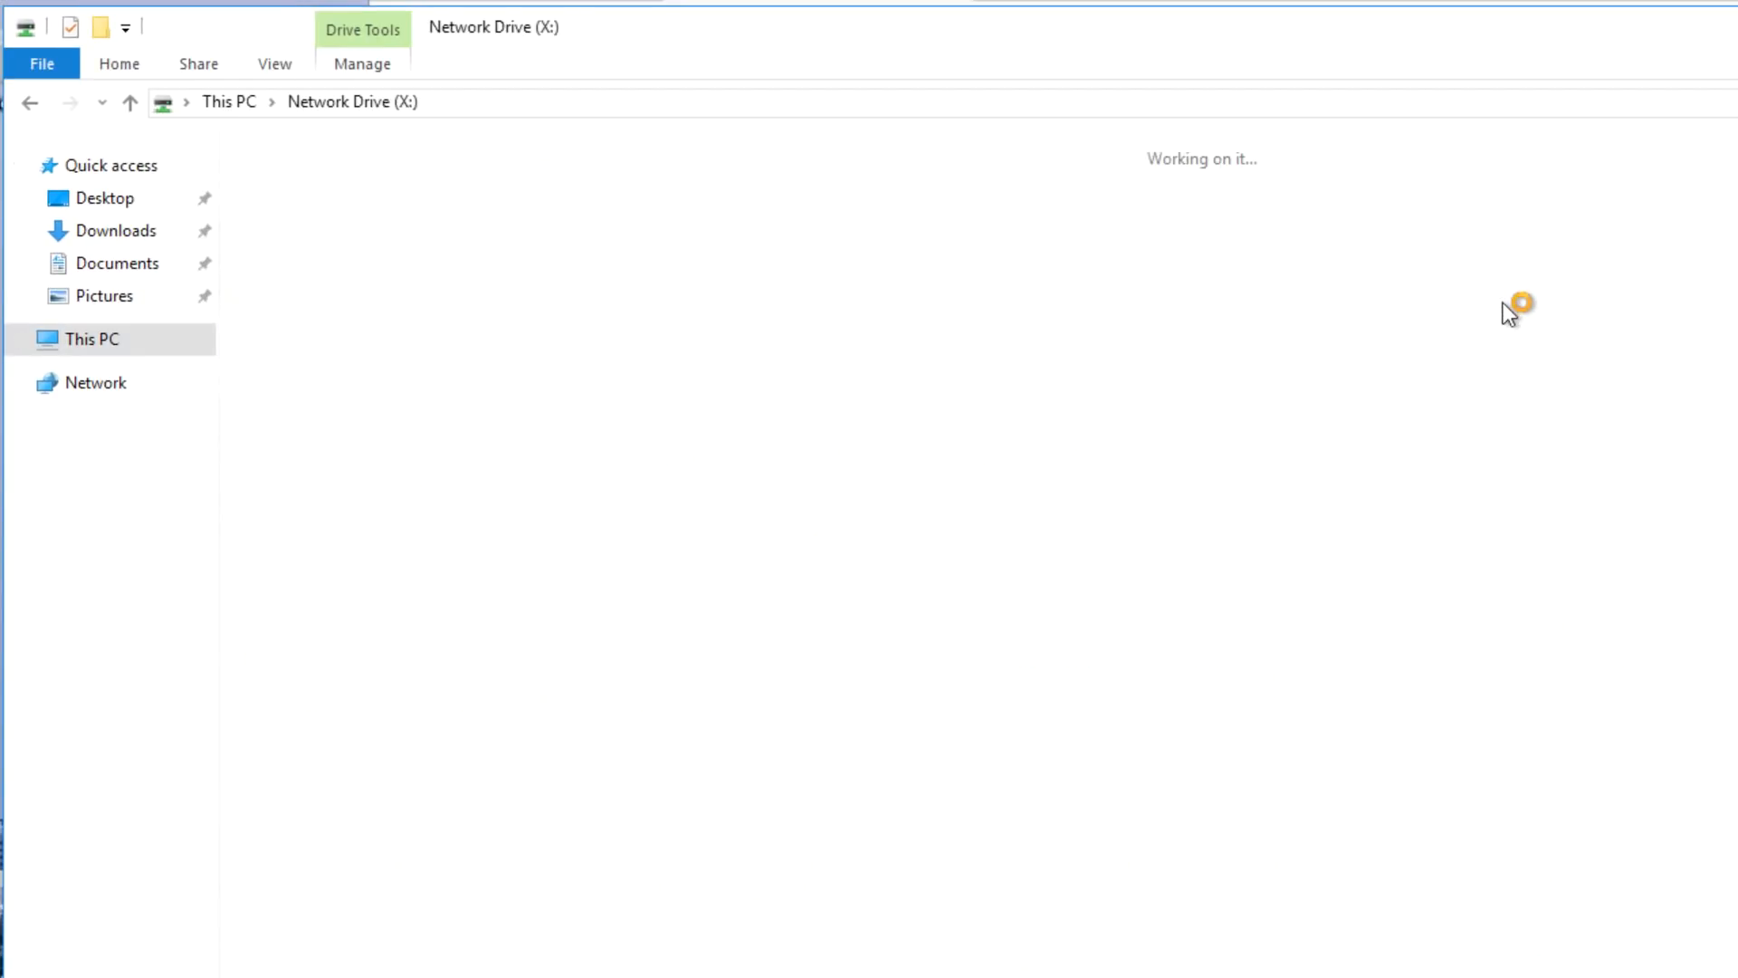